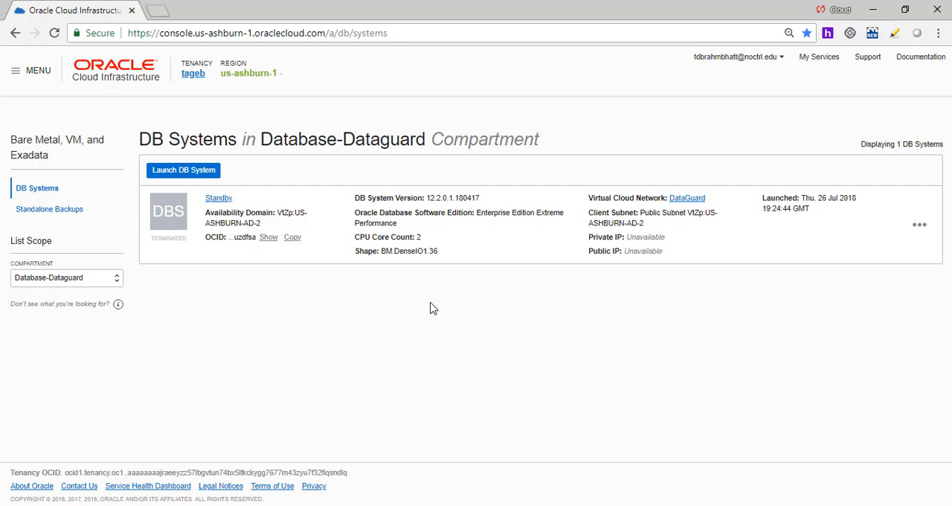
{"action": "mouse_move", "coordinate": [213, 205]}
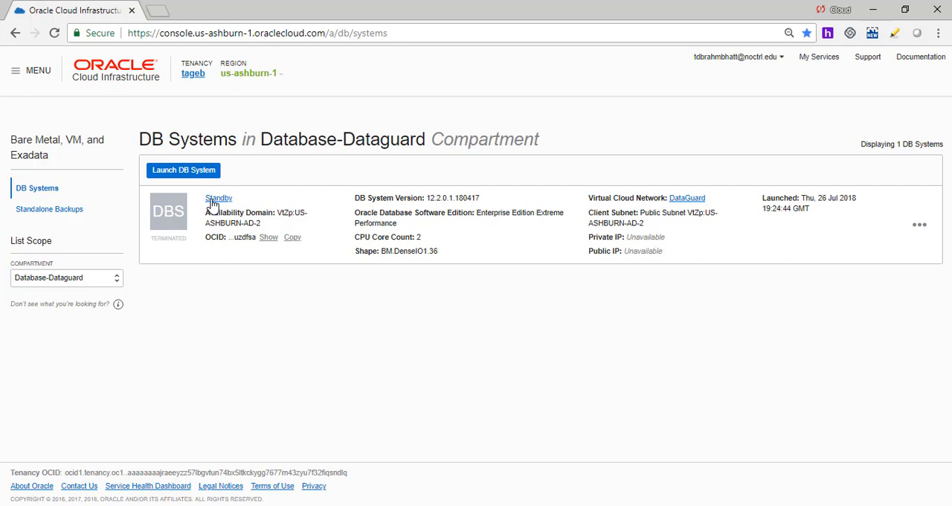
Step: Start a new DB system named Primary in availability domain AD-1
{"action": "left_click", "coordinate": [183, 170]}
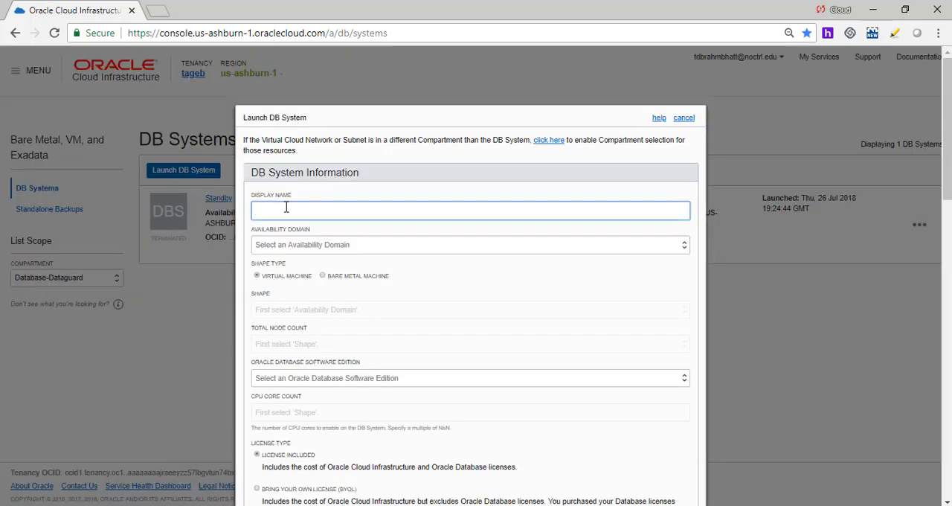
{"action": "type", "text": "Primary"}
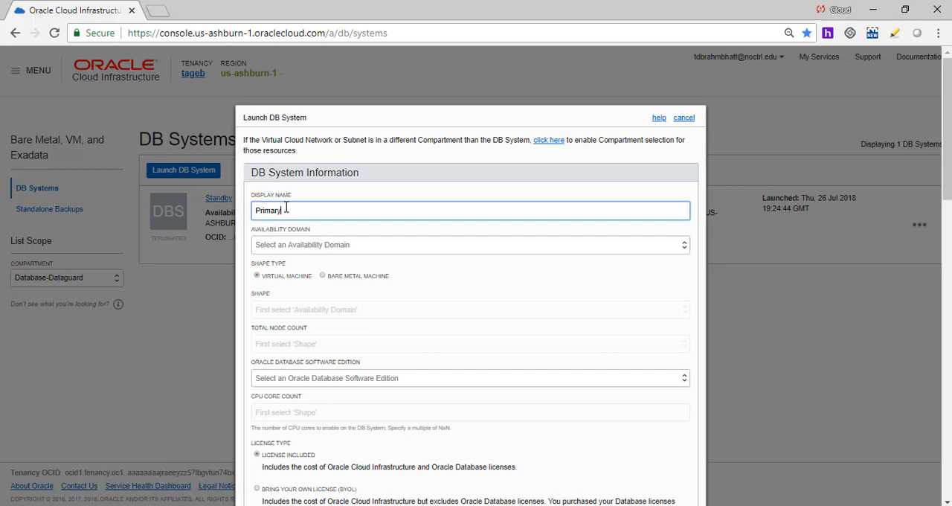
{"action": "left_click", "coordinate": [470, 244]}
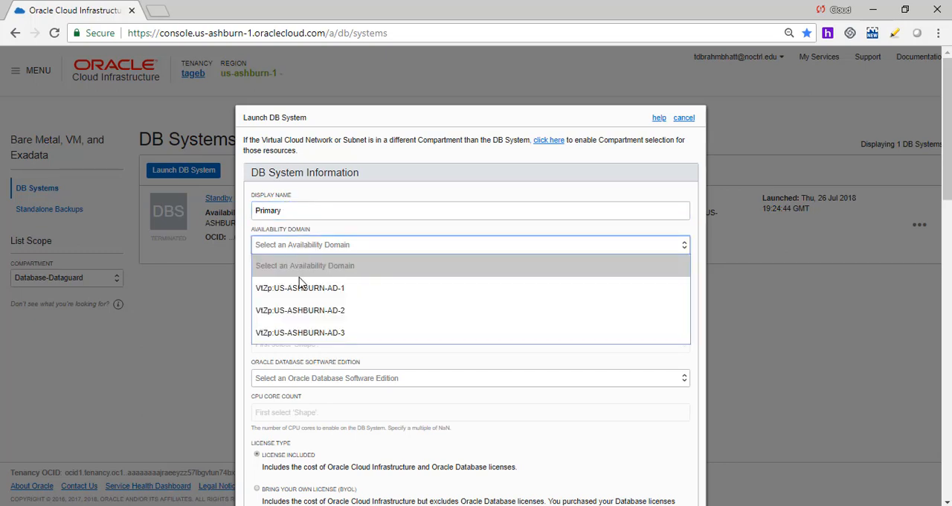
{"action": "left_click", "coordinate": [299, 288]}
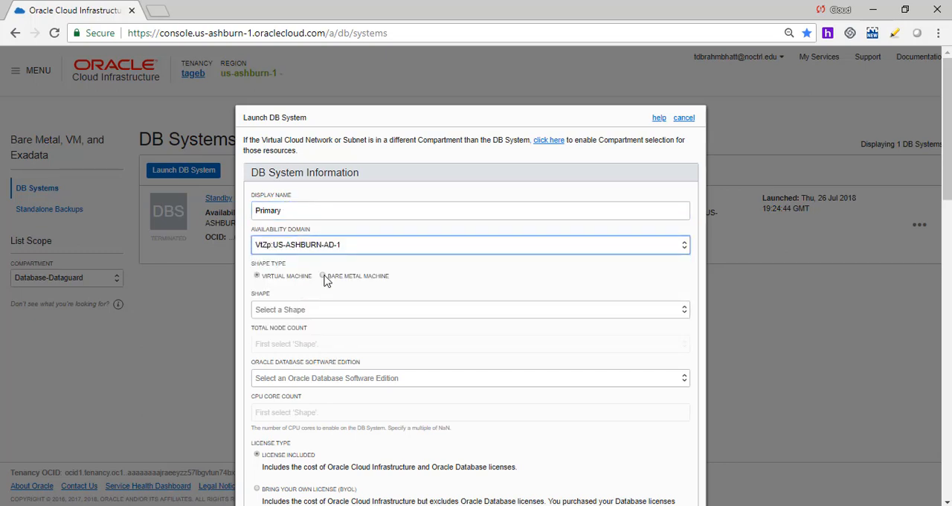
Step: Make it a bare metal BM.DenseIO1.36 system with Enterprise Edition Extreme Performance
{"action": "left_click", "coordinate": [323, 276]}
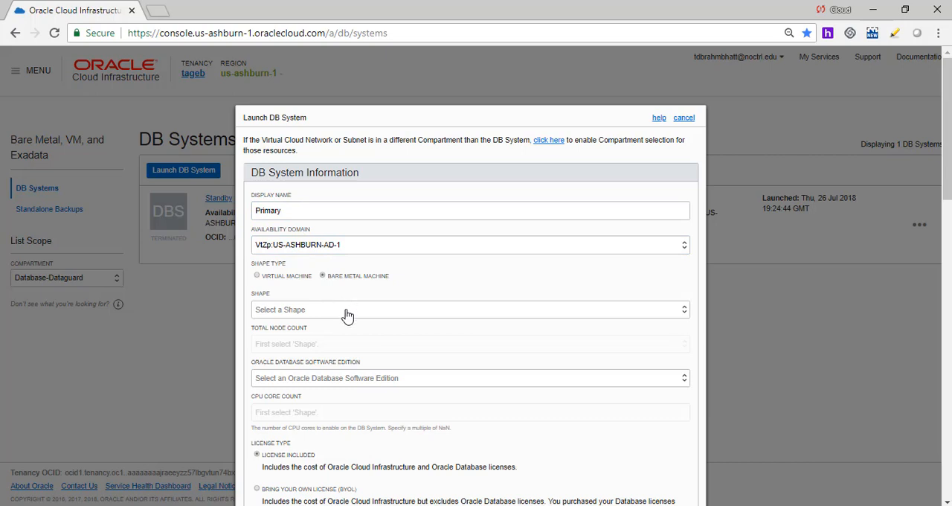
{"action": "left_click", "coordinate": [470, 309]}
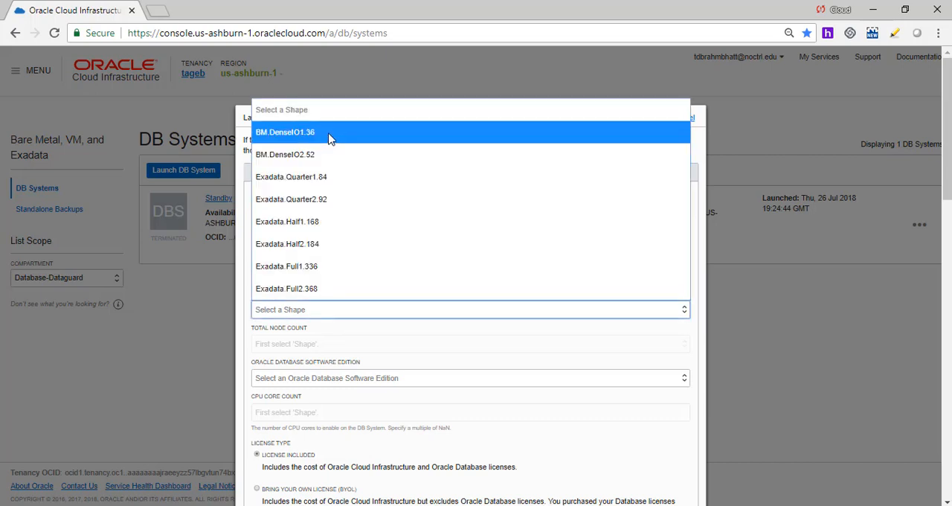
{"action": "left_click", "coordinate": [285, 131]}
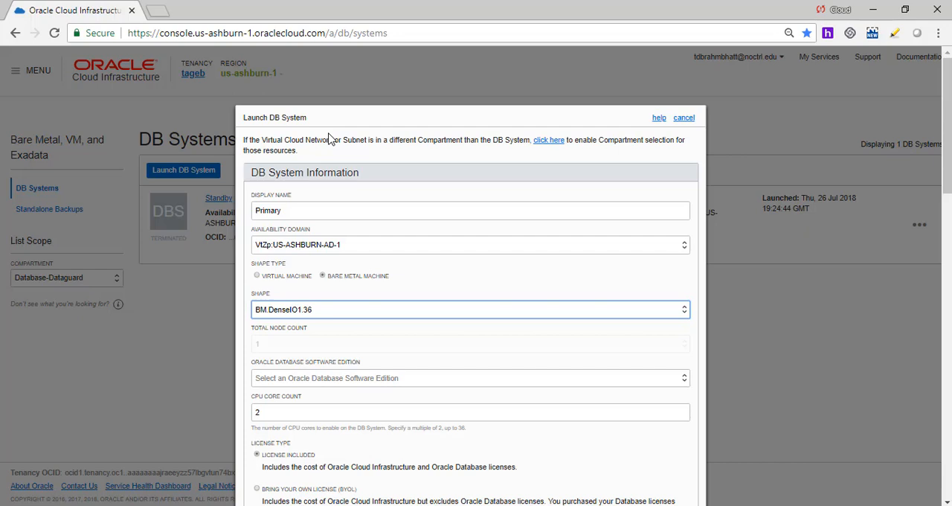
{"action": "mouse_move", "coordinate": [392, 395]}
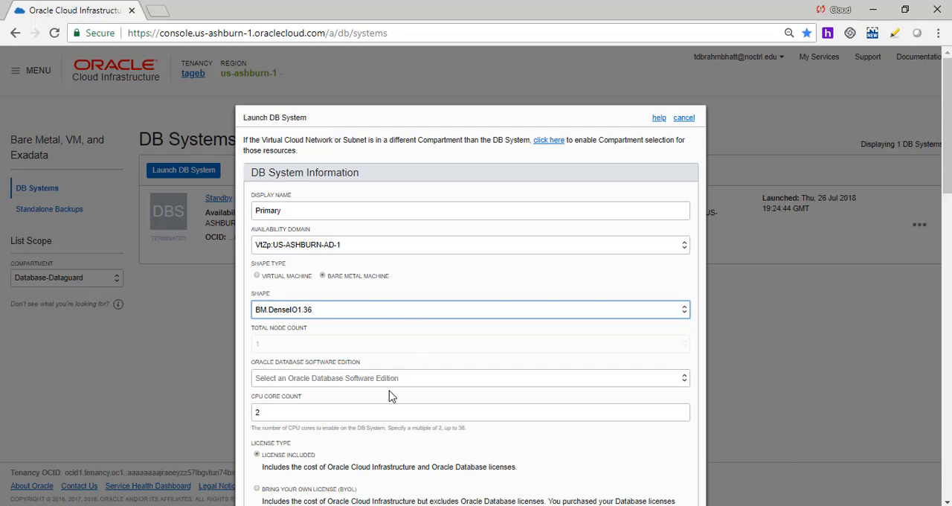
{"action": "left_click", "coordinate": [470, 378]}
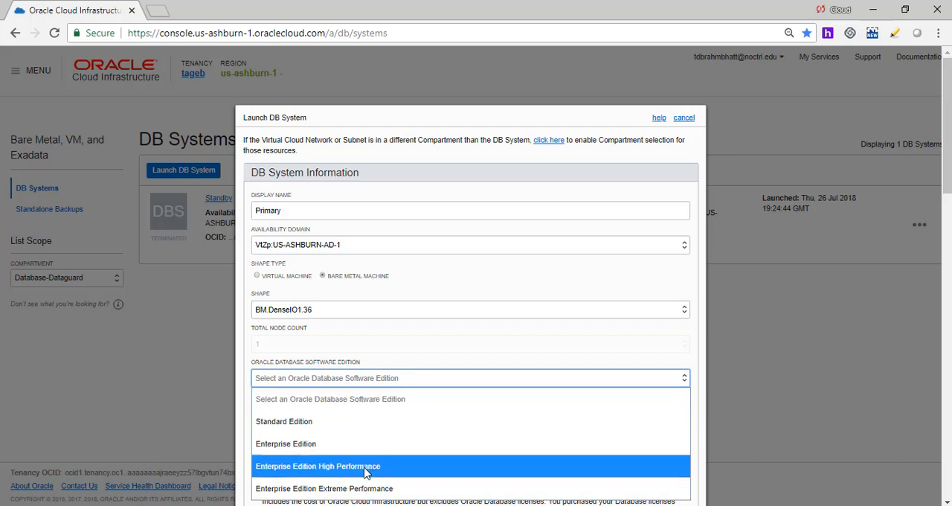
{"action": "left_click", "coordinate": [325, 488]}
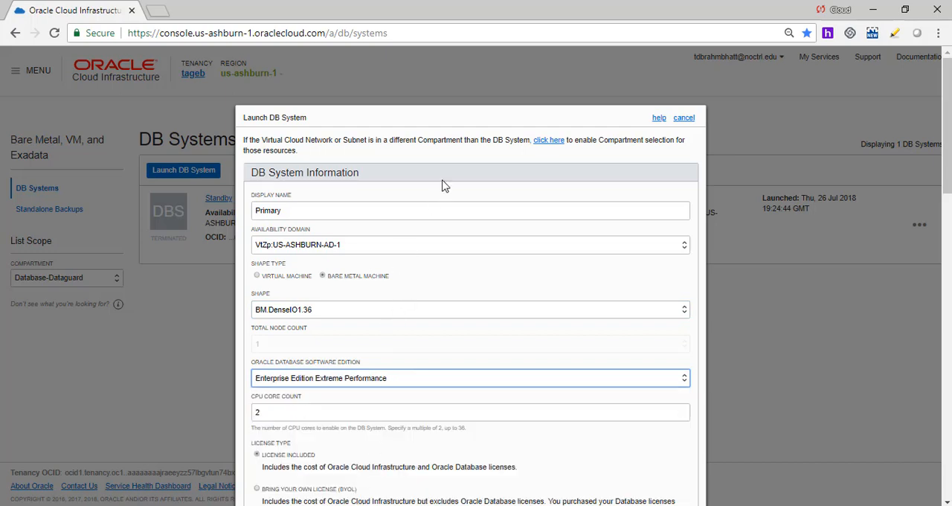
Step: Paste an ssh-rsa public key and leave data storage at 80%
{"action": "scroll", "scroll_direction": "down", "scroll_amount": 3}
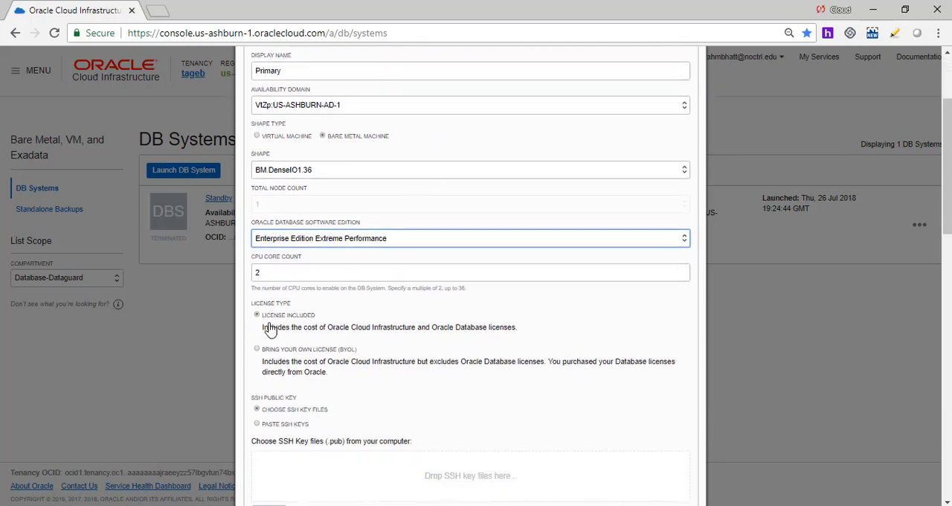
{"action": "scroll", "scroll_direction": "down", "scroll_amount": 3}
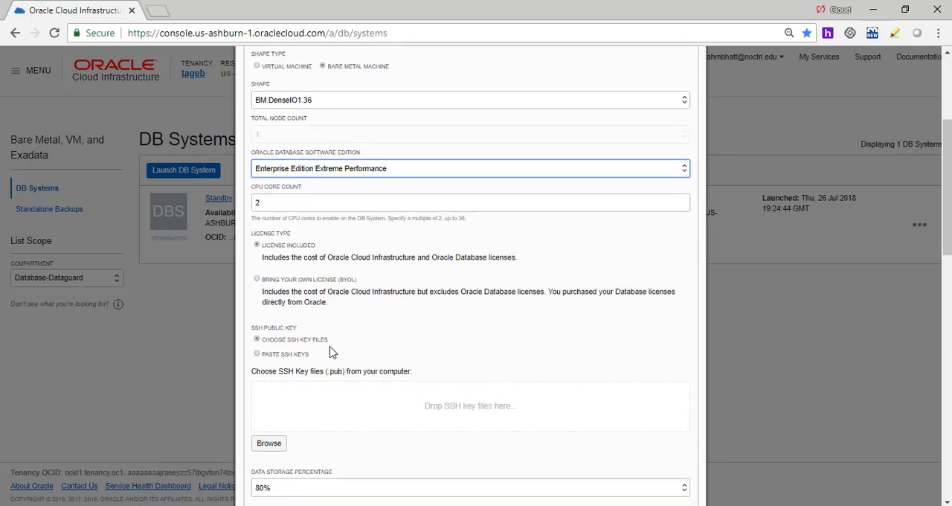
{"action": "left_click", "coordinate": [257, 354]}
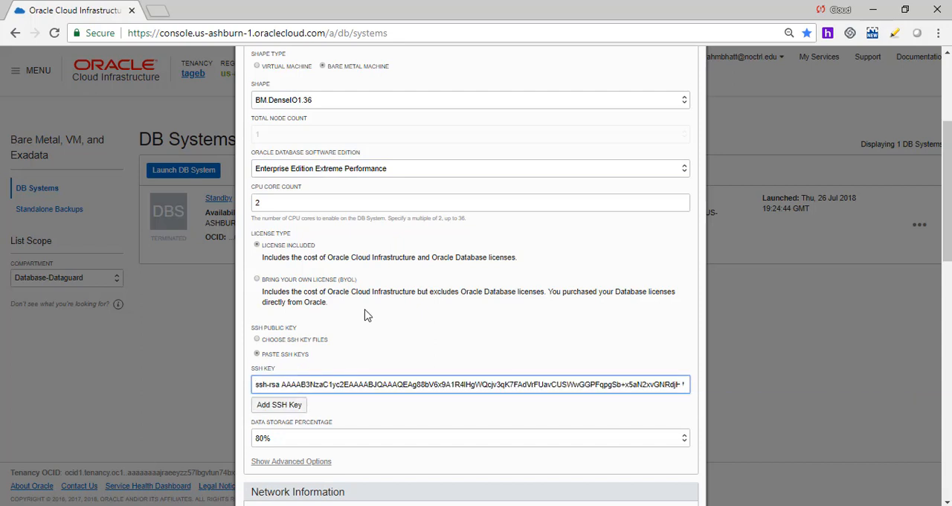
{"action": "scroll", "scroll_direction": "down", "scroll_amount": 3}
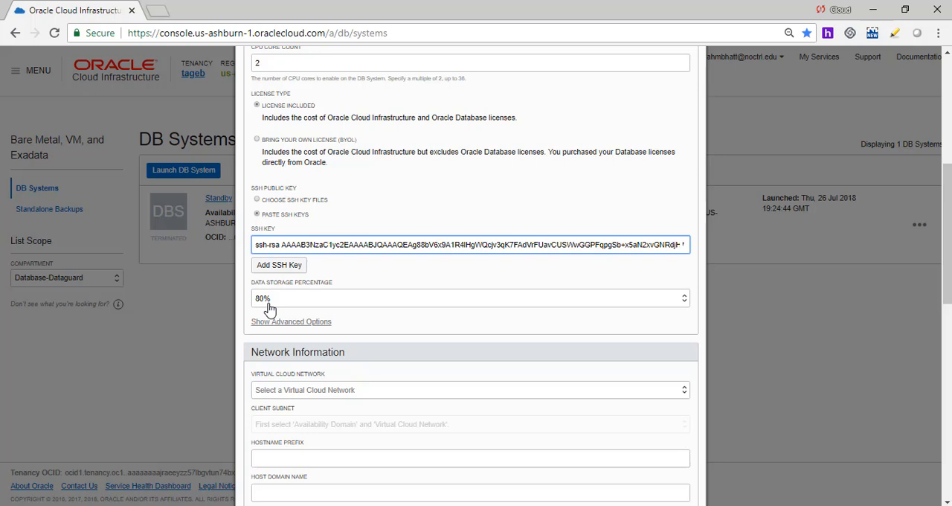
{"action": "mouse_move", "coordinate": [270, 307]}
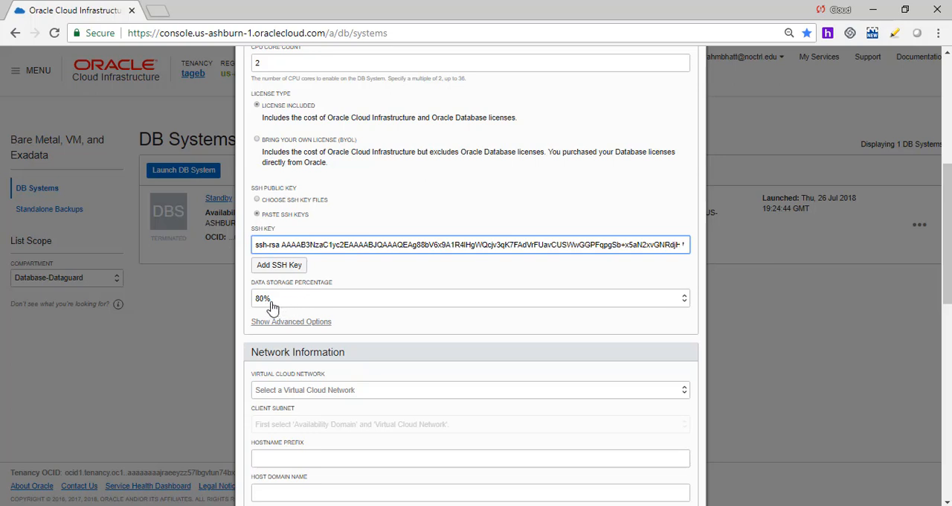
{"action": "left_click", "coordinate": [470, 297]}
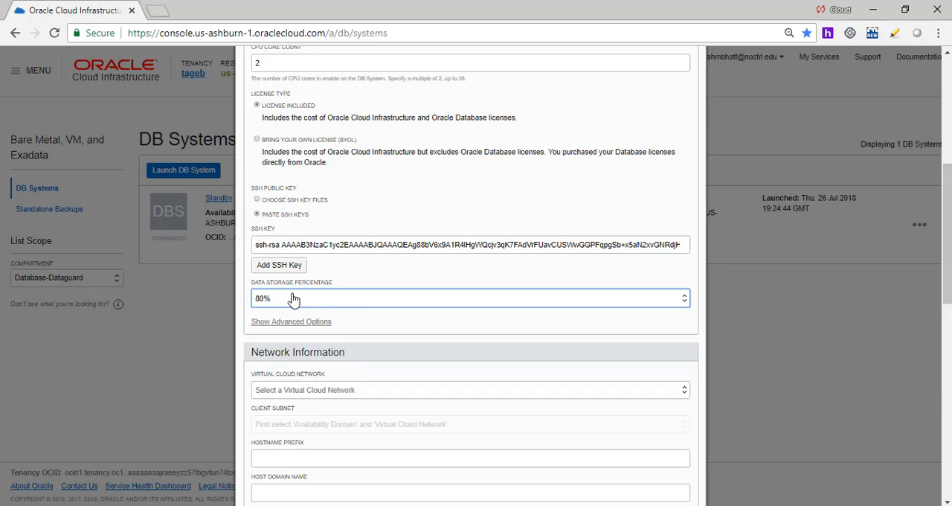
Step: Select the DataGuard virtual cloud network with its public AD-1 client subnet
{"action": "left_click", "coordinate": [468, 389]}
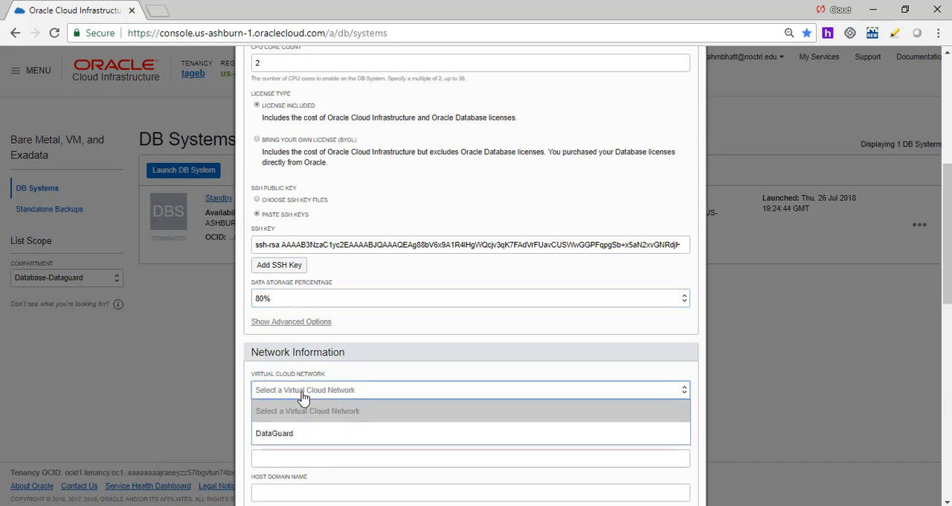
{"action": "left_click", "coordinate": [274, 433]}
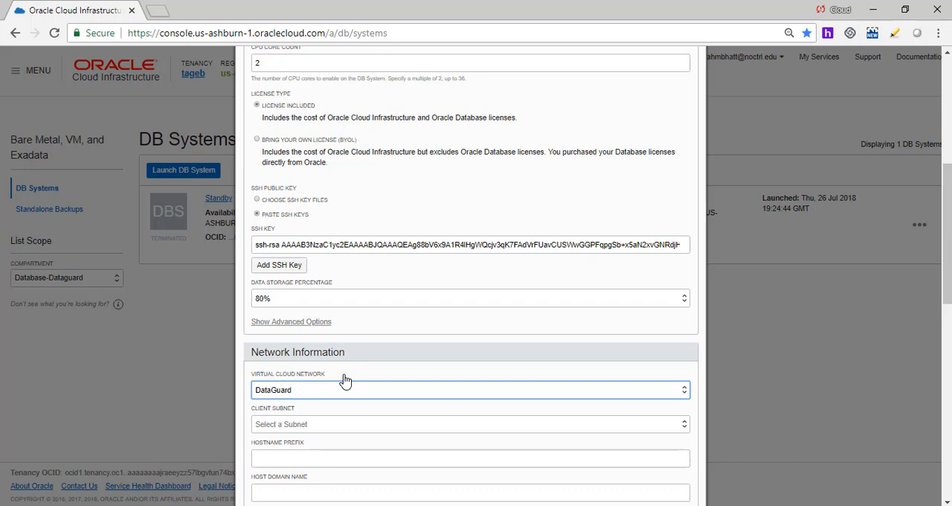
{"action": "left_click", "coordinate": [470, 423]}
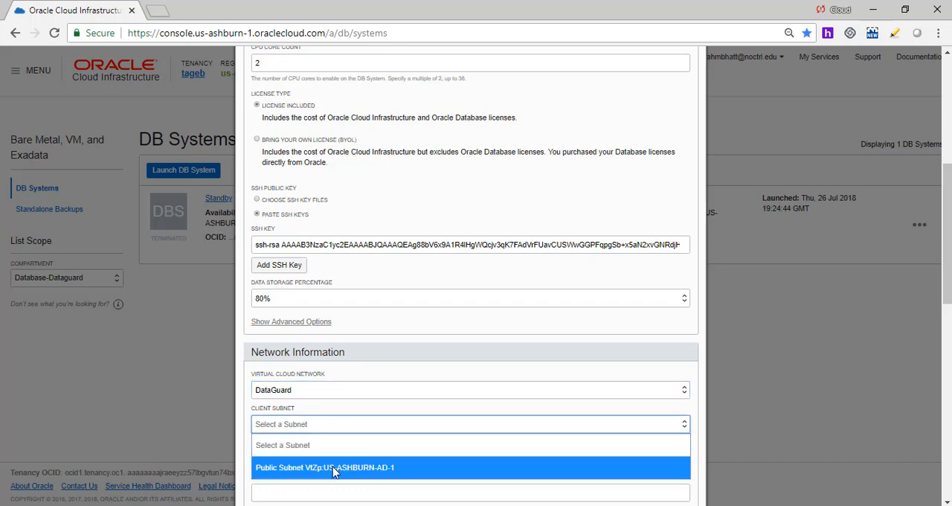
{"action": "left_click", "coordinate": [324, 467]}
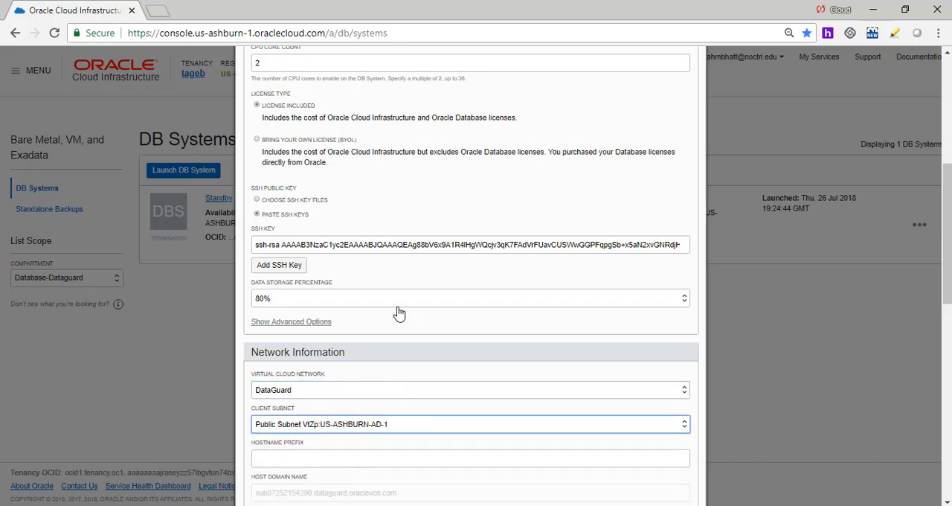
Step: Enter primary as the hostname prefix
{"action": "scroll", "scroll_direction": "down", "scroll_amount": 3}
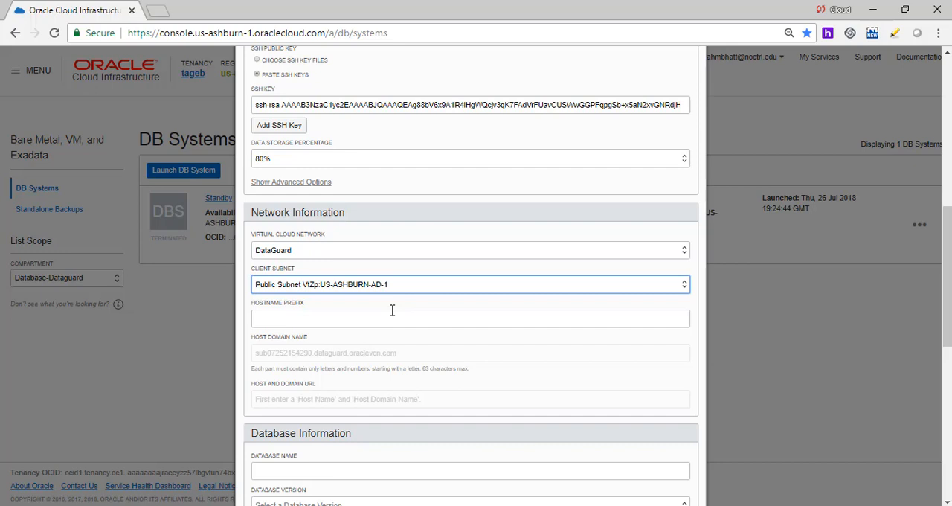
{"action": "mouse_move", "coordinate": [325, 319]}
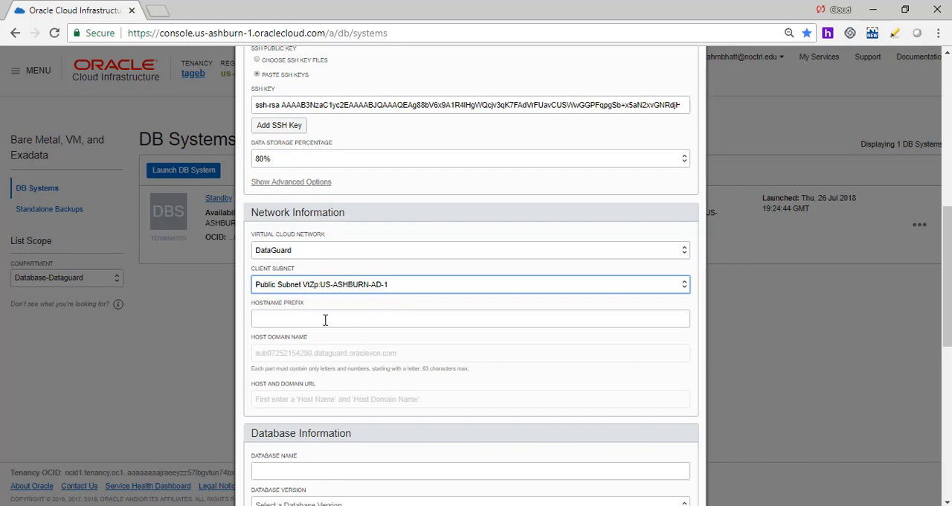
{"action": "type", "text": "p"}
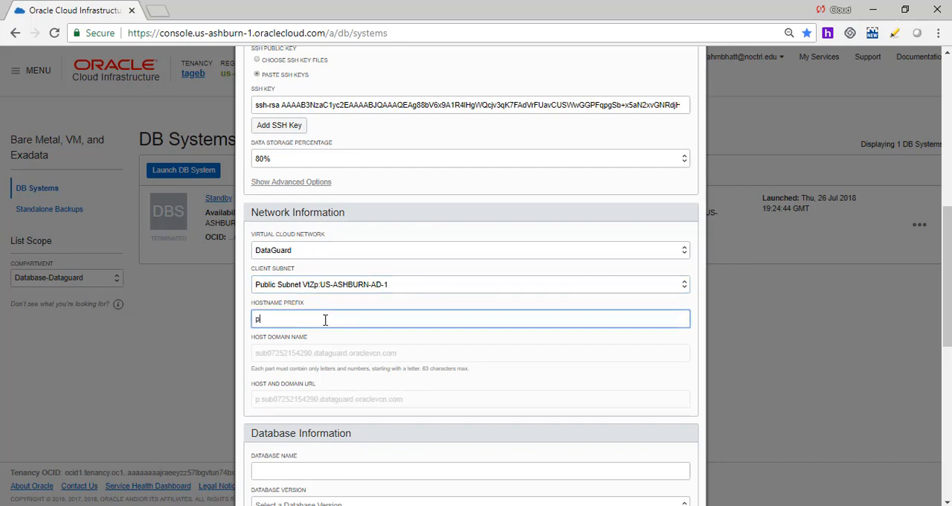
{"action": "type", "text": "rimary"}
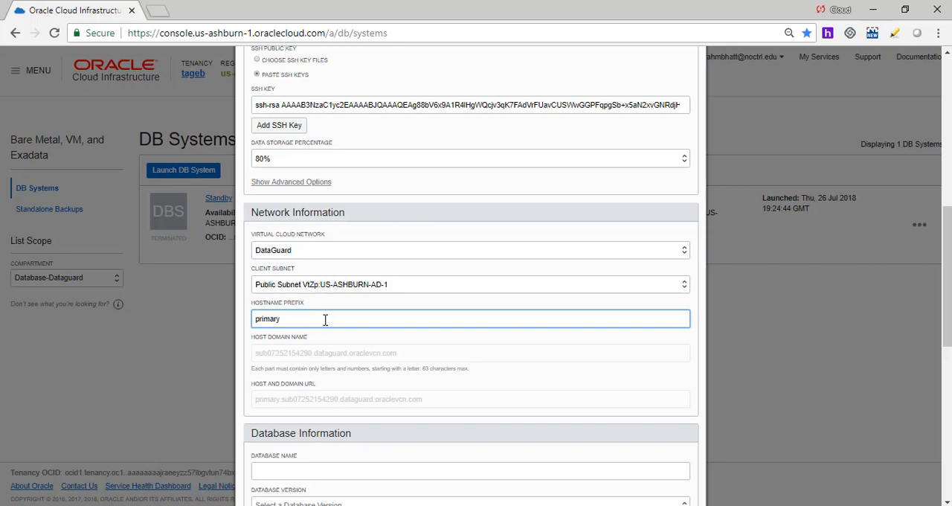
Step: Name the database prmry, pick version 11.2.0.4, and enter the admin password
{"action": "scroll", "scroll_direction": "down", "scroll_amount": 3}
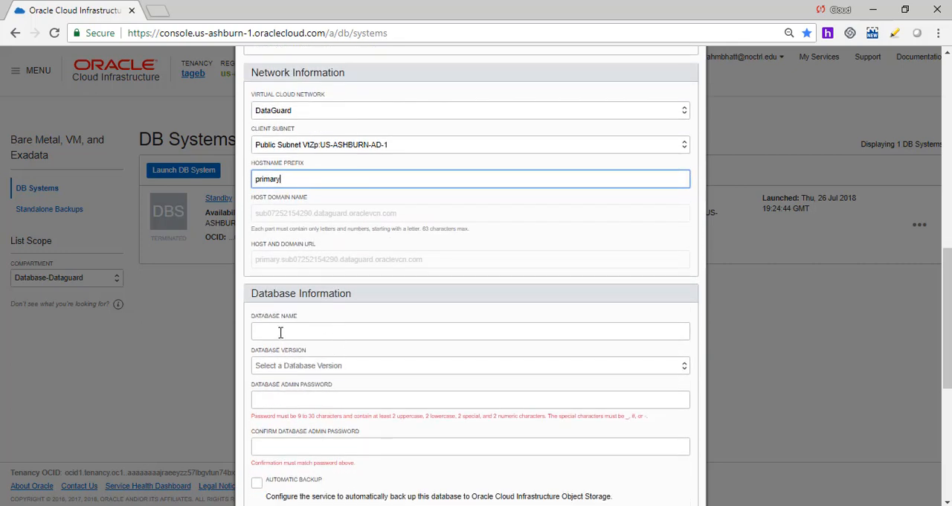
{"action": "type", "text": "pl"}
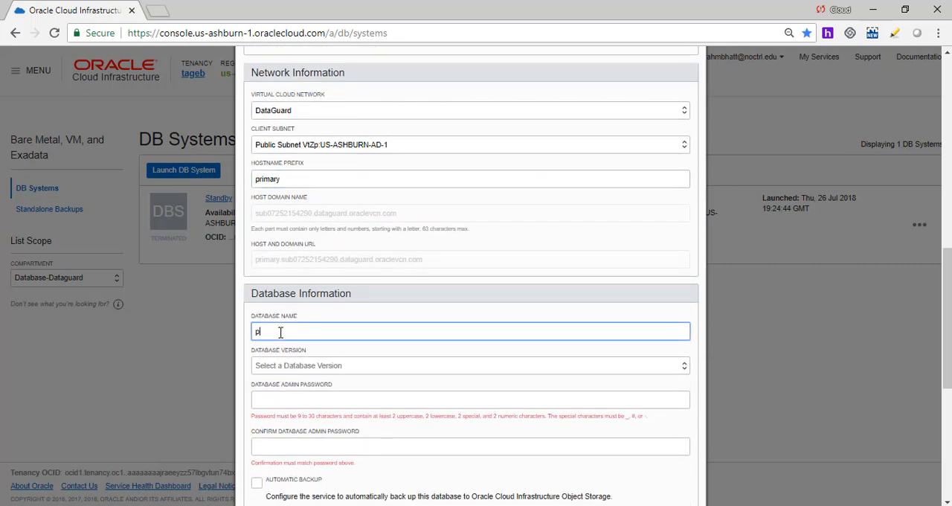
{"action": "type", "text": "rmry"}
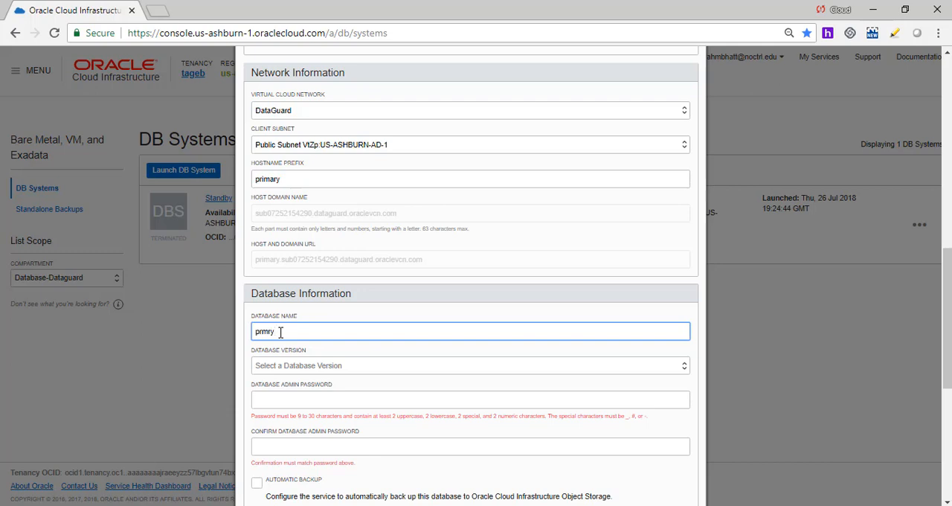
{"action": "left_click", "coordinate": [470, 365]}
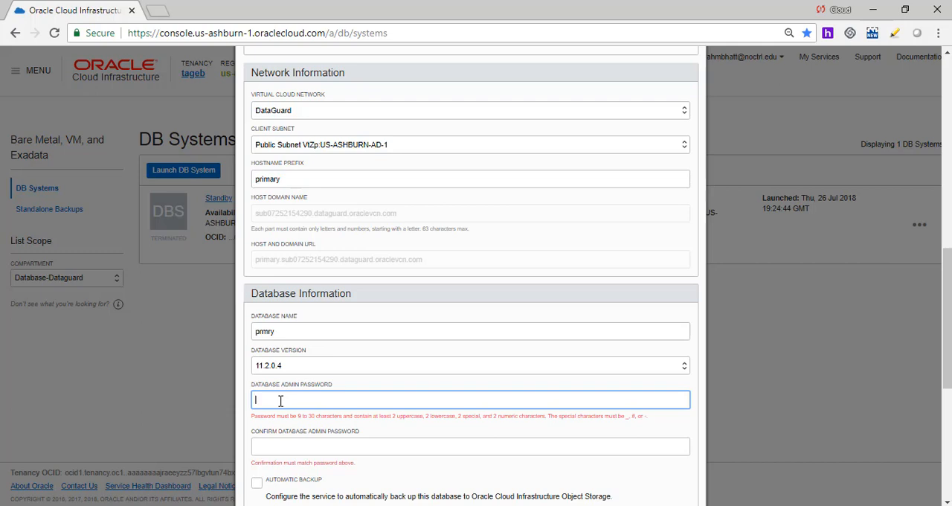
{"action": "mouse_move", "coordinate": [410, 438]}
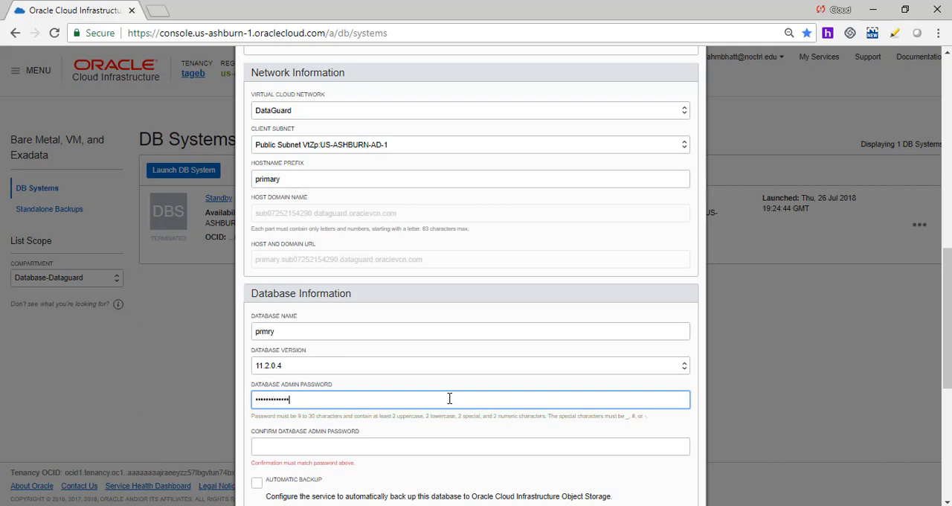
{"action": "type", "text": "•••"}
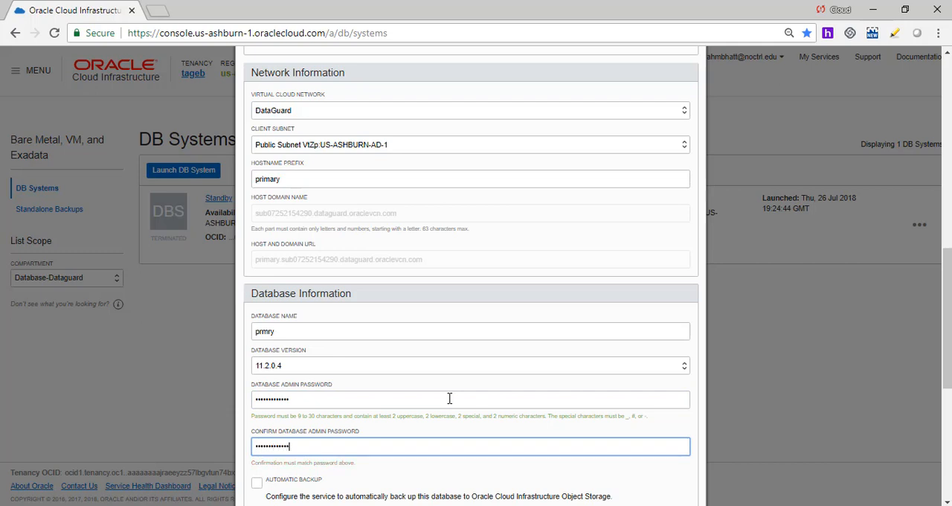
{"action": "scroll", "scroll_direction": "down", "scroll_amount": 3}
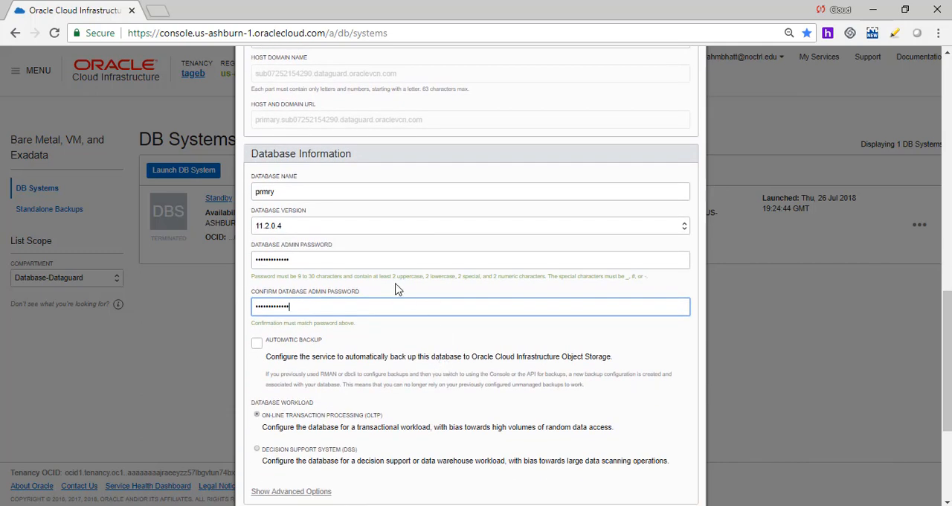
{"action": "scroll", "scroll_direction": "down", "scroll_amount": 3}
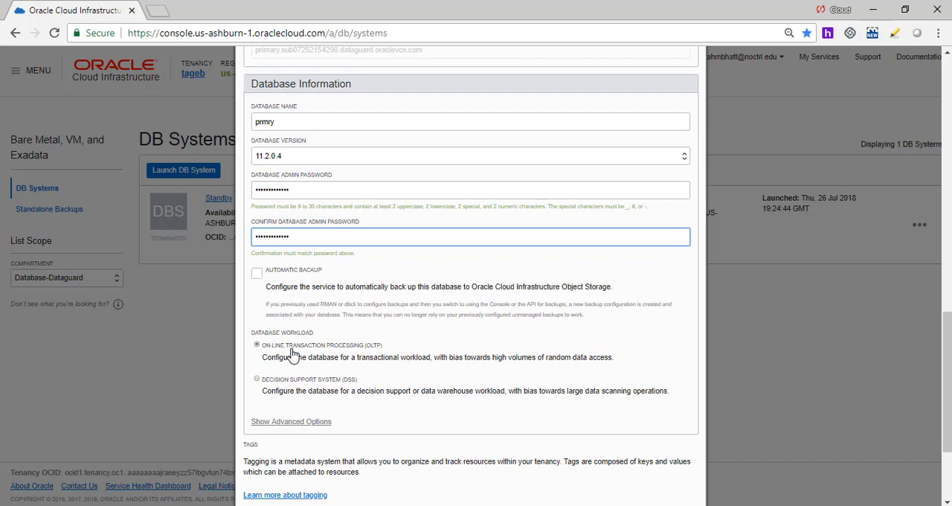
{"action": "mouse_move", "coordinate": [266, 373]}
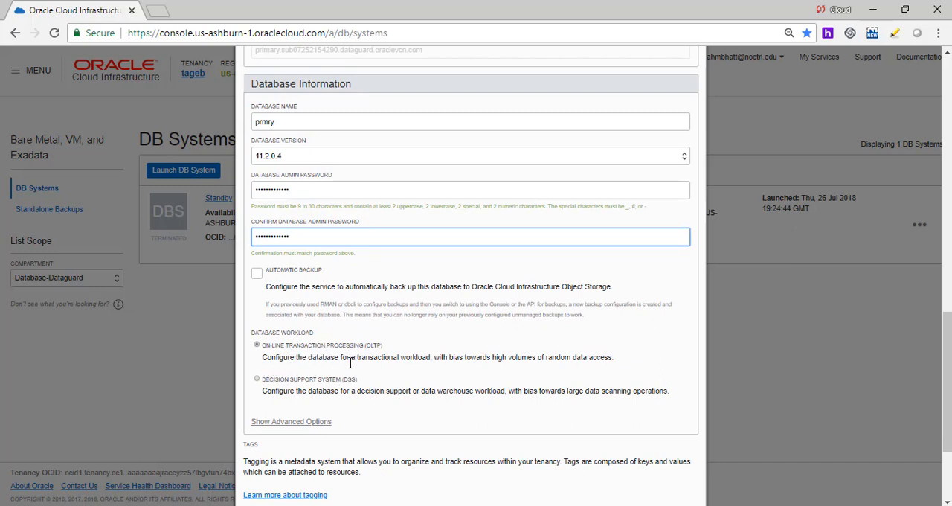
{"action": "mouse_move", "coordinate": [428, 355]}
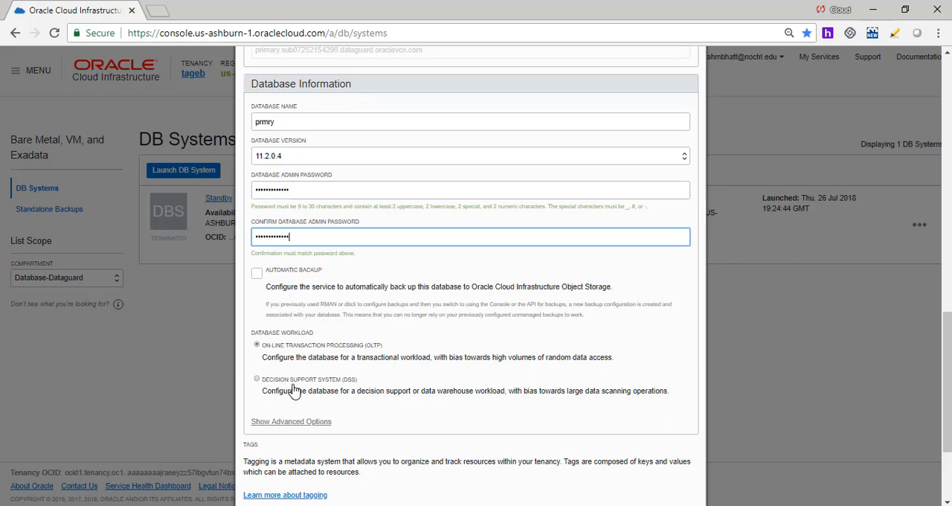
{"action": "mouse_move", "coordinate": [352, 404]}
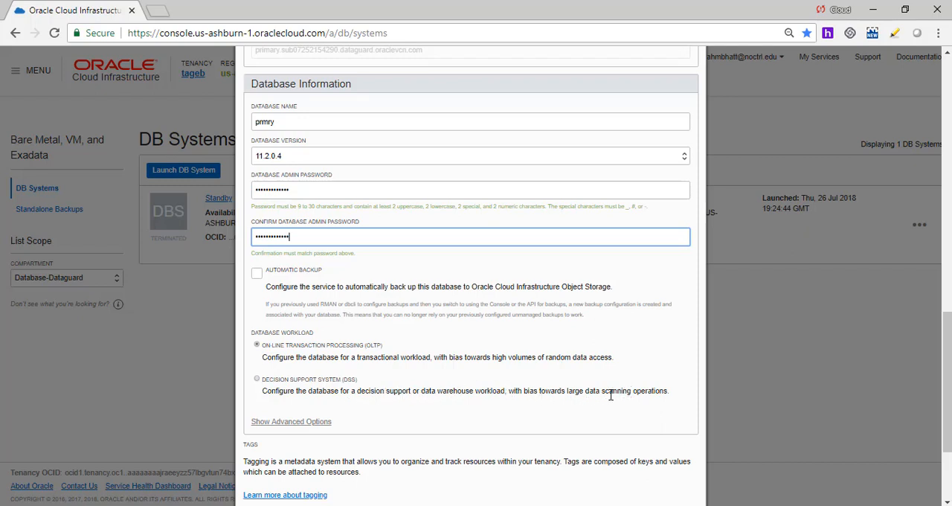
{"action": "mouse_move", "coordinate": [404, 351]}
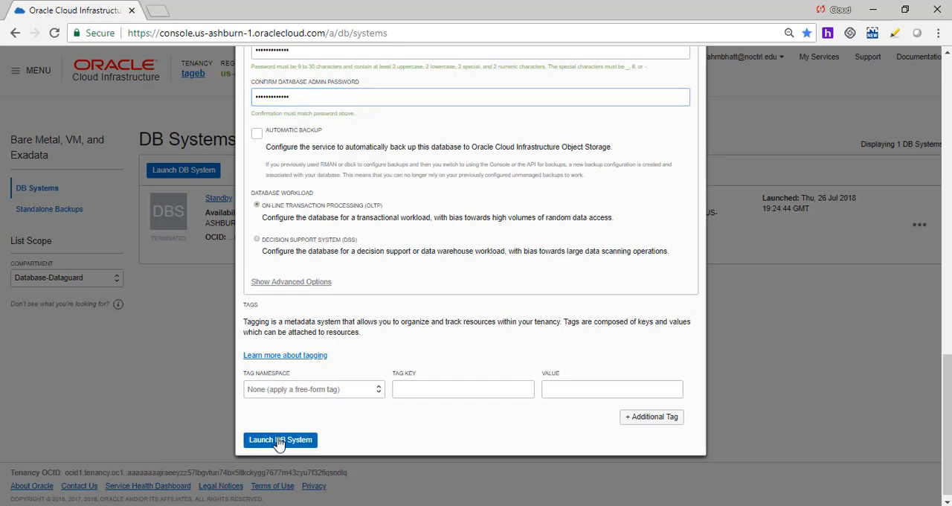
Step: Launch the Primary DB system so it starts provisioning
{"action": "left_click", "coordinate": [280, 439]}
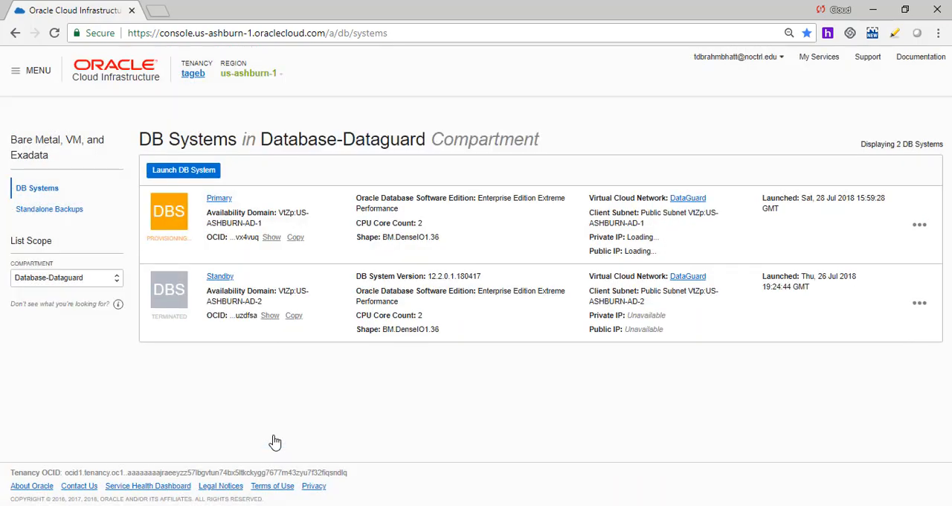
{"action": "mouse_move", "coordinate": [314, 343]}
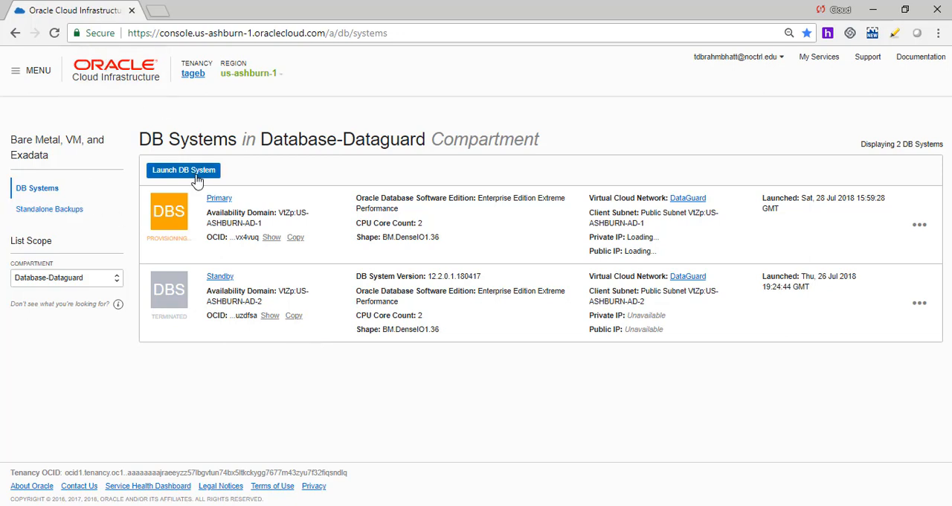
Step: Begin a new DB system named standby in AD-2 as a bare metal machine
{"action": "left_click", "coordinate": [183, 169]}
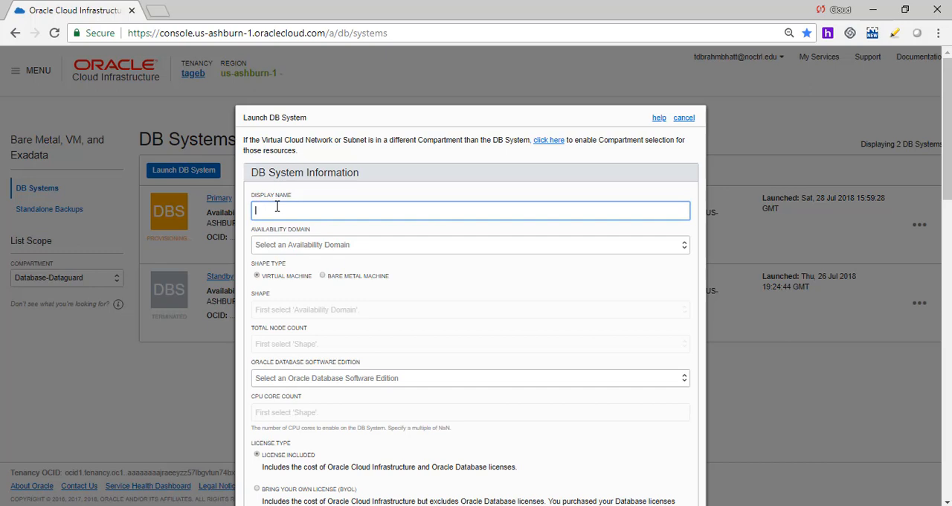
{"action": "type", "text": "str"}
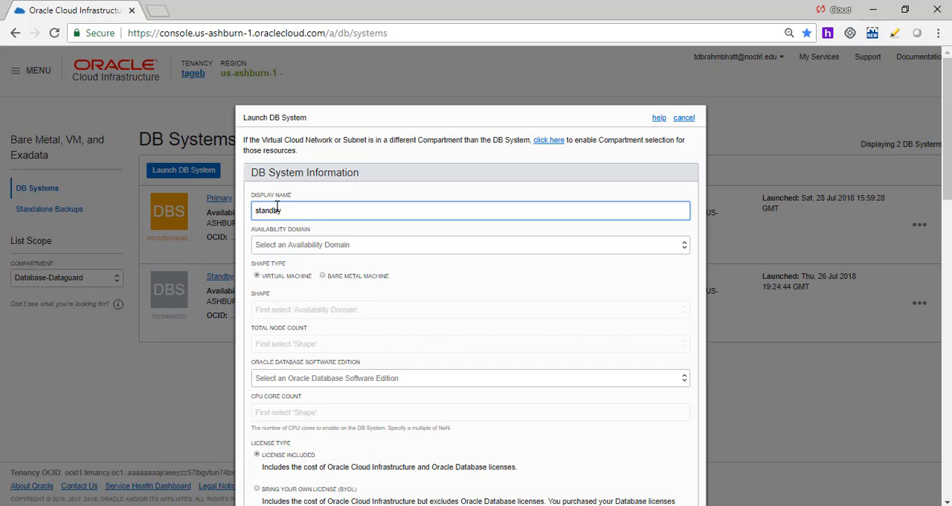
{"action": "left_click", "coordinate": [470, 244]}
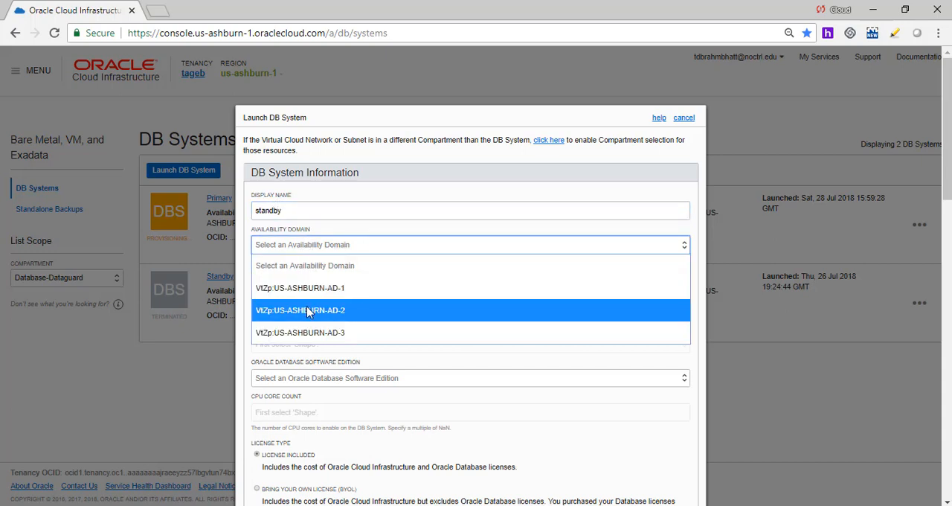
{"action": "left_click", "coordinate": [300, 310]}
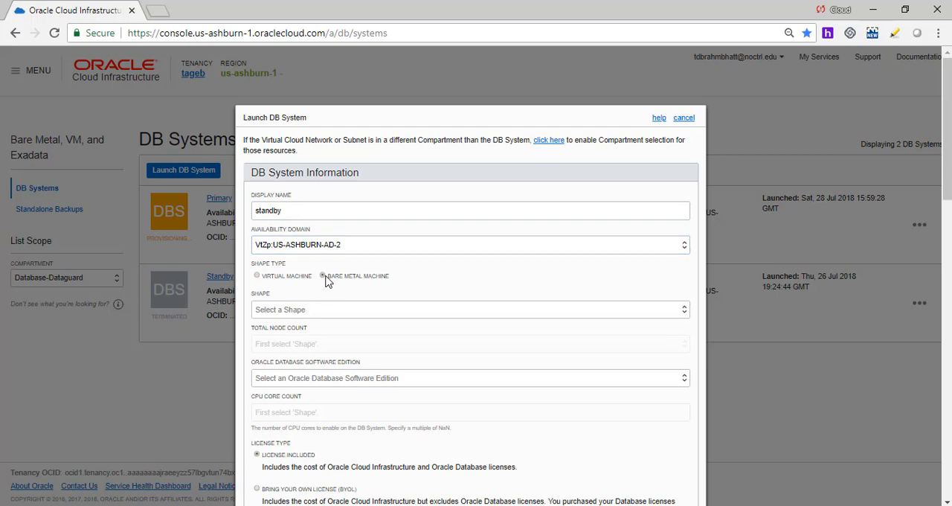
{"action": "left_click", "coordinate": [470, 309]}
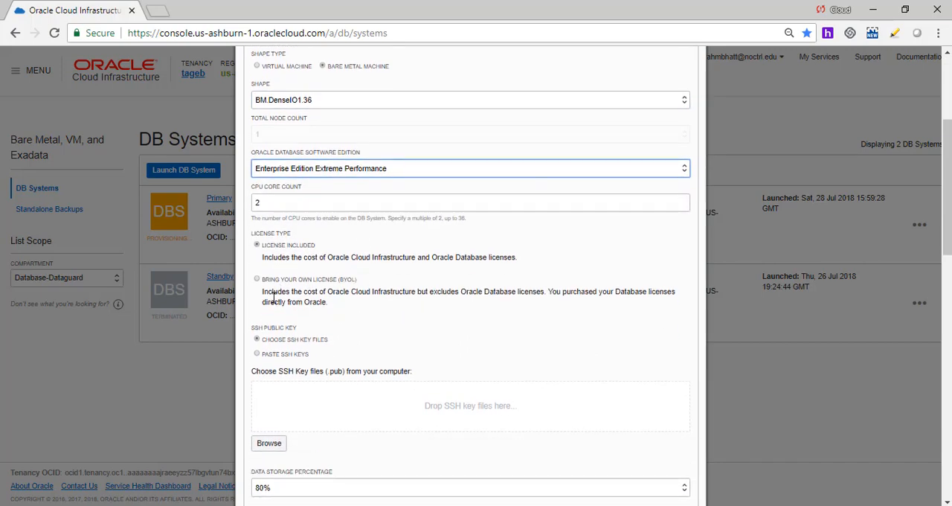
{"action": "scroll", "scroll_direction": "down", "scroll_amount": 3}
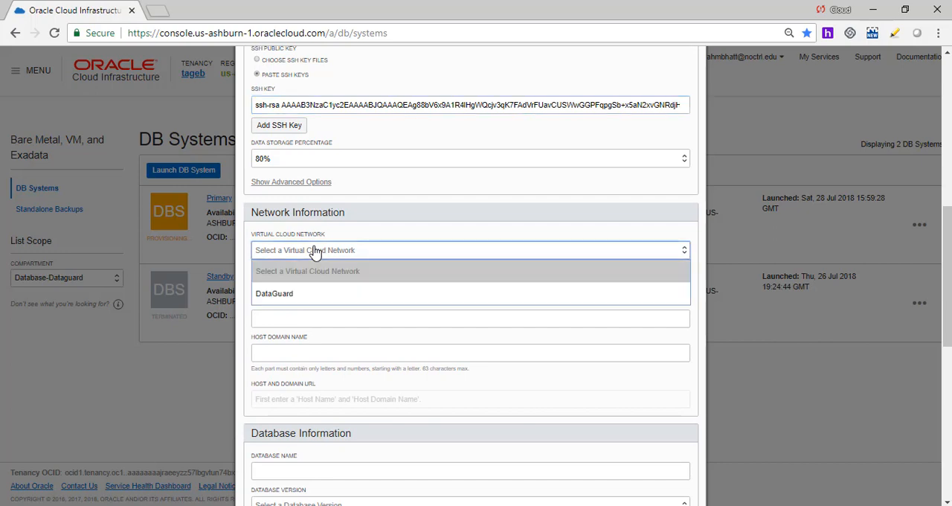
Step: Choose the DataGuard network, AD-2 public subnet, and hostname prefix standby
{"action": "left_click", "coordinate": [274, 293]}
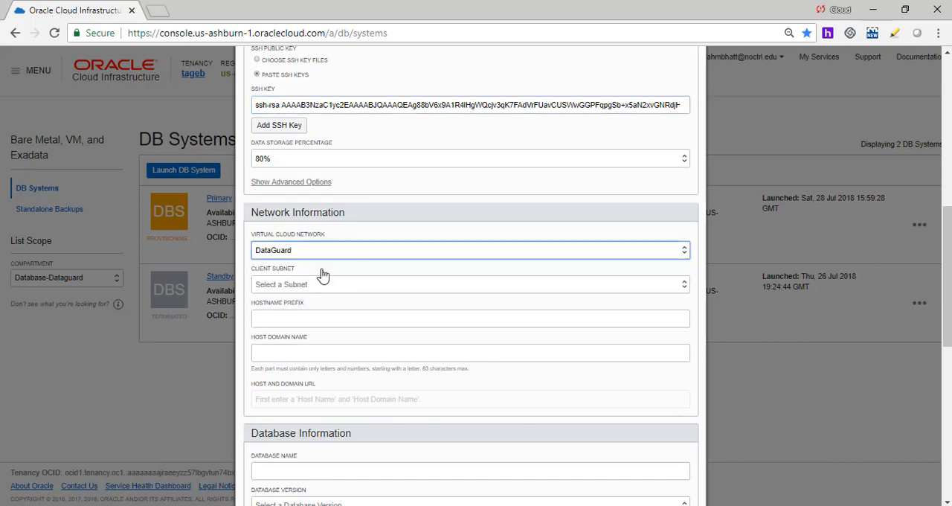
{"action": "left_click", "coordinate": [470, 284]}
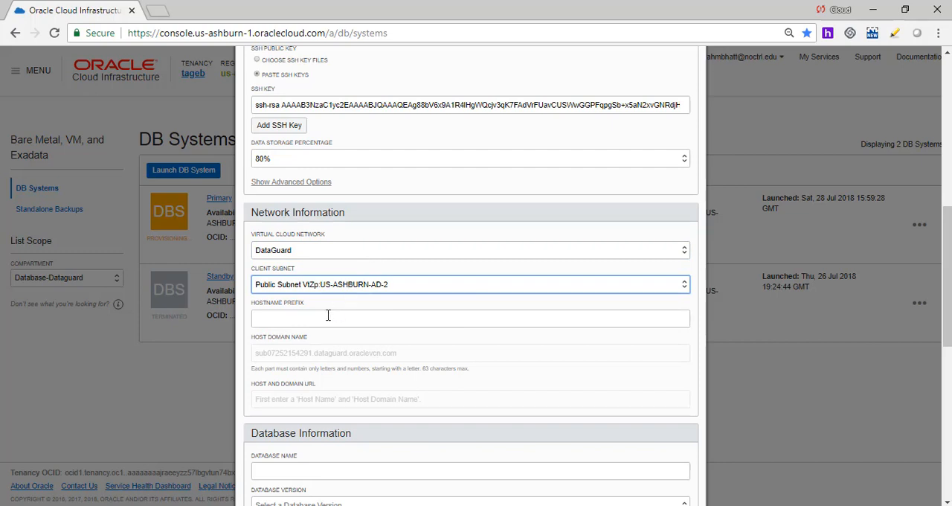
{"action": "type", "text": "standby"}
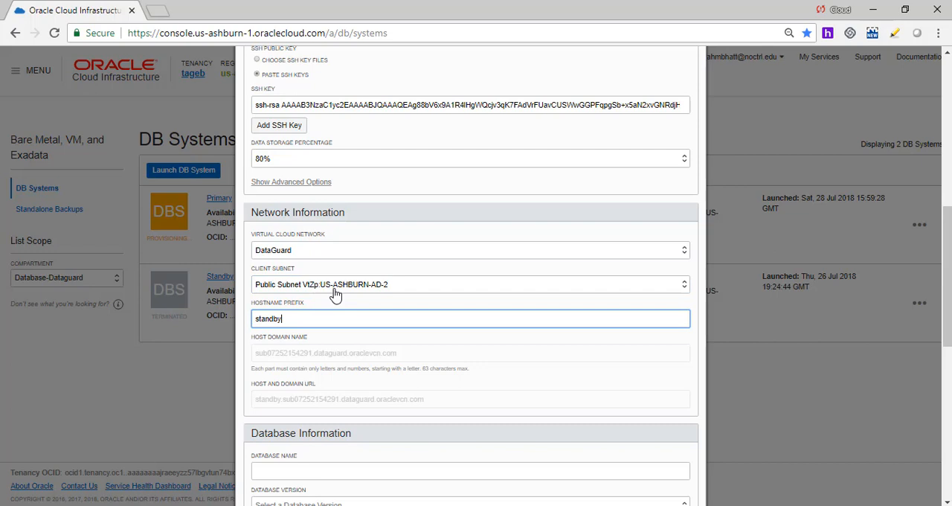
{"action": "scroll", "scroll_direction": "down", "scroll_amount": 3}
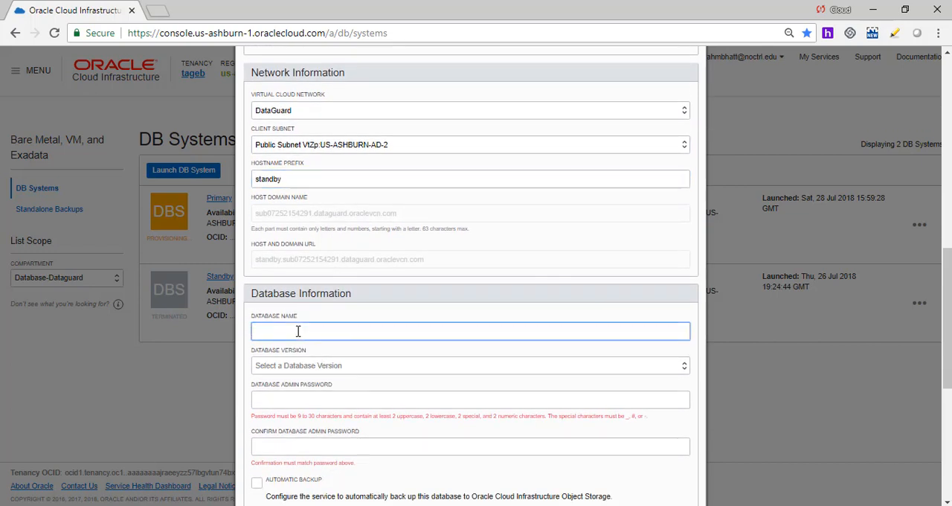
Step: Name the standby database stdby with version 11.2.0.4
{"action": "type", "text": "stdby"}
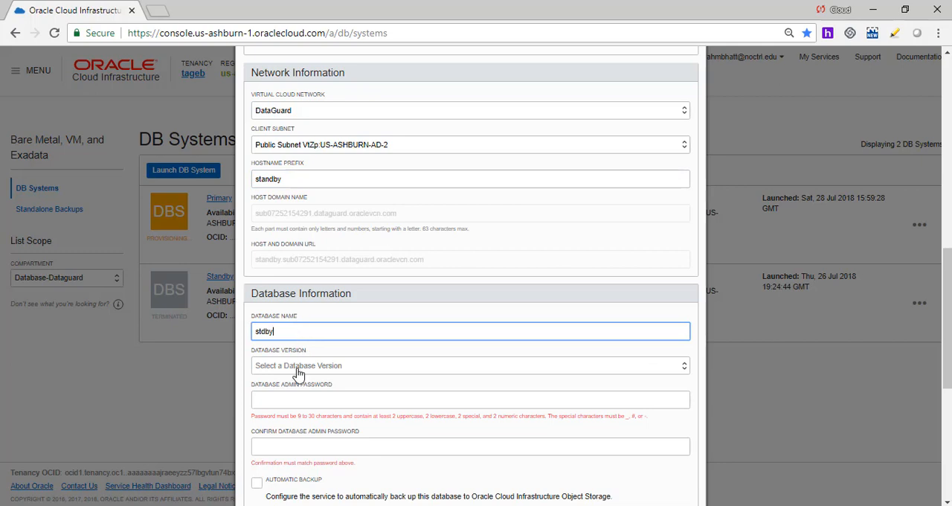
{"action": "left_click", "coordinate": [469, 399]}
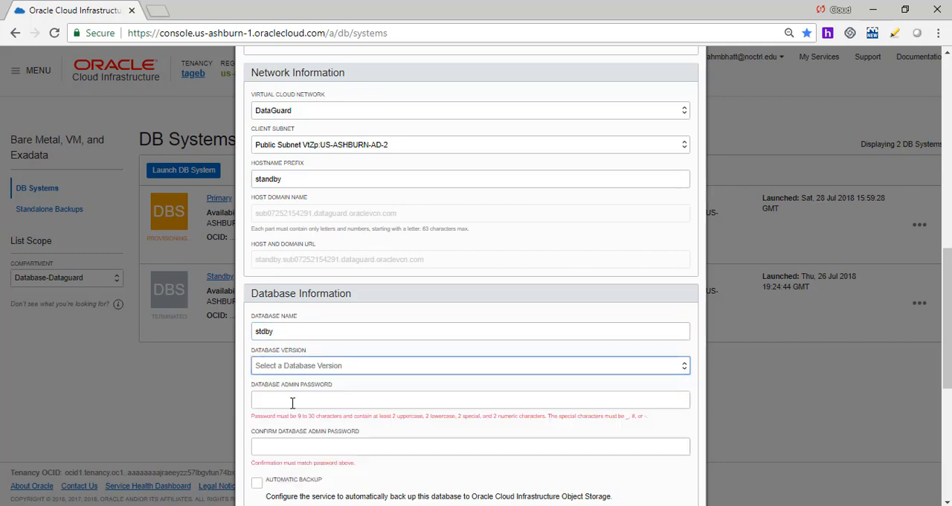
{"action": "left_click", "coordinate": [470, 365]}
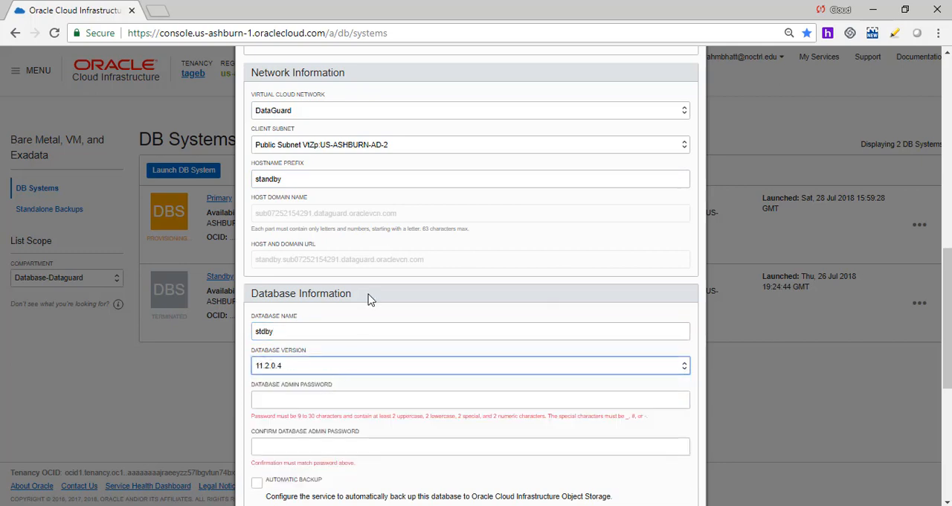
{"action": "scroll", "scroll_direction": "down", "scroll_amount": 3}
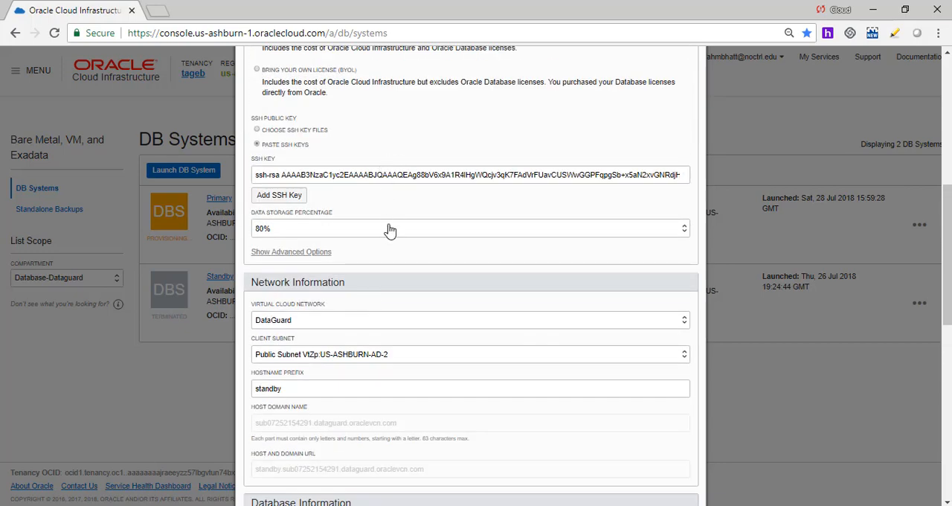
{"action": "mouse_move", "coordinate": [391, 231]}
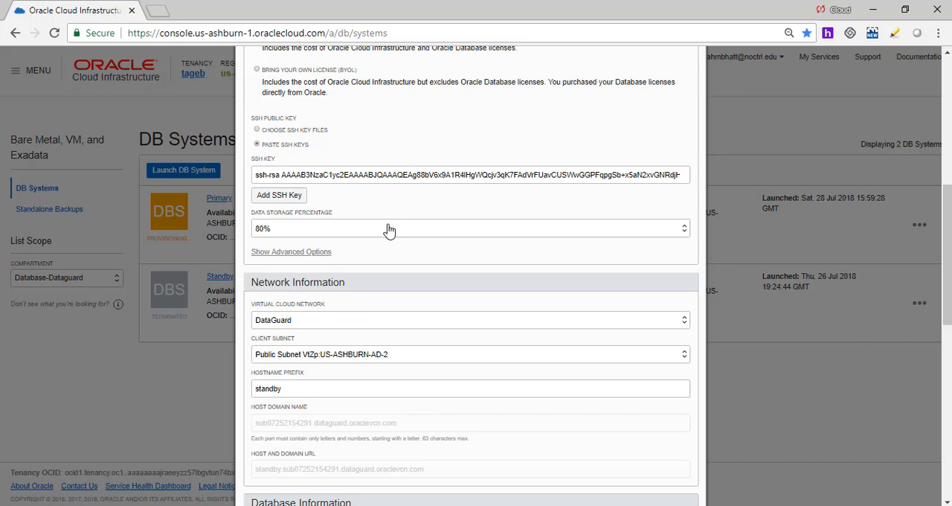
Step: Enter and confirm the admin password, keeping automatic backup off and OLTP workload
{"action": "scroll", "scroll_direction": "down", "scroll_amount": 3}
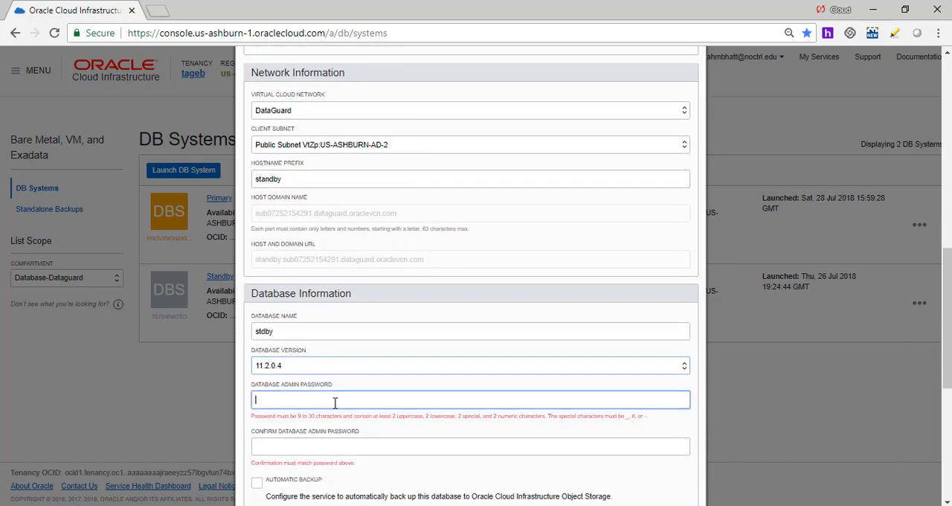
{"action": "type", "text": "•"}
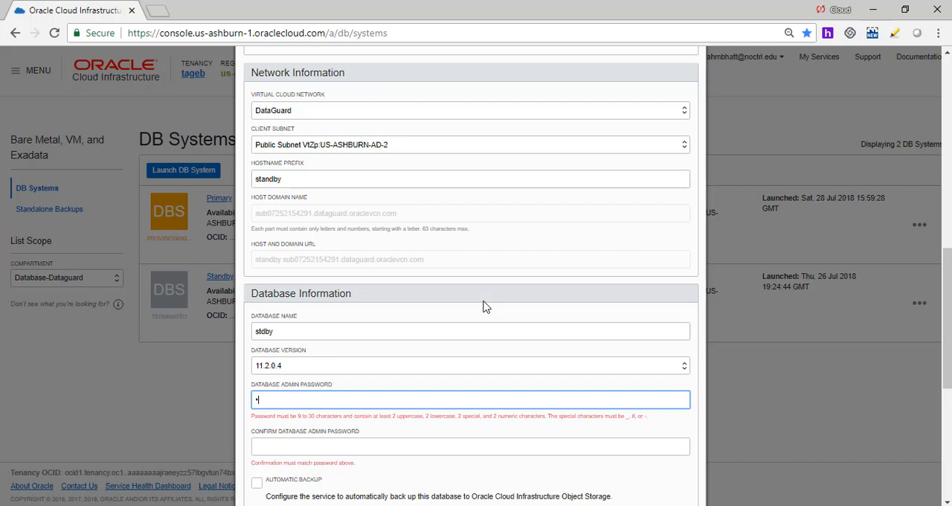
{"action": "type", "text": "assword"}
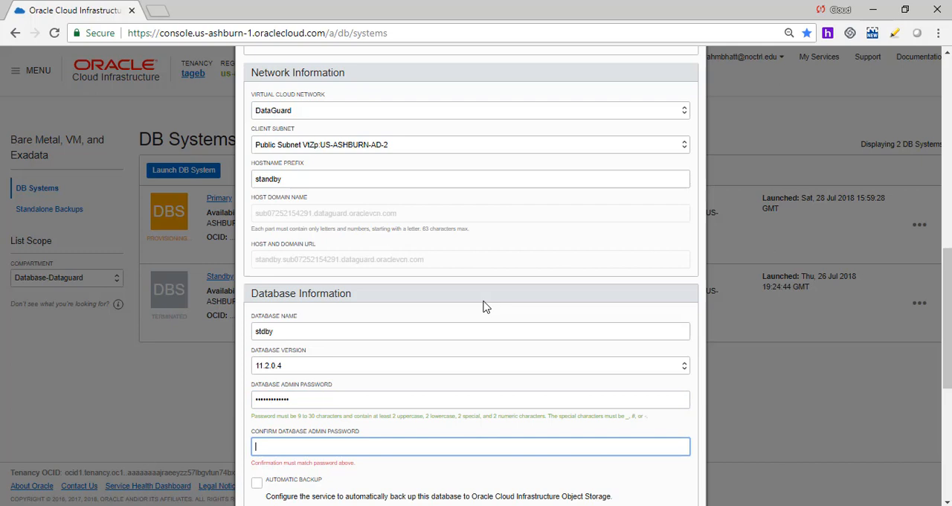
{"action": "type", "text": "•••••"}
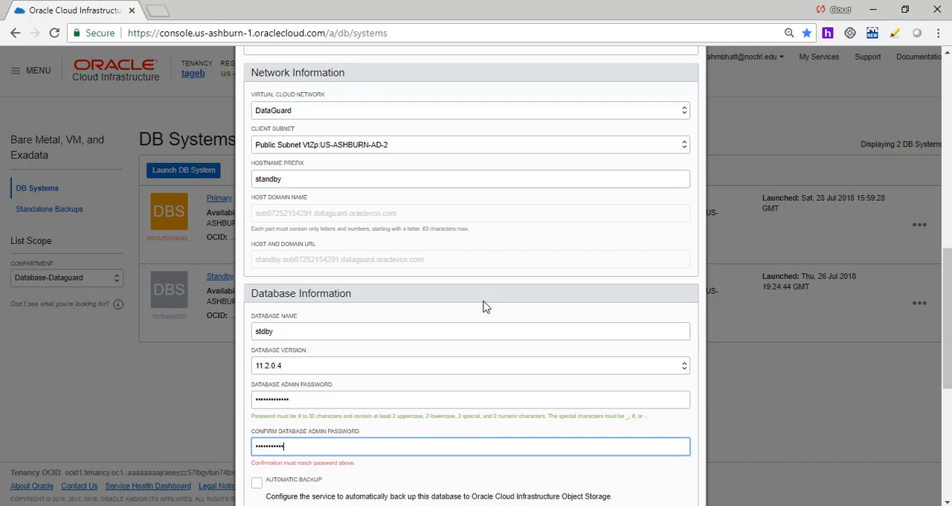
{"action": "scroll", "scroll_direction": "down", "scroll_amount": 3}
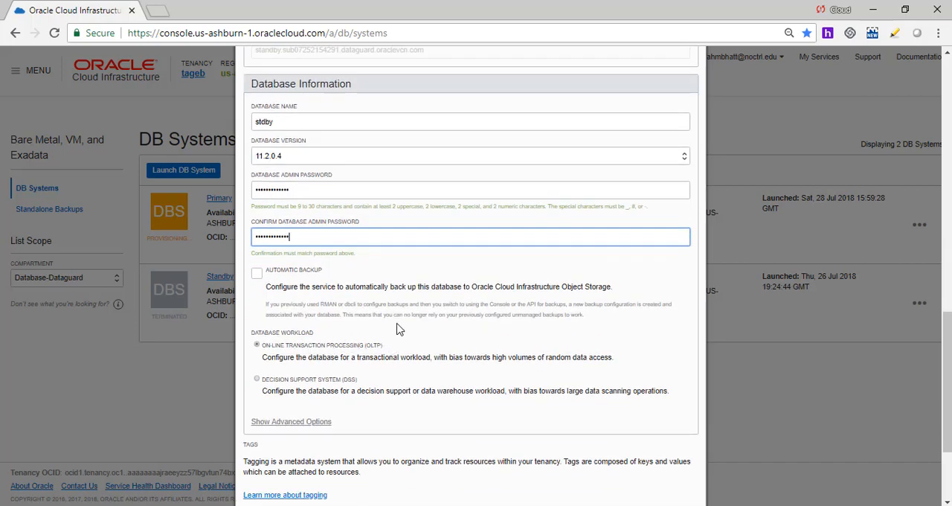
{"action": "scroll", "scroll_direction": "down", "scroll_amount": 3}
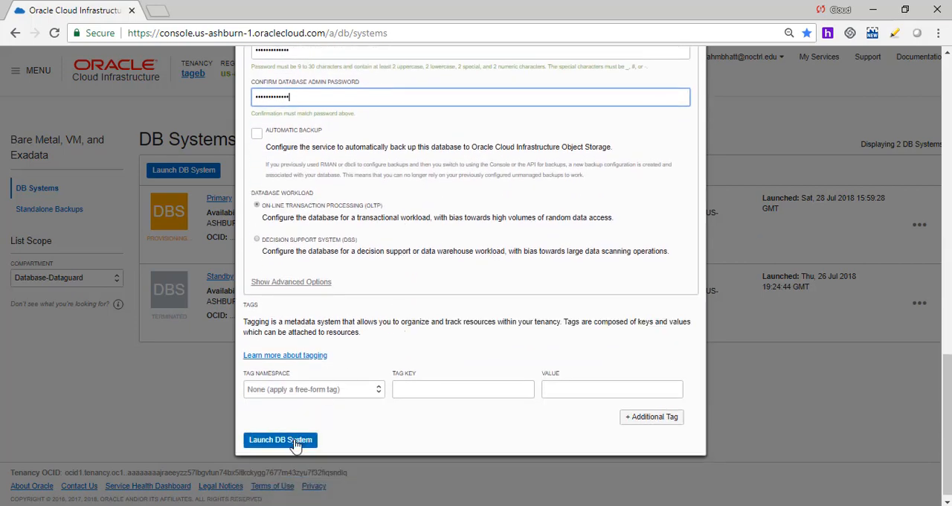
Step: Launch the standby DB system, then open the console menu
{"action": "left_click", "coordinate": [279, 439]}
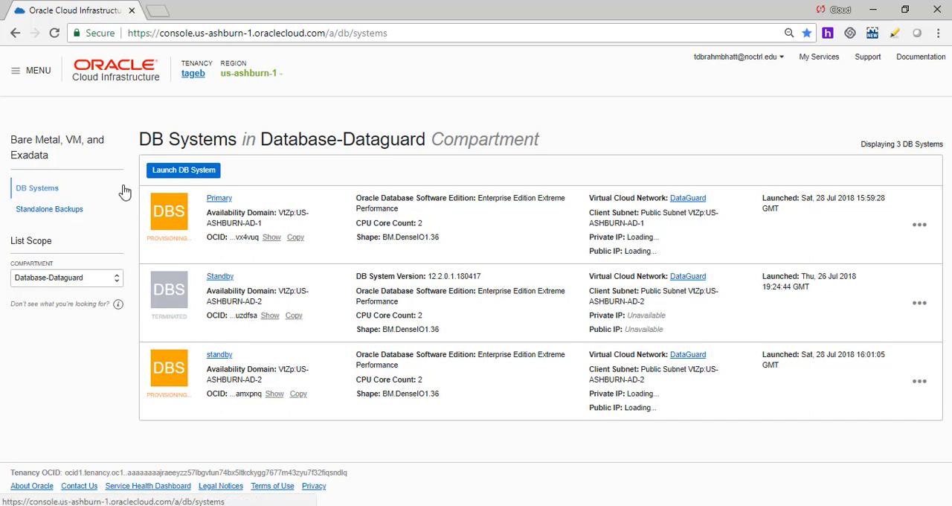
{"action": "mouse_move", "coordinate": [35, 133]}
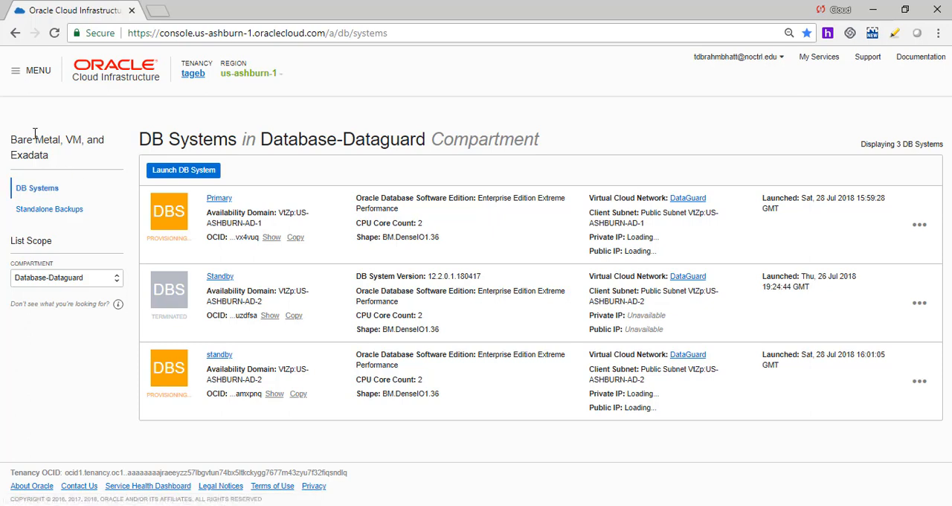
{"action": "left_click", "coordinate": [38, 70]}
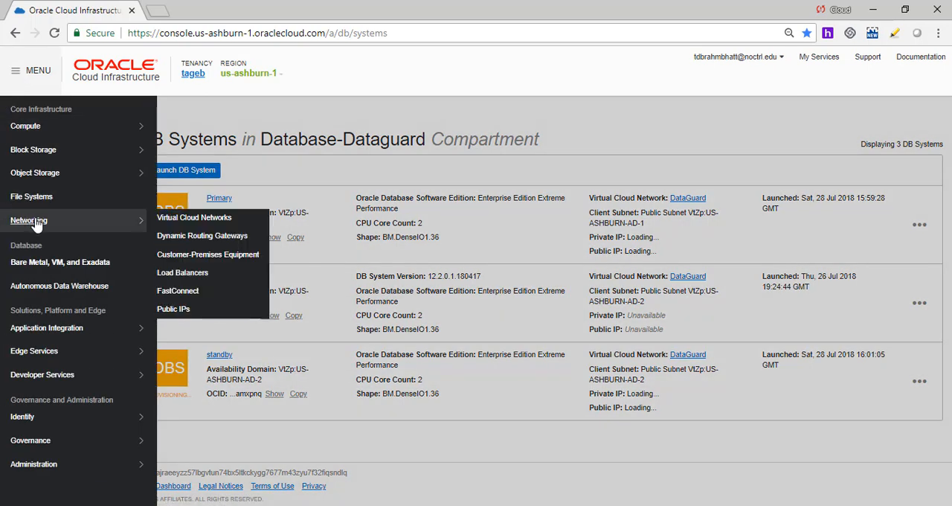
Step: Open the DataGuard network and view its Default Security List ingress rules
{"action": "left_click", "coordinate": [194, 217]}
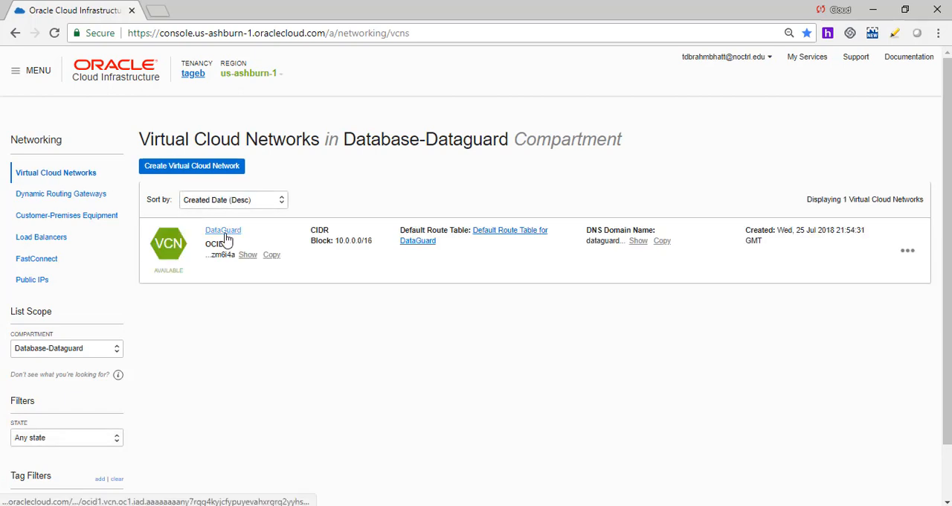
{"action": "left_click", "coordinate": [222, 230]}
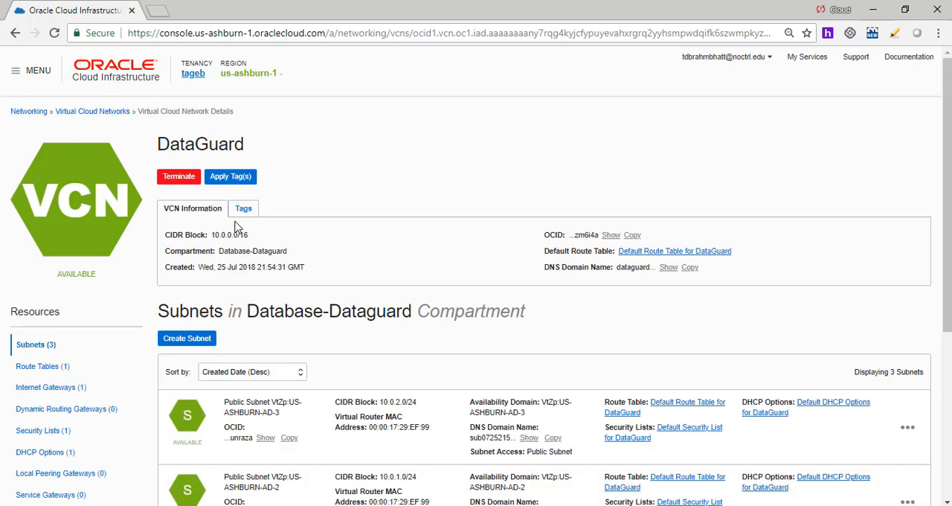
{"action": "scroll", "scroll_direction": "down", "scroll_amount": 3}
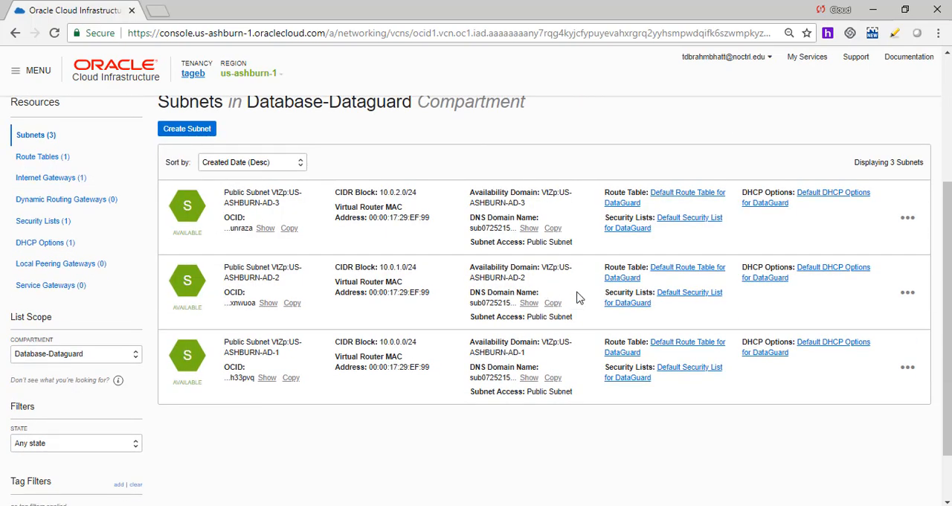
{"action": "mouse_move", "coordinate": [593, 296]}
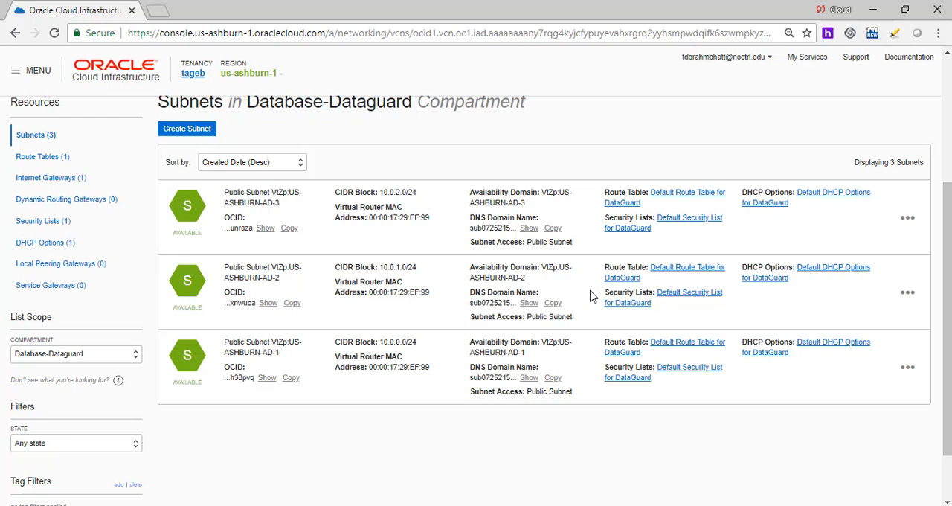
{"action": "mouse_move", "coordinate": [689, 217]}
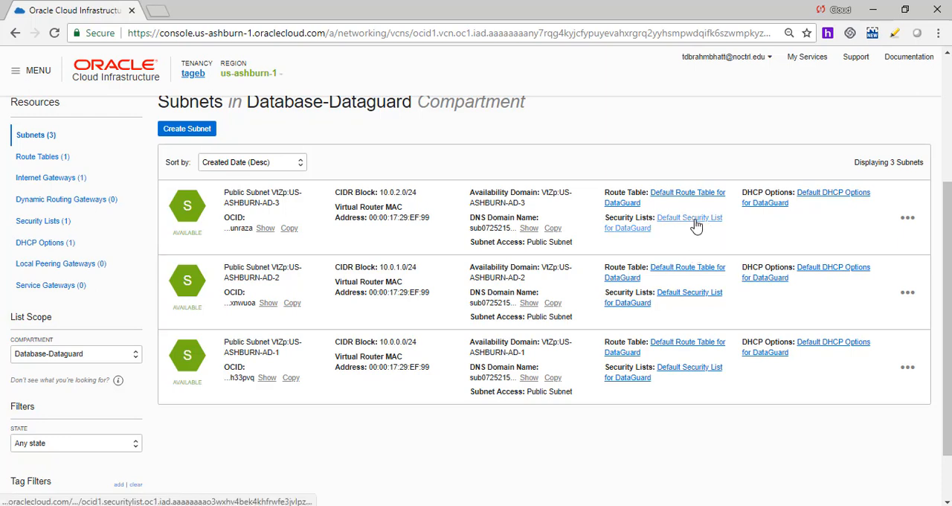
{"action": "left_click", "coordinate": [690, 217]}
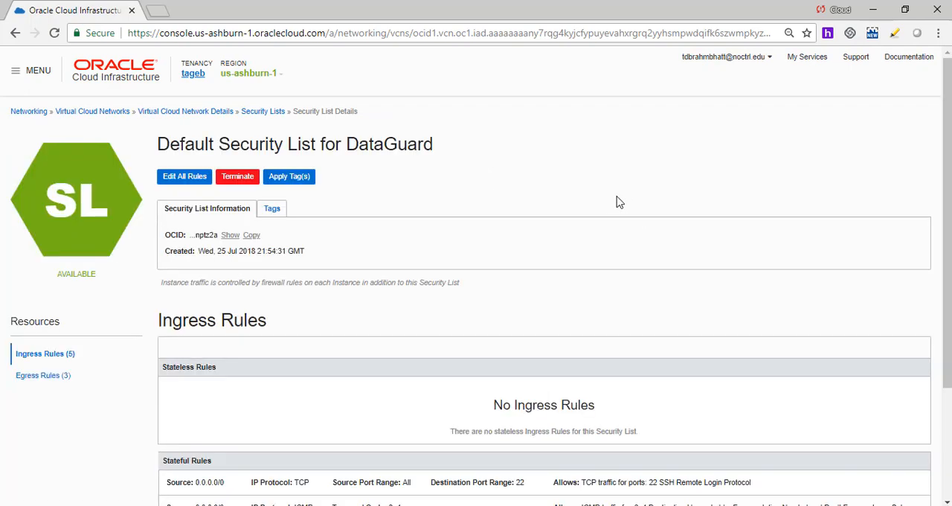
{"action": "scroll", "scroll_direction": "down", "scroll_amount": 3}
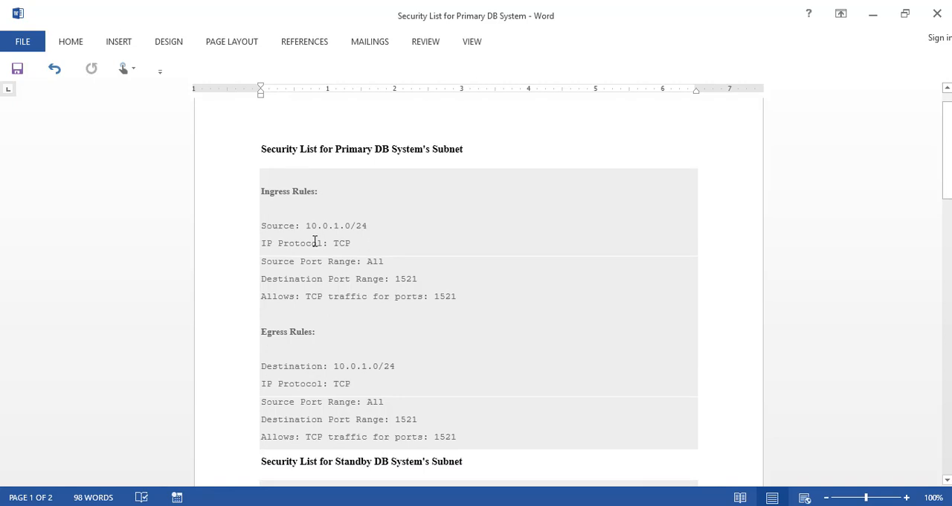
{"action": "mouse_move", "coordinate": [266, 234]}
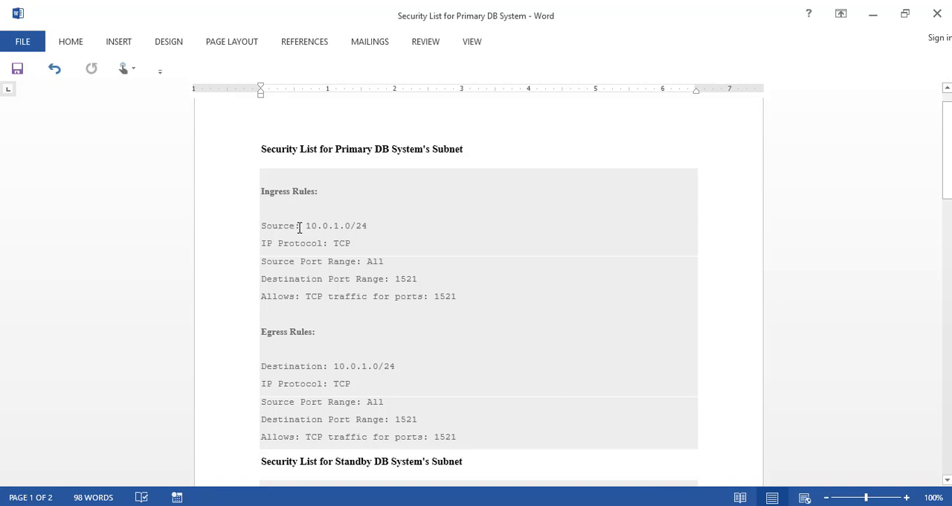
{"action": "mouse_move", "coordinate": [305, 227]}
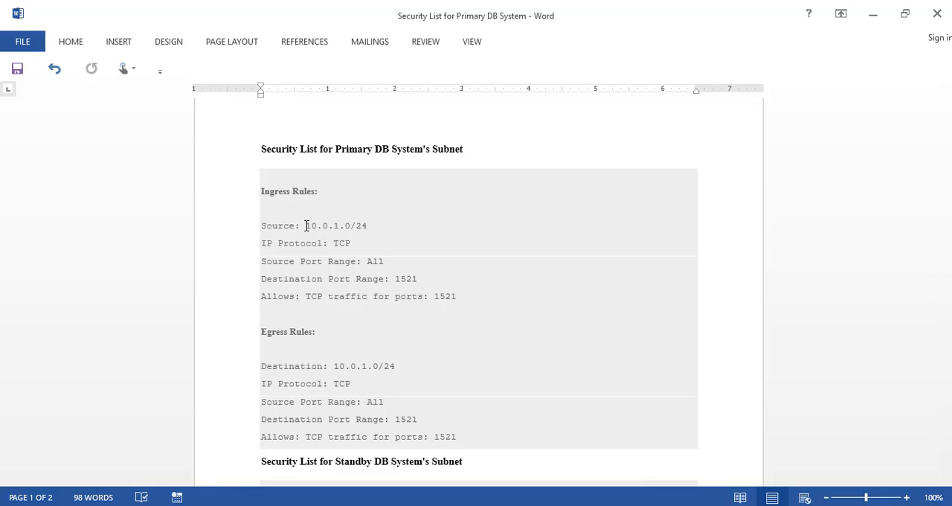
Step: Switch back to Chrome and return to the DataGuard network's details page
{"action": "left_click", "coordinate": [75, 10]}
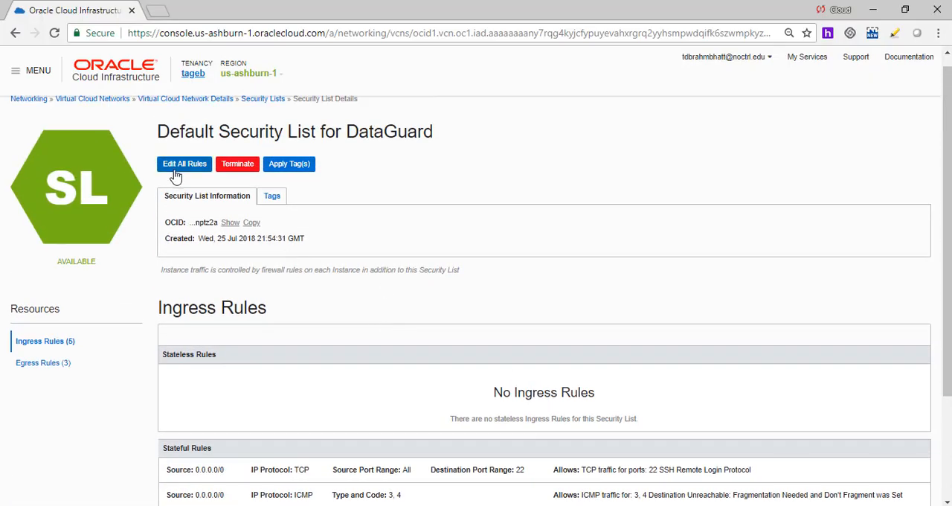
{"action": "left_click", "coordinate": [185, 98]}
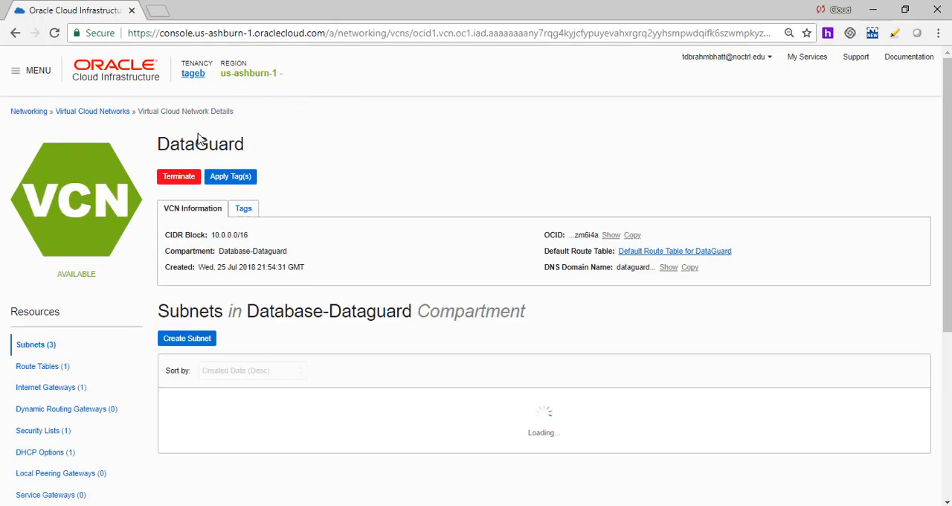
Step: Open the AD-2 subnet's Default Security List and review its TCP 1521 ingress rules
{"action": "scroll", "scroll_direction": "down", "scroll_amount": 3}
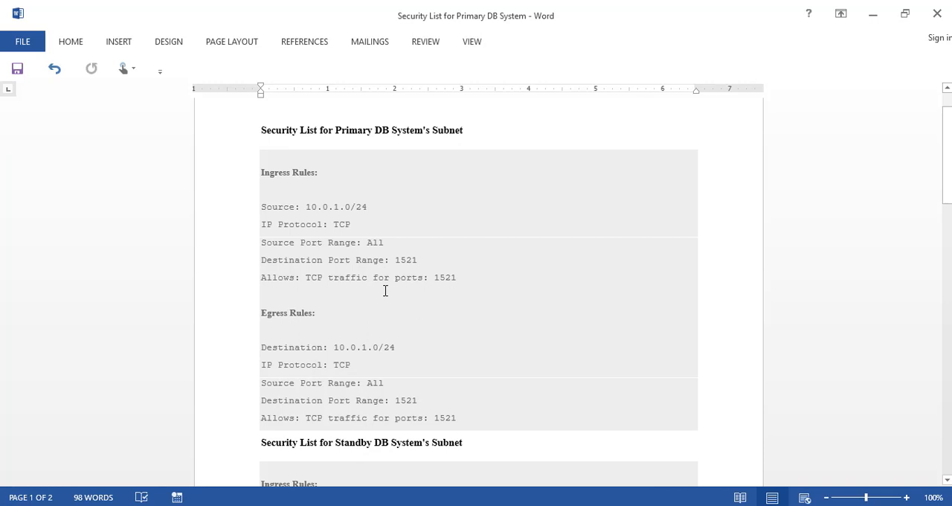
{"action": "scroll", "scroll_direction": "down", "scroll_amount": 3}
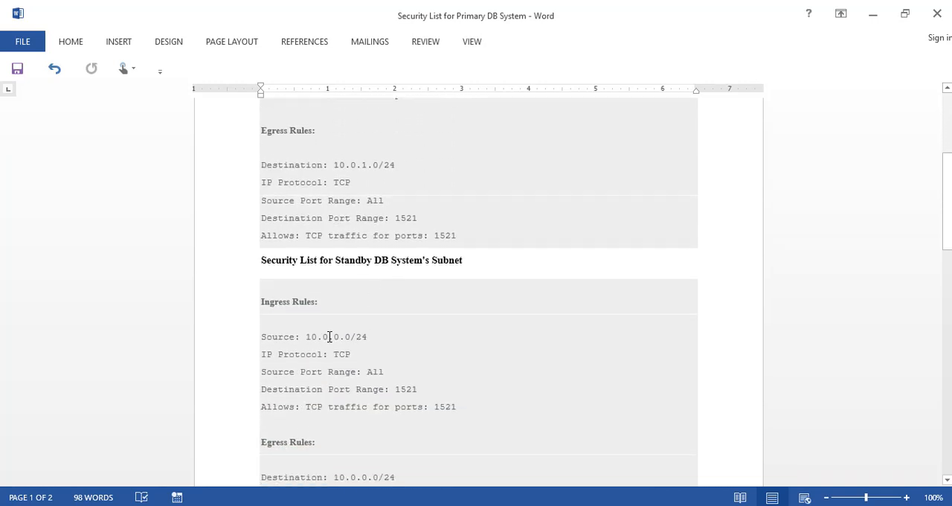
{"action": "mouse_move", "coordinate": [342, 337]}
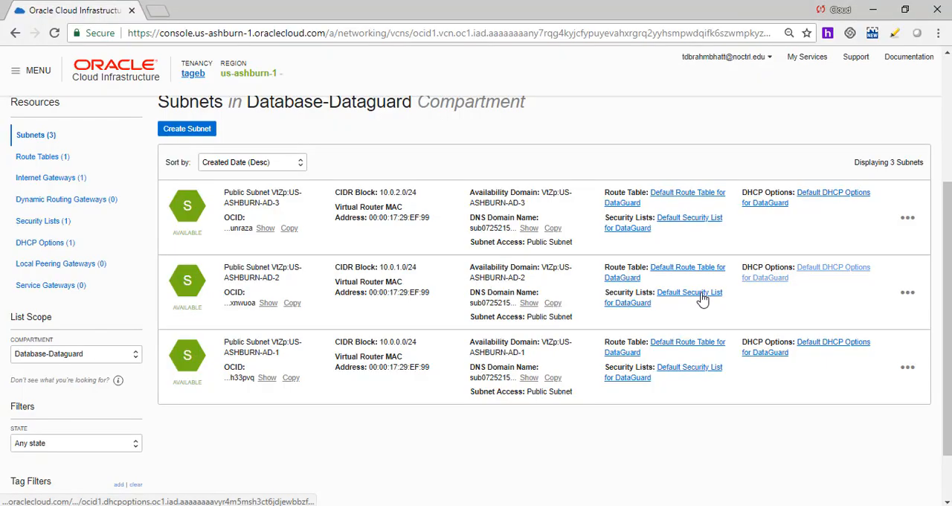
{"action": "left_click", "coordinate": [688, 291]}
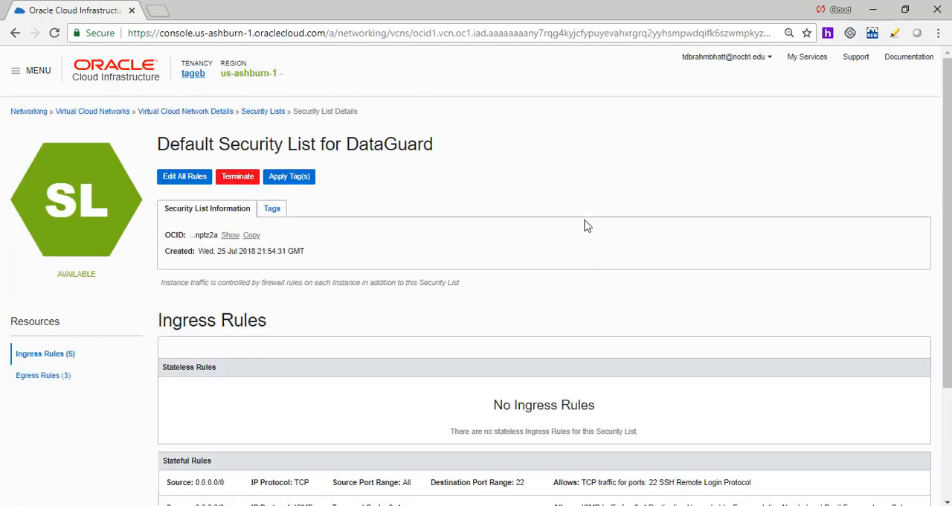
{"action": "scroll", "scroll_direction": "down", "scroll_amount": 3}
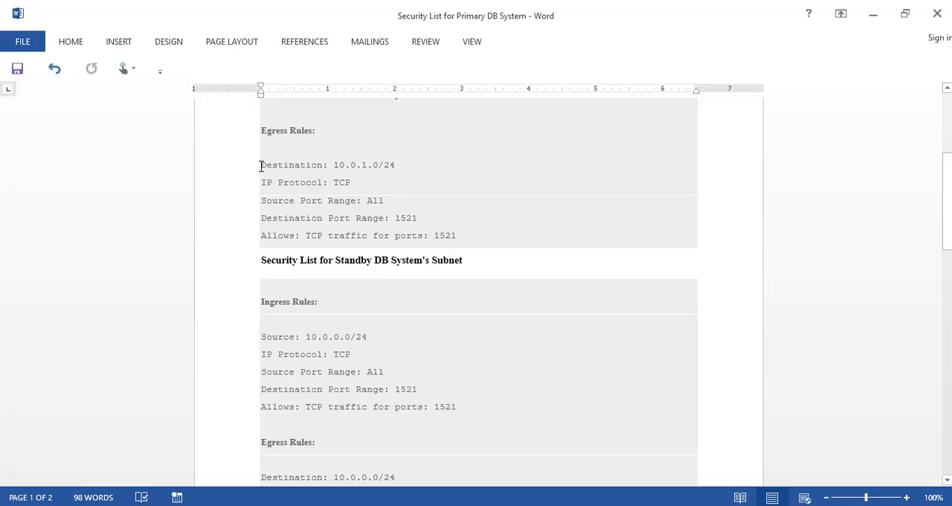
{"action": "scroll", "scroll_direction": "down", "scroll_amount": 3}
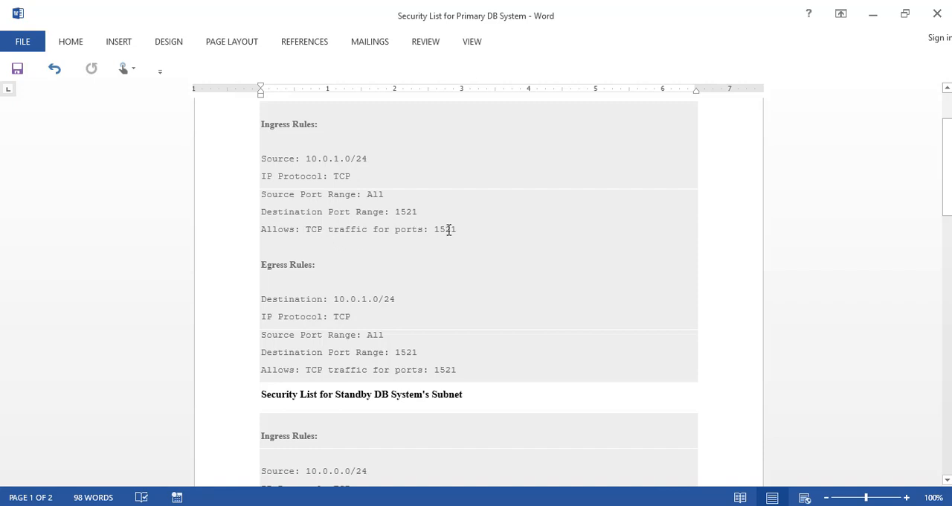
{"action": "mouse_move", "coordinate": [474, 226]}
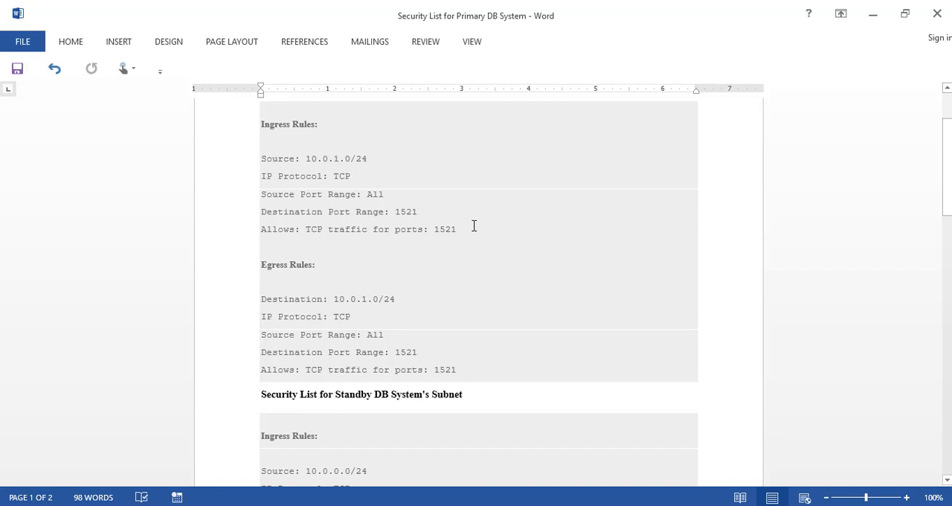
{"action": "mouse_move", "coordinate": [490, 223]}
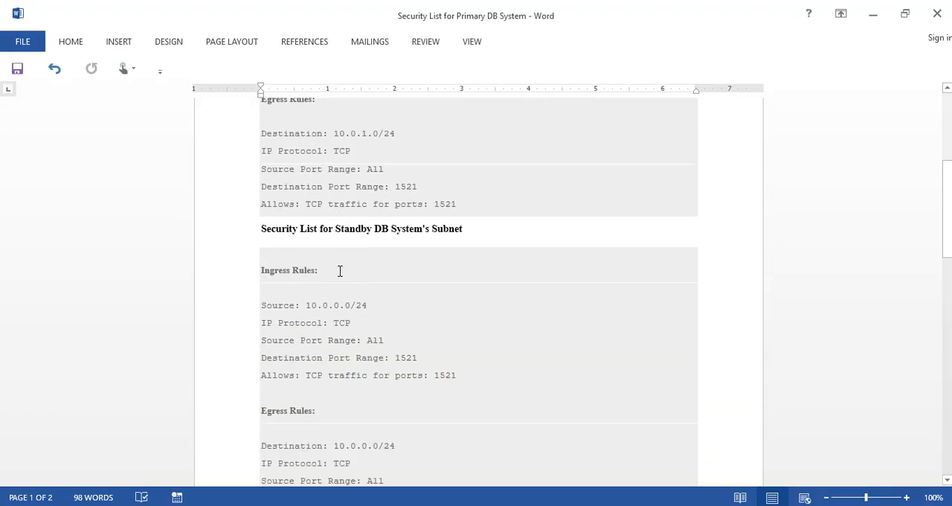
{"action": "scroll", "scroll_direction": "down", "scroll_amount": 3}
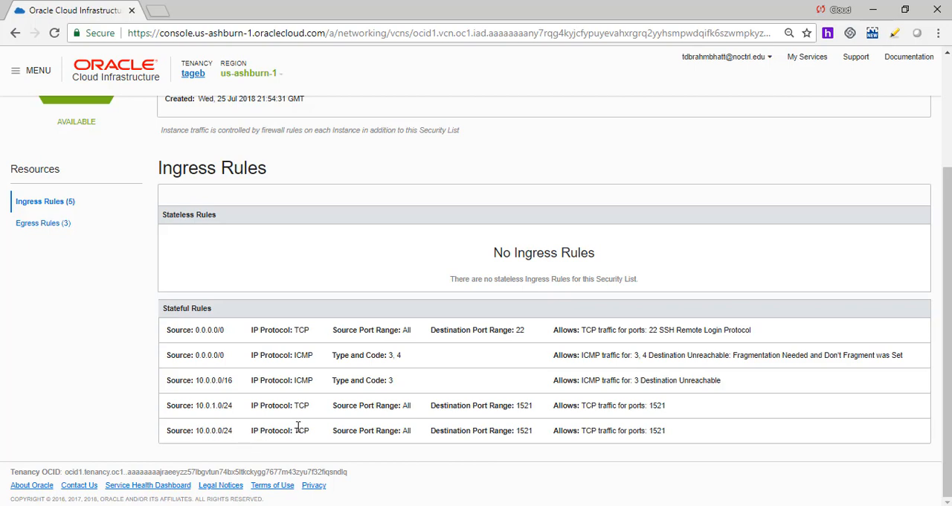
{"action": "mouse_move", "coordinate": [296, 365]}
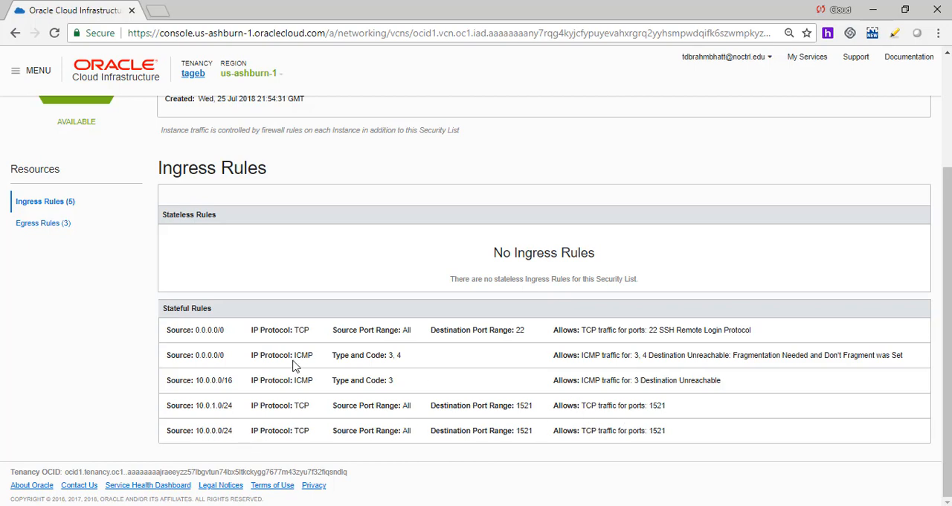
{"action": "mouse_move", "coordinate": [364, 344]}
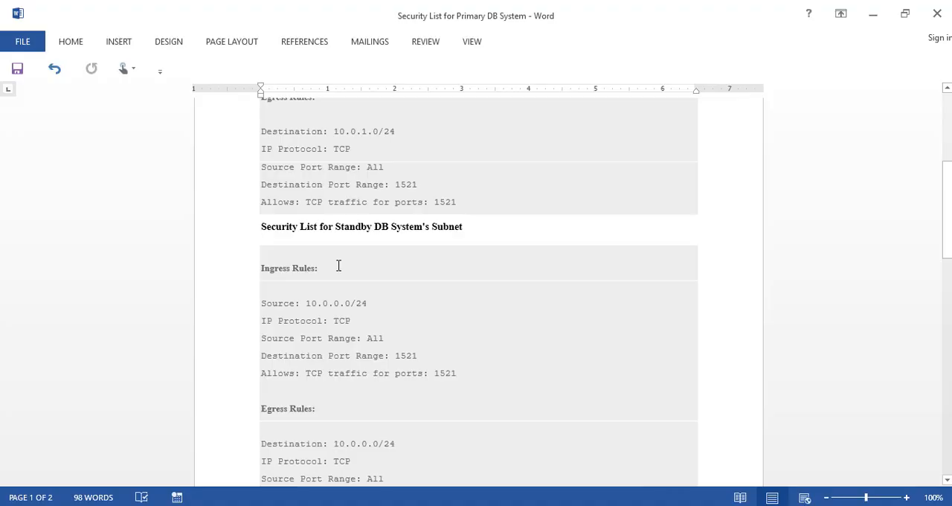
Step: Scroll through the stateful ingress rules to compare them against the Word notes
{"action": "scroll", "scroll_direction": "down", "scroll_amount": 3}
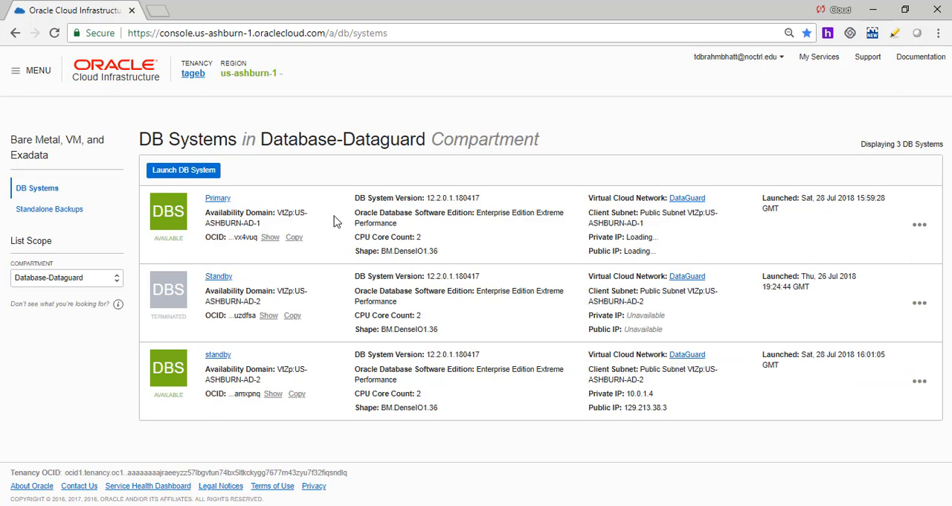
{"action": "mouse_move", "coordinate": [331, 214]}
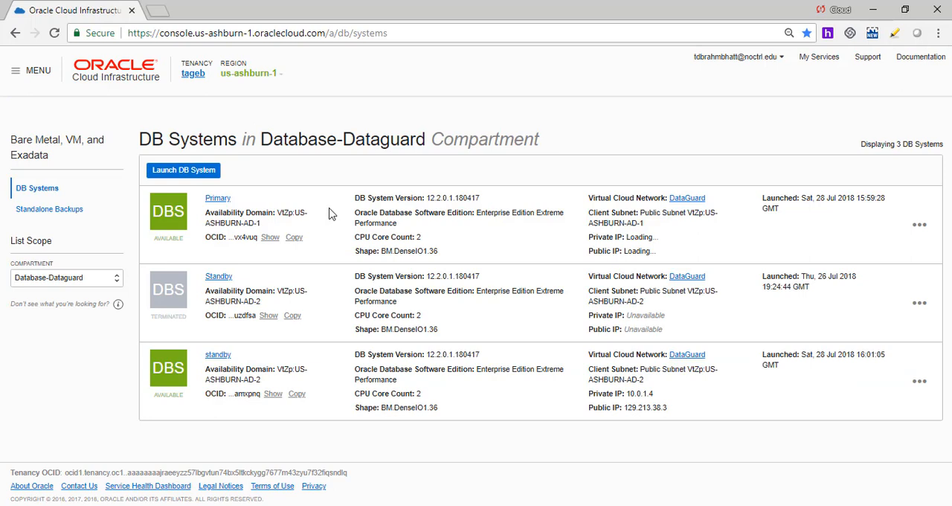
Step: Open the Primary DB system's details page
{"action": "left_click", "coordinate": [217, 198]}
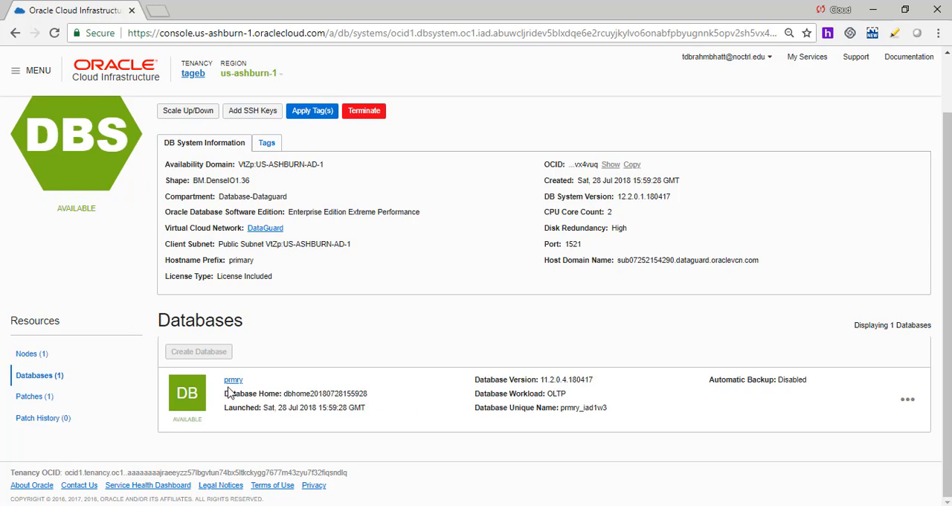
{"action": "mouse_move", "coordinate": [536, 409]}
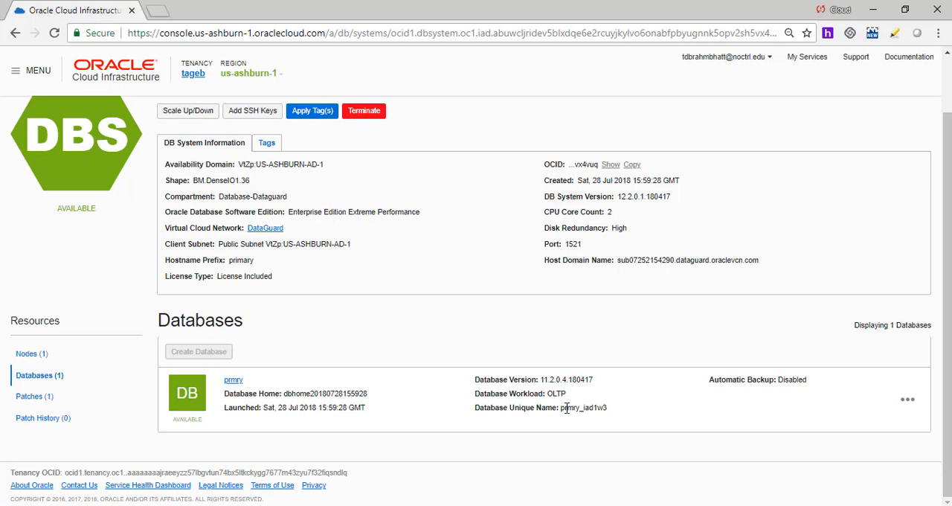
{"action": "mouse_move", "coordinate": [618, 411]}
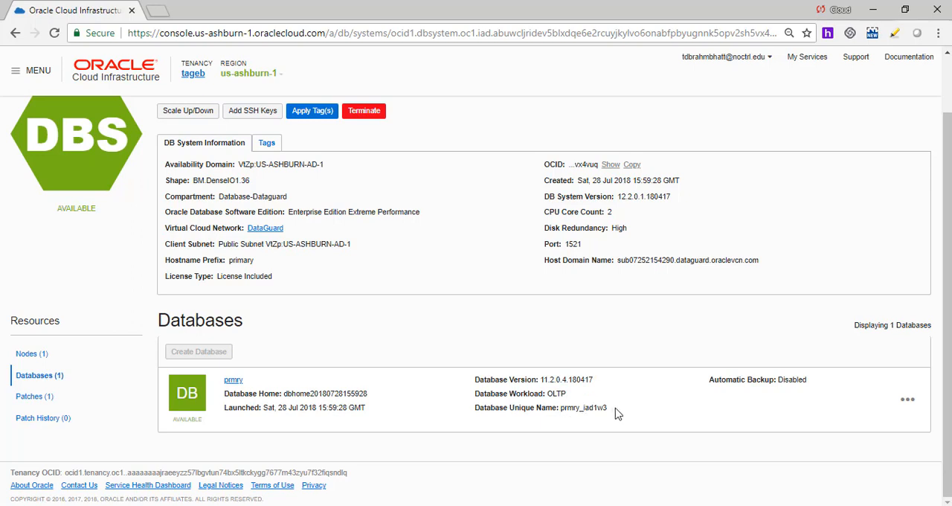
{"action": "mouse_move", "coordinate": [615, 414]}
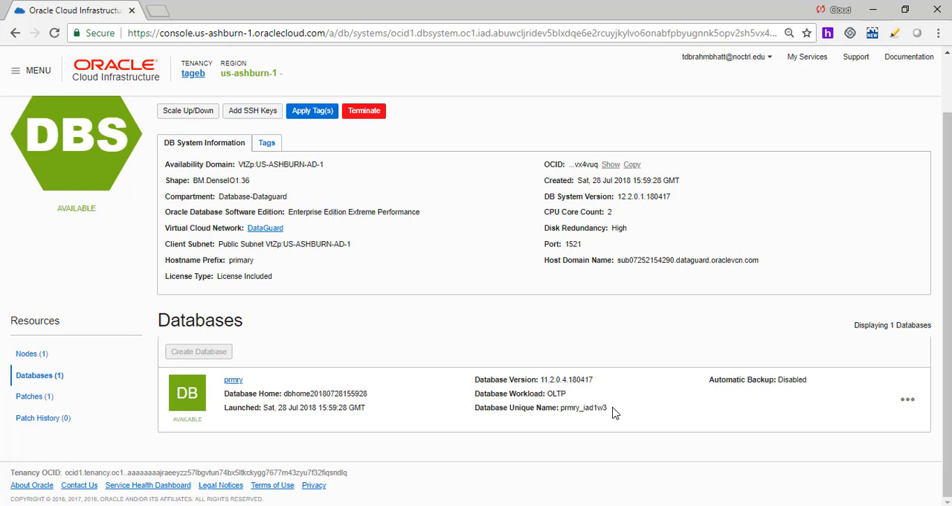
{"action": "mouse_move", "coordinate": [579, 427]}
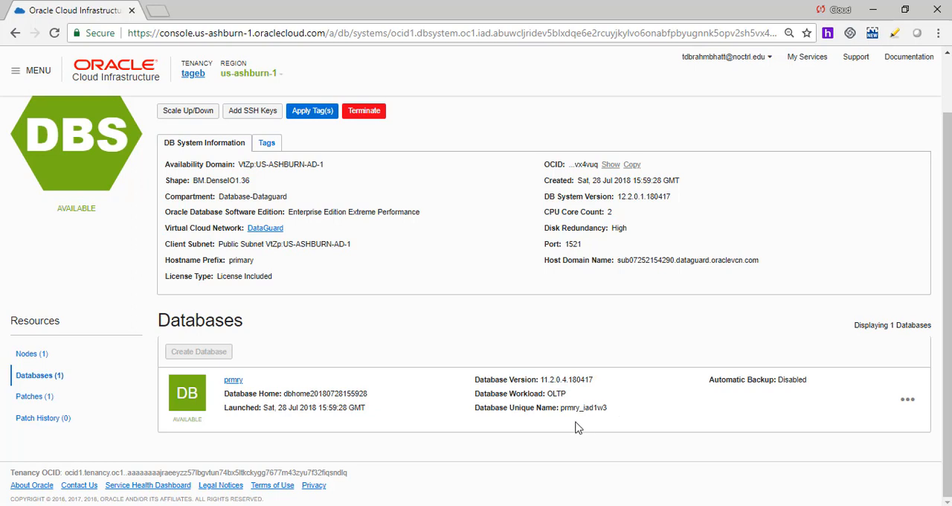
{"action": "mouse_move", "coordinate": [560, 421]}
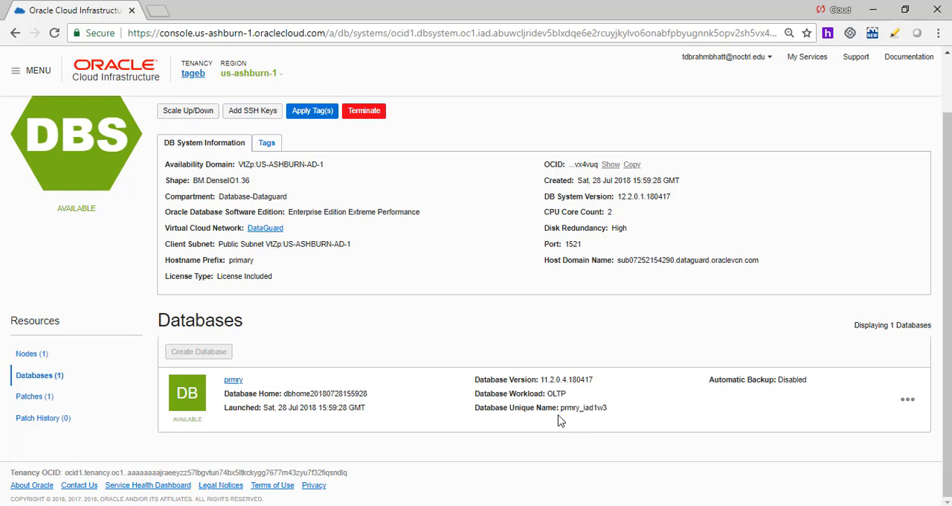
{"action": "mouse_move", "coordinate": [603, 419]}
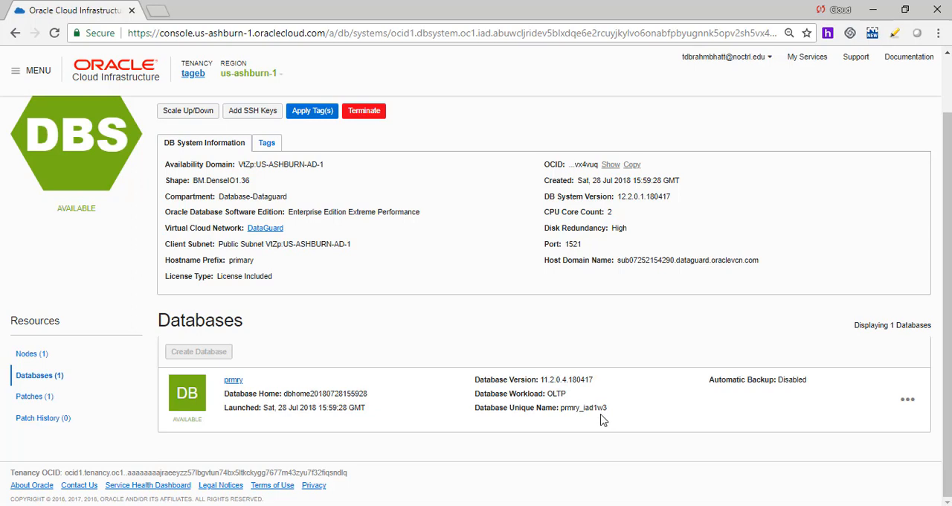
{"action": "mouse_move", "coordinate": [620, 413]}
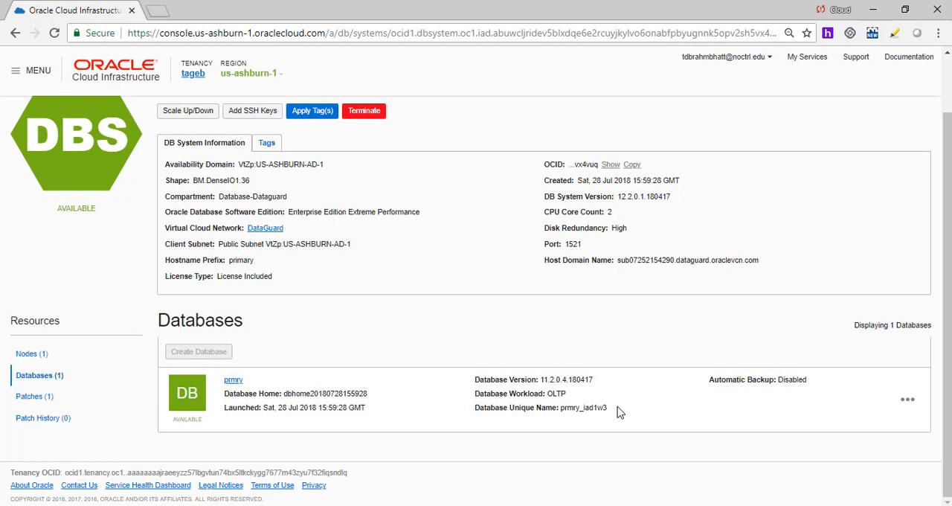
{"action": "mouse_move", "coordinate": [313, 339]}
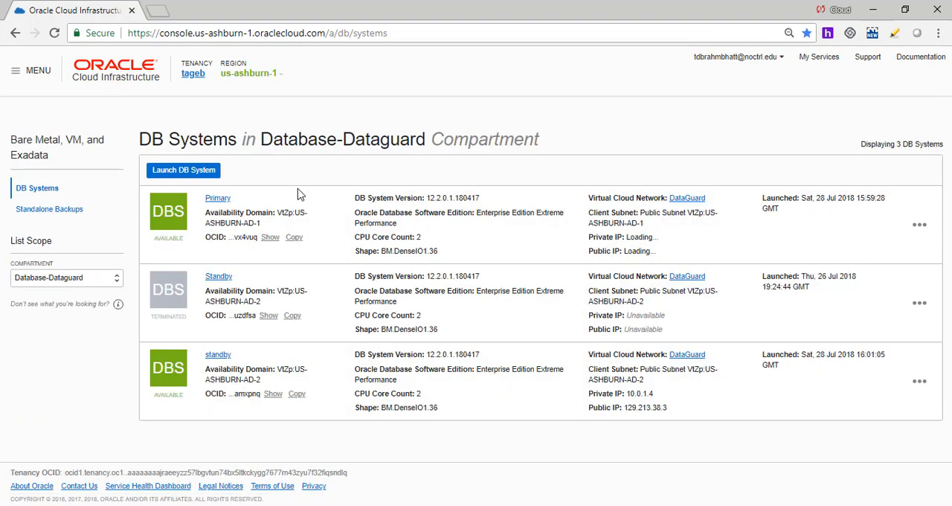
Step: Review the standby DB system's database, then open the prmry database details
{"action": "left_click", "coordinate": [218, 354]}
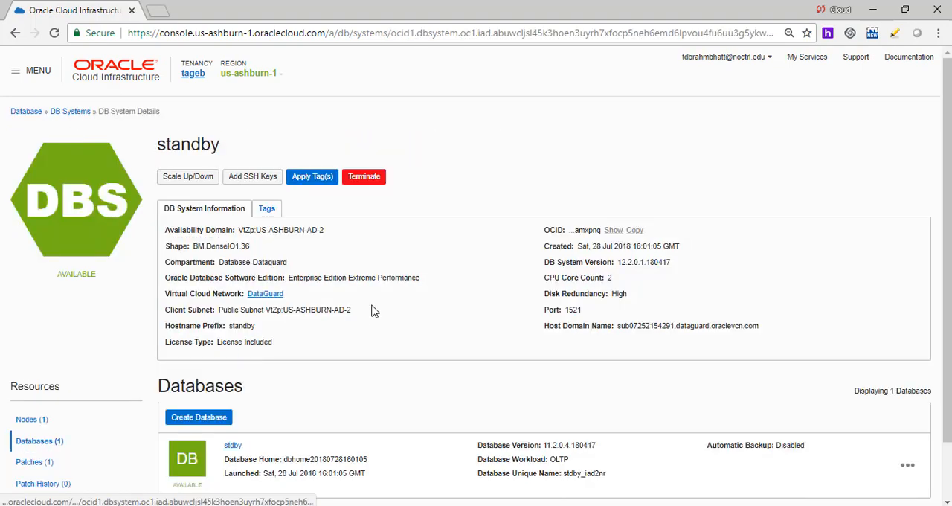
{"action": "scroll", "scroll_direction": "down", "scroll_amount": 3}
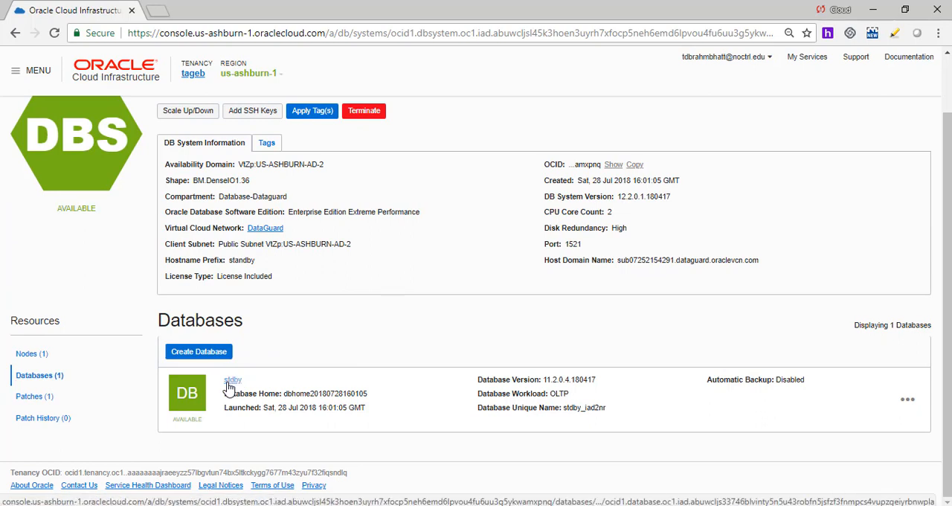
{"action": "mouse_move", "coordinate": [329, 326]}
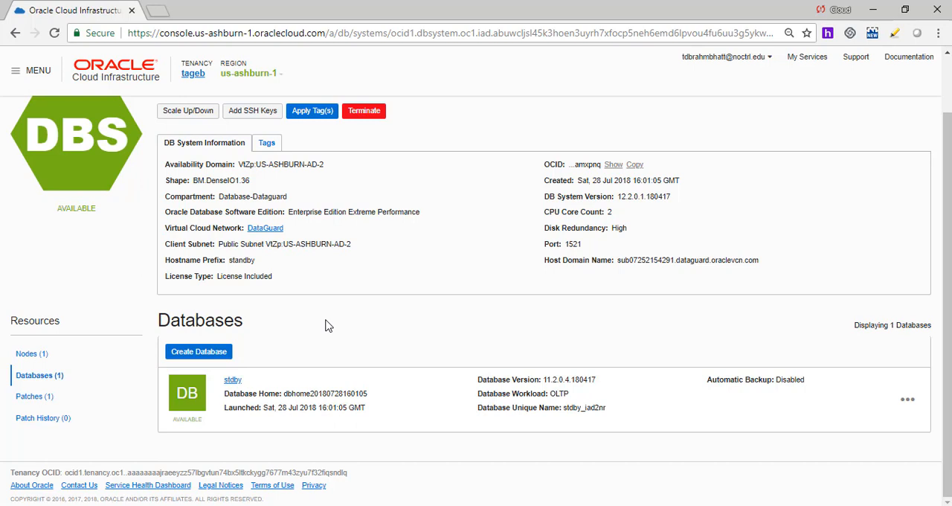
{"action": "left_click", "coordinate": [233, 379]}
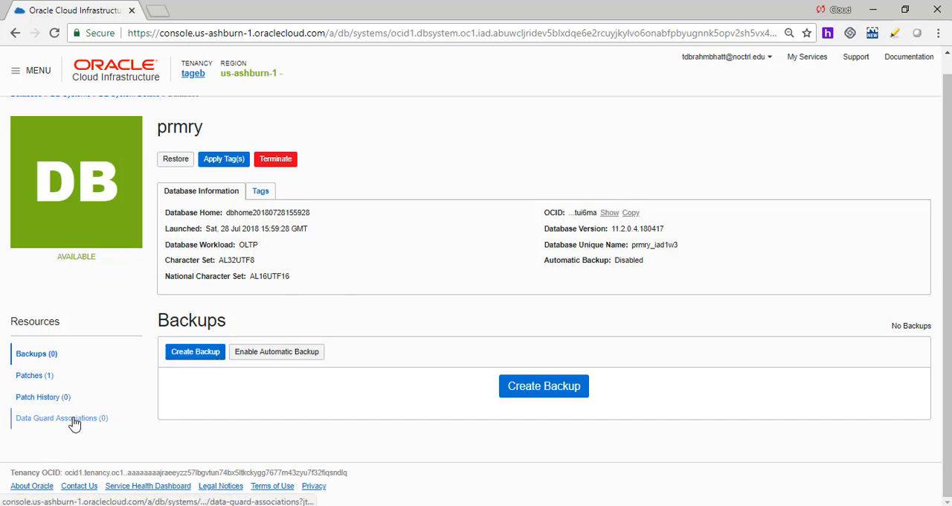
Step: List prmry's Data Guard associations, finding none, and start Enable Data Guard
{"action": "left_click", "coordinate": [61, 417]}
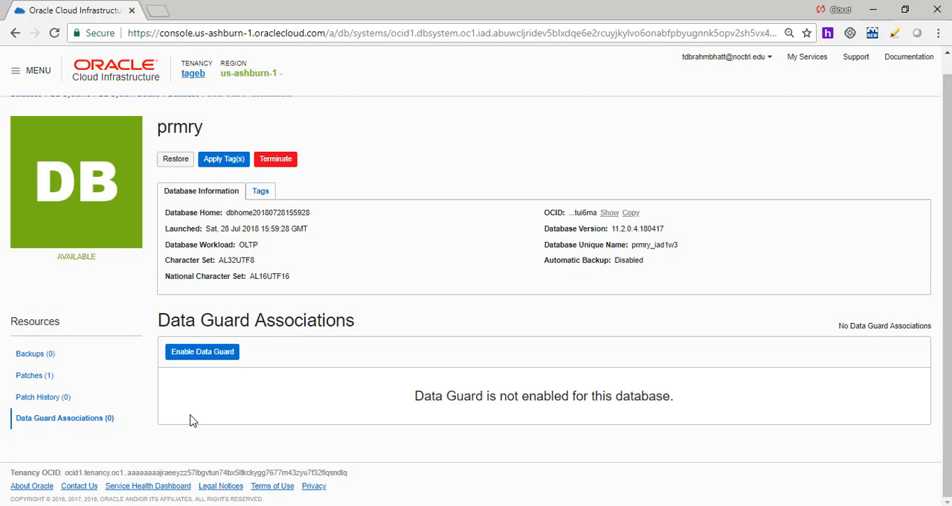
{"action": "mouse_move", "coordinate": [149, 388]}
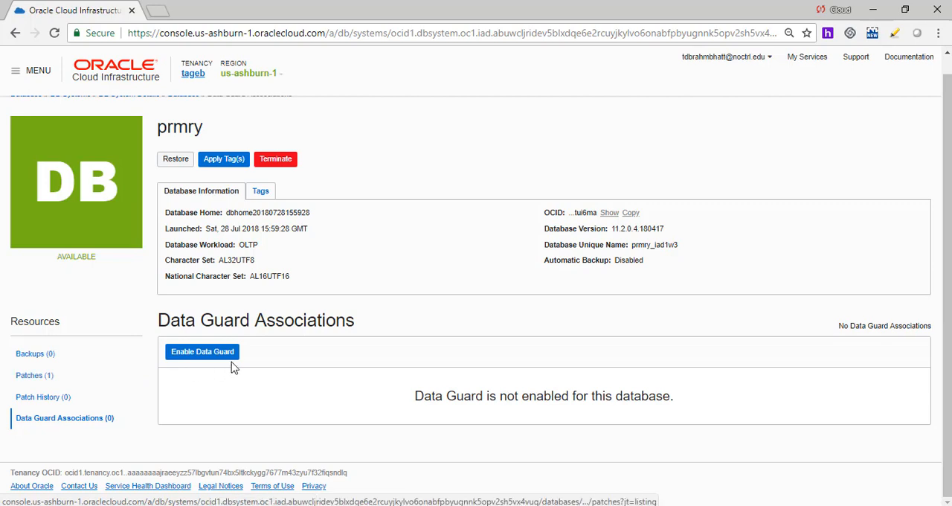
{"action": "left_click", "coordinate": [202, 351]}
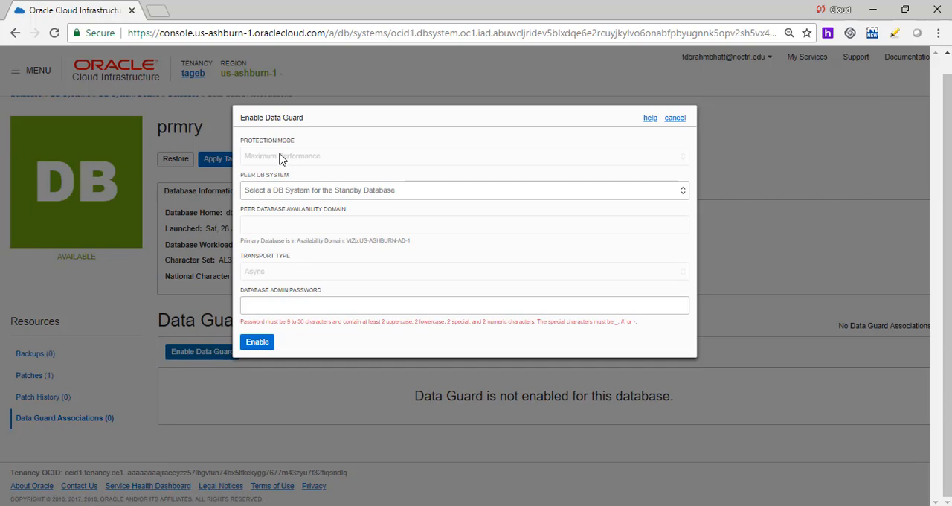
{"action": "mouse_move", "coordinate": [299, 184]}
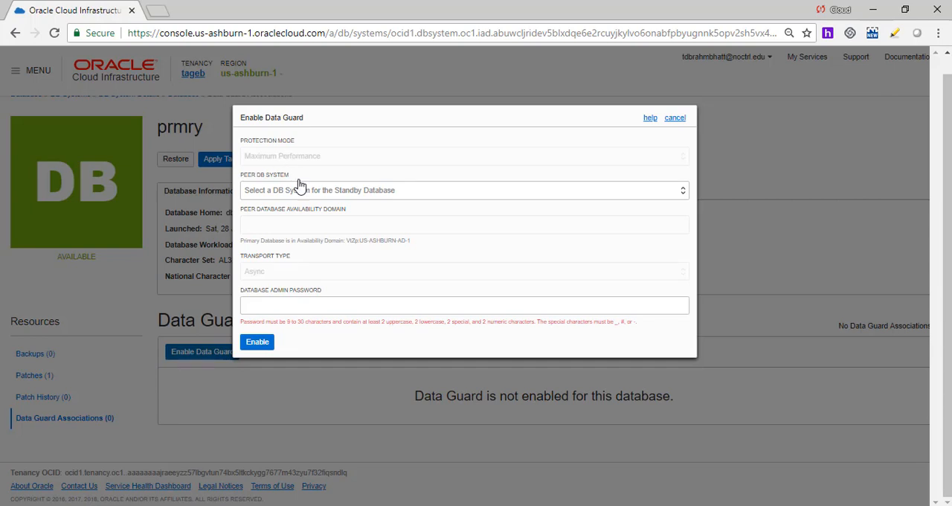
Step: Enable Data Guard for prmry with Standby as peer DB system and the admin password
{"action": "left_click", "coordinate": [461, 190]}
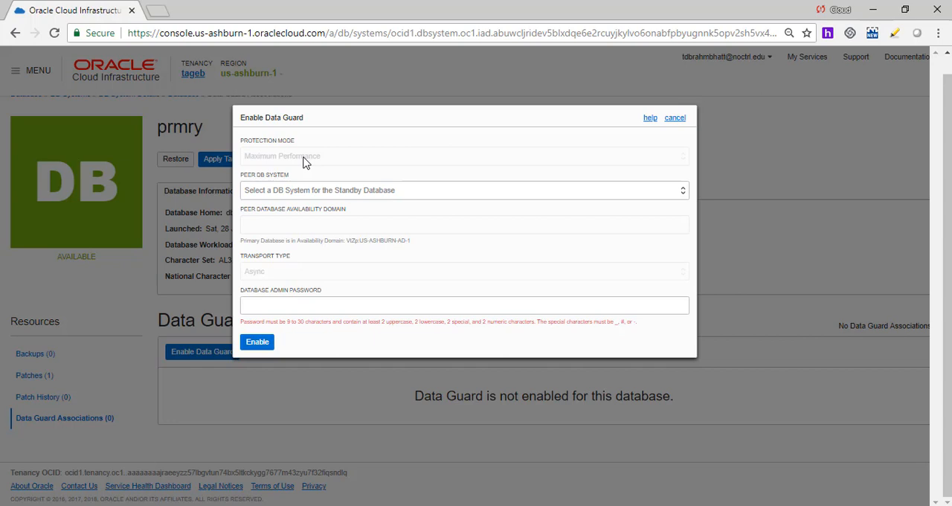
{"action": "left_click", "coordinate": [461, 189]}
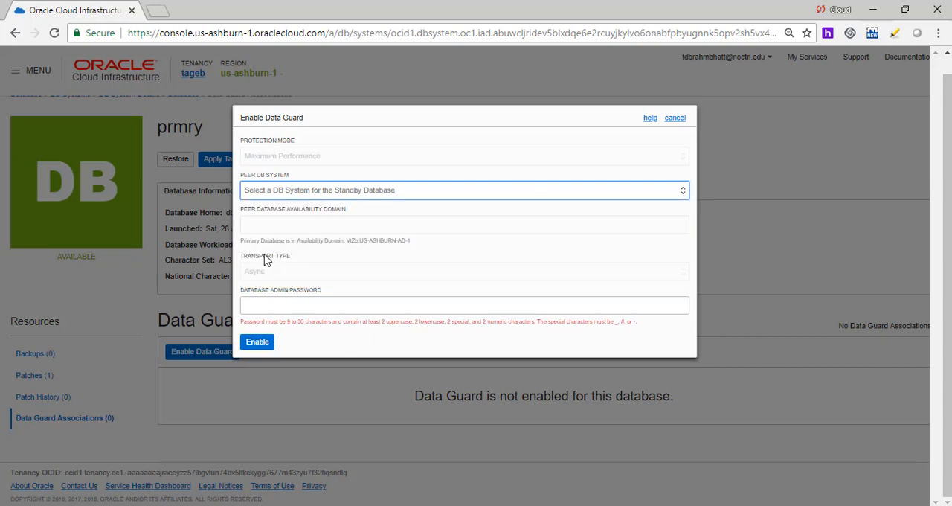
{"action": "left_click", "coordinate": [464, 190]}
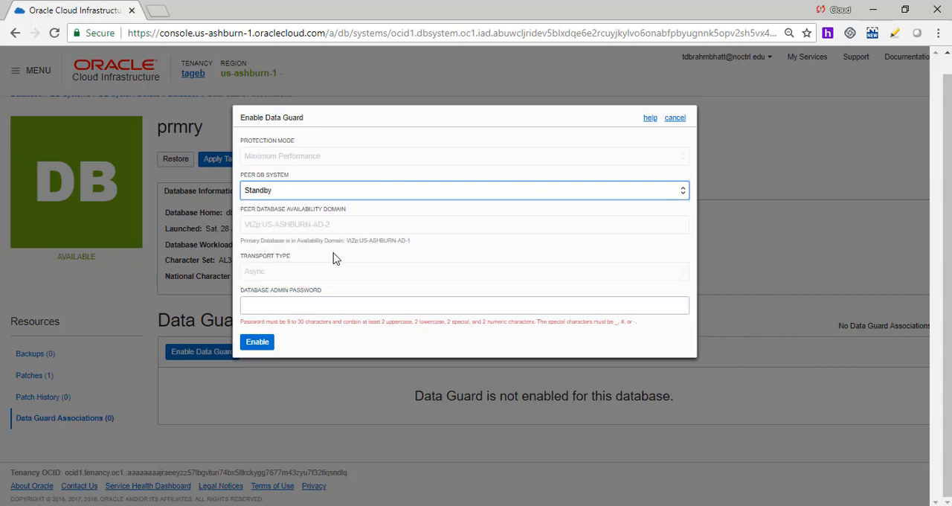
{"action": "mouse_move", "coordinate": [337, 231]}
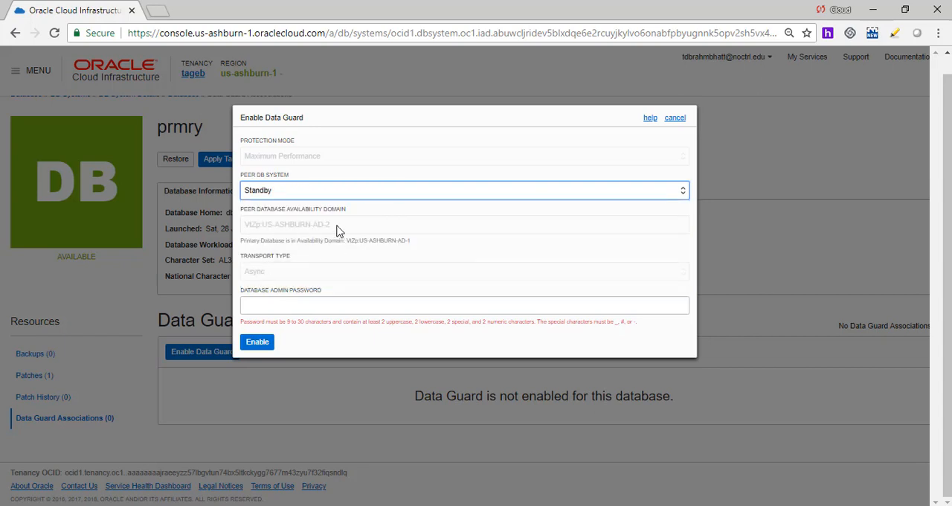
{"action": "mouse_move", "coordinate": [281, 276]}
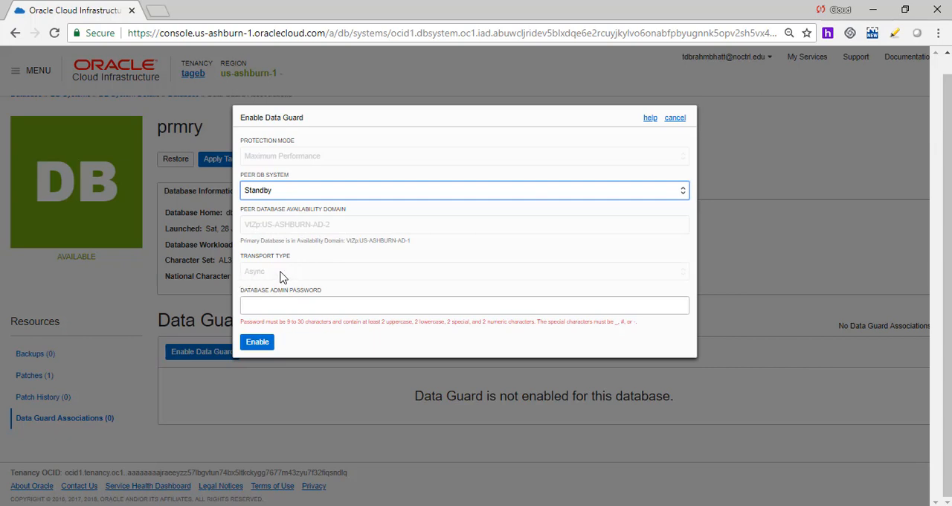
{"action": "mouse_move", "coordinate": [333, 164]}
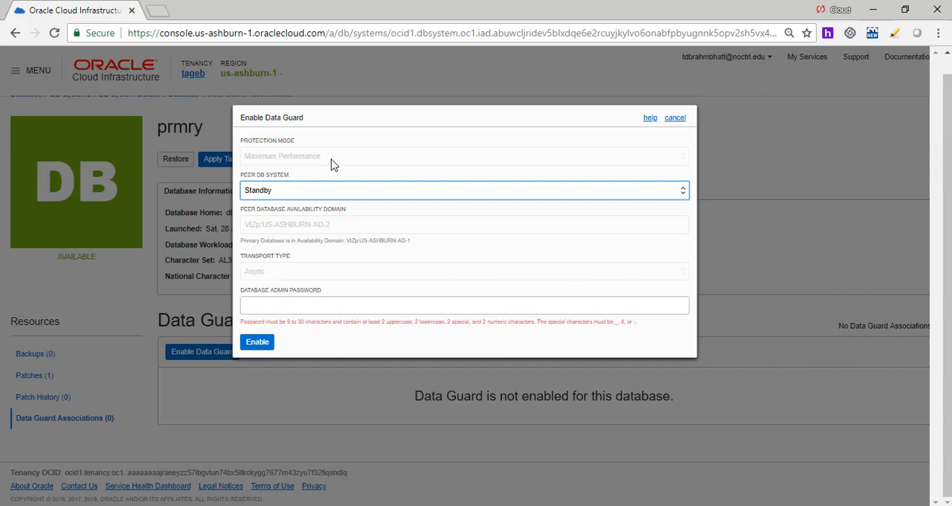
{"action": "left_click", "coordinate": [463, 305]}
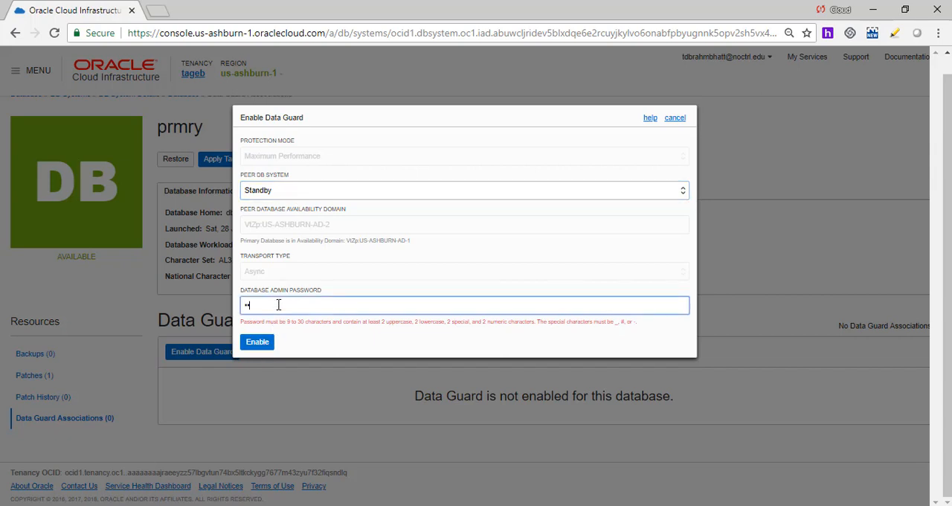
{"action": "type", "text": "•••••"}
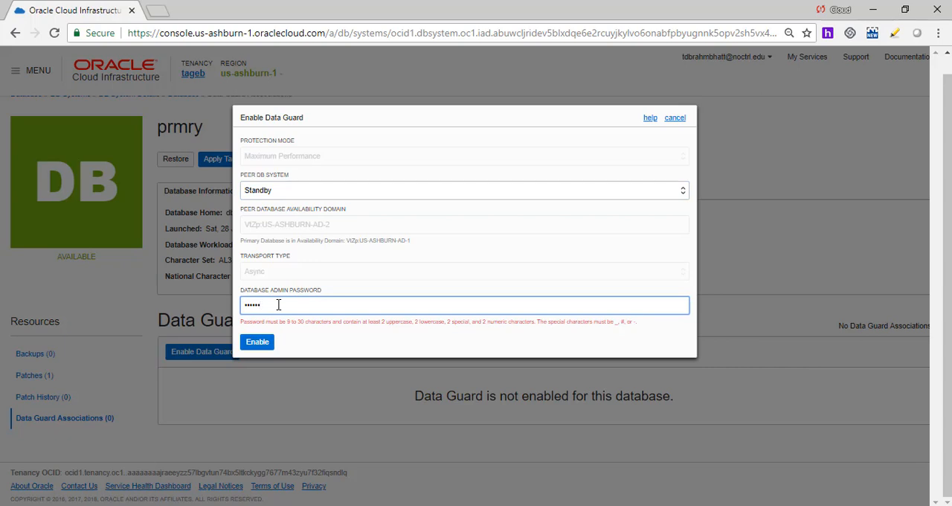
{"action": "type", "text": "••"}
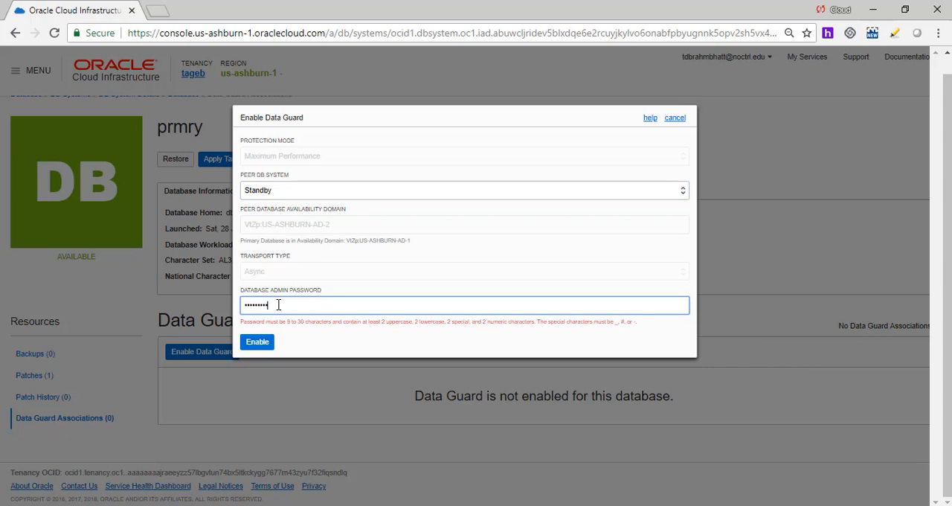
{"action": "type", "text": "••••"}
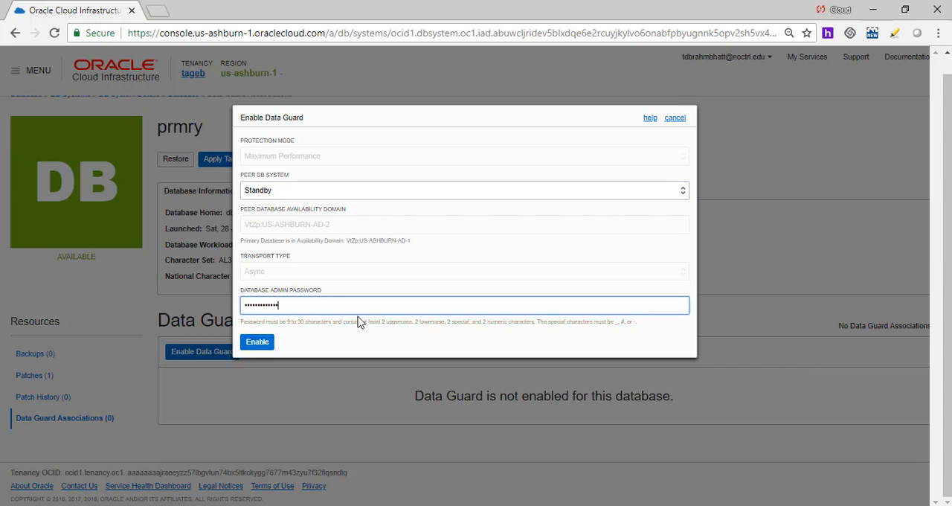
{"action": "left_click", "coordinate": [257, 342]}
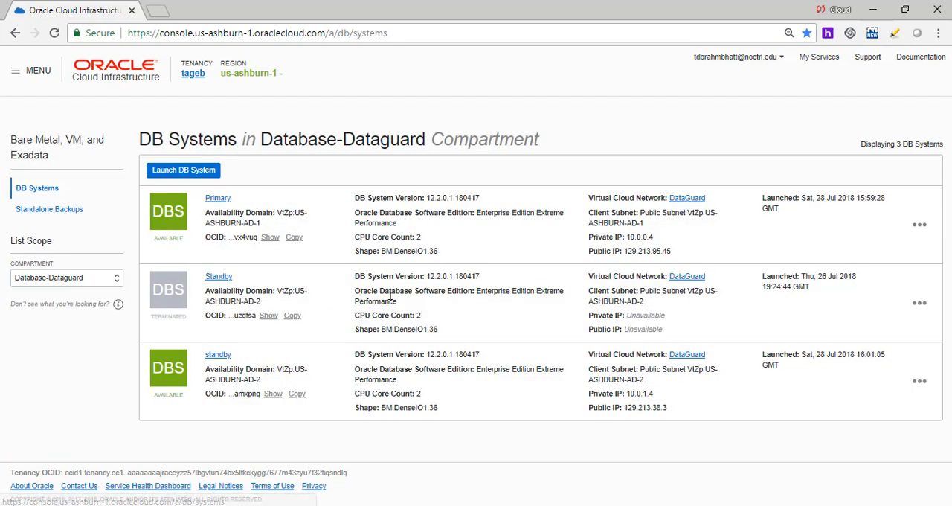
Step: Reopen the Primary DB system's details to see prmry updating
{"action": "left_click", "coordinate": [217, 198]}
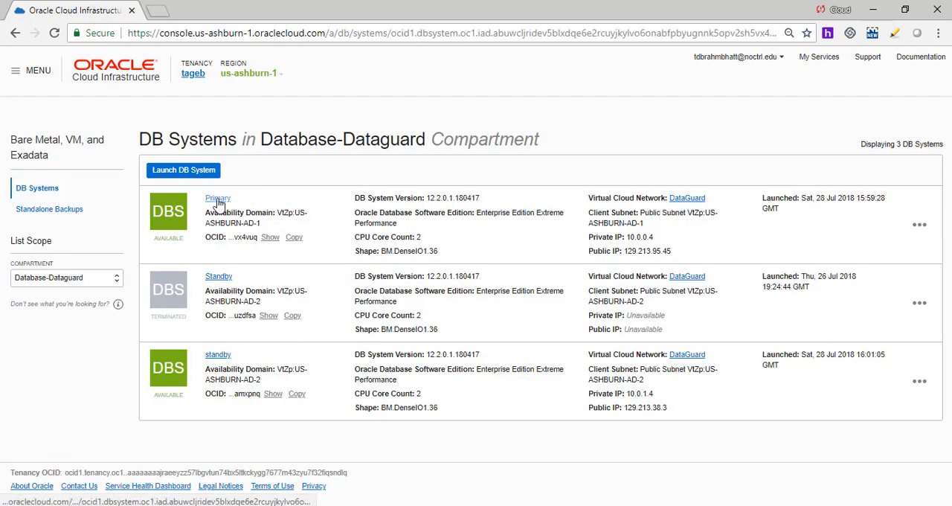
{"action": "left_click", "coordinate": [217, 198]}
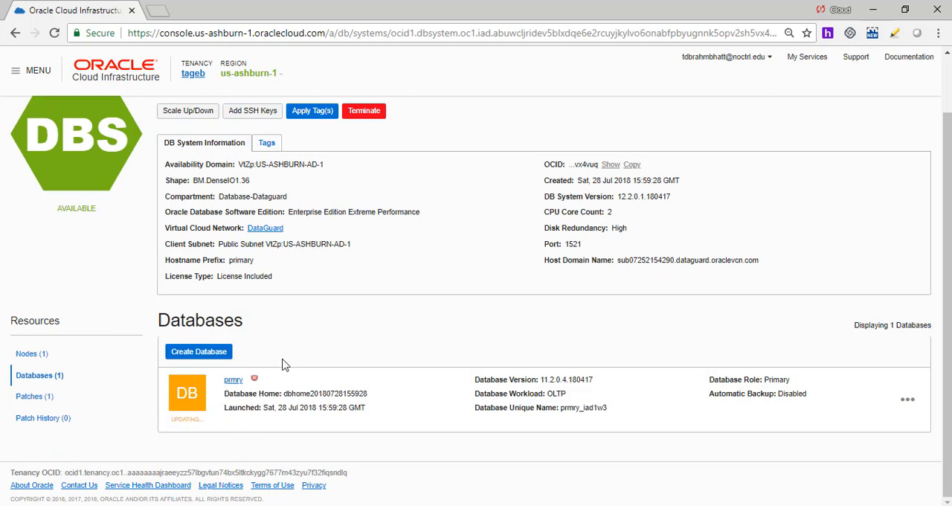
{"action": "mouse_move", "coordinate": [310, 345]}
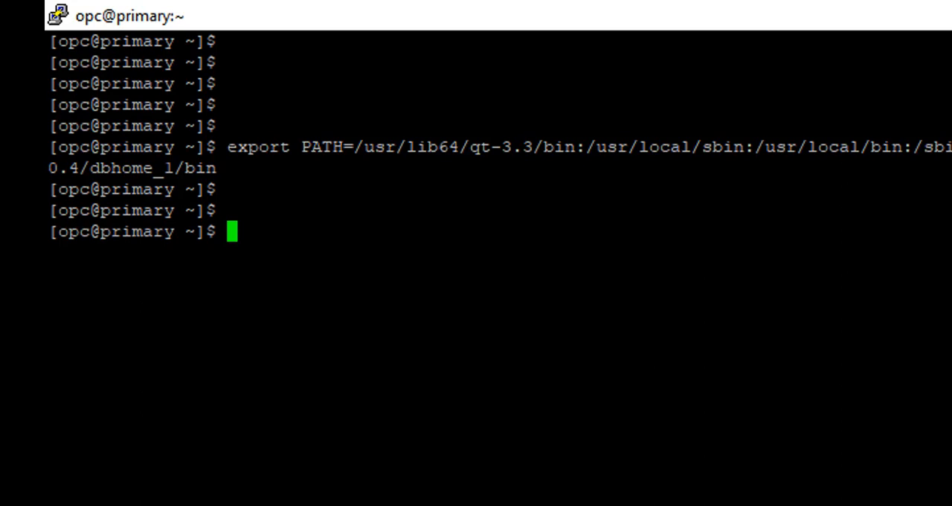
Step: On the primary host, switch to the oracle user via sudo su and export the database PATH
{"action": "type", "text": "sudo"}
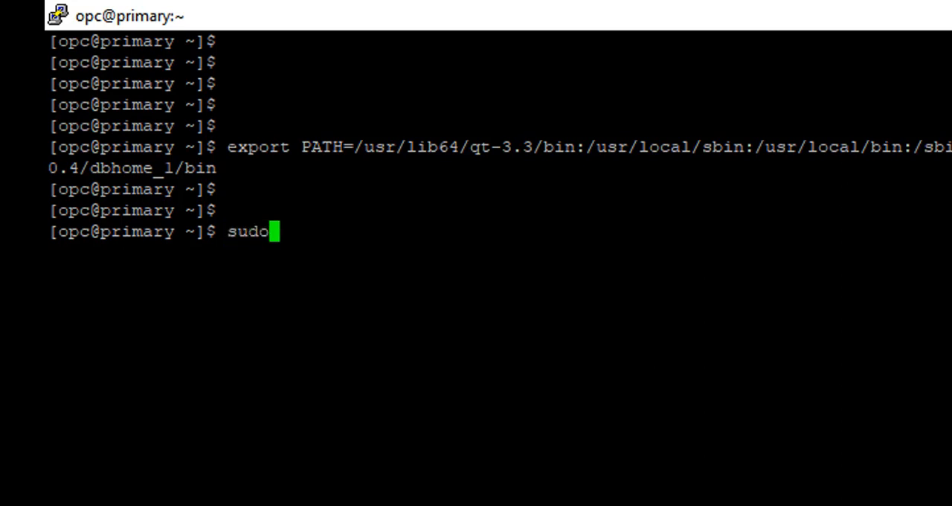
{"action": "type", "text": "\" \""}
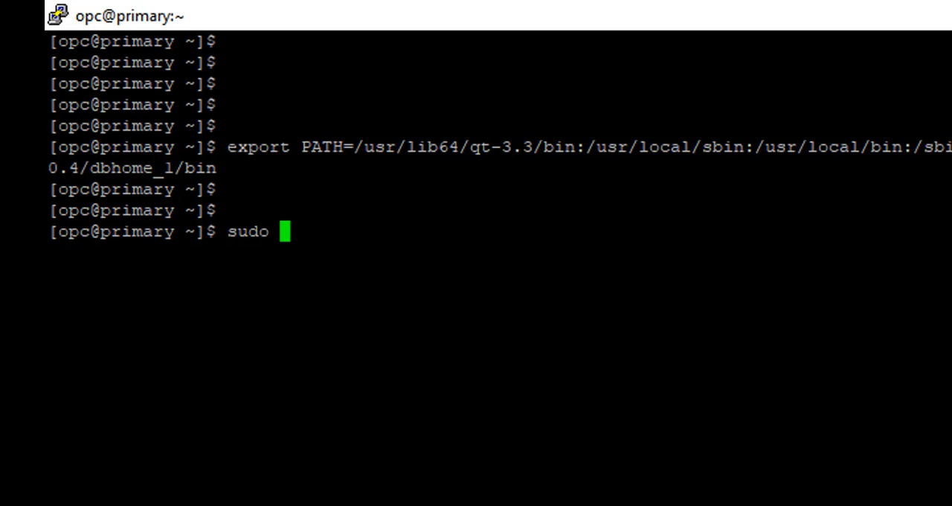
{"action": "type", "text": "su"}
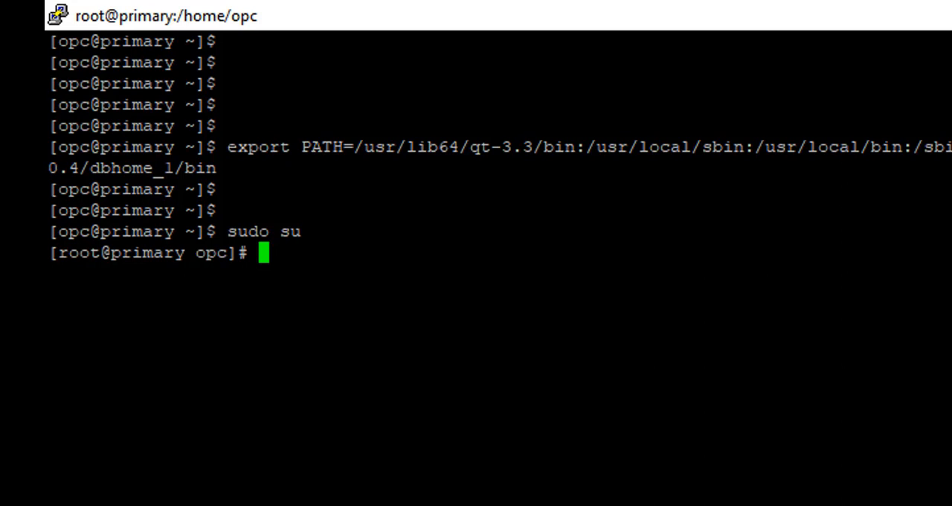
{"action": "type", "text": "su"}
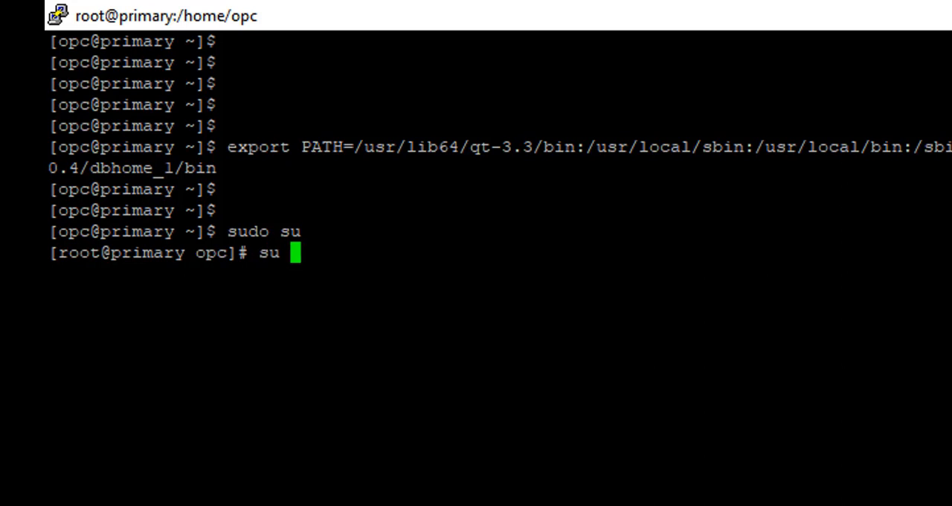
{"action": "type", "text": "- oracle"}
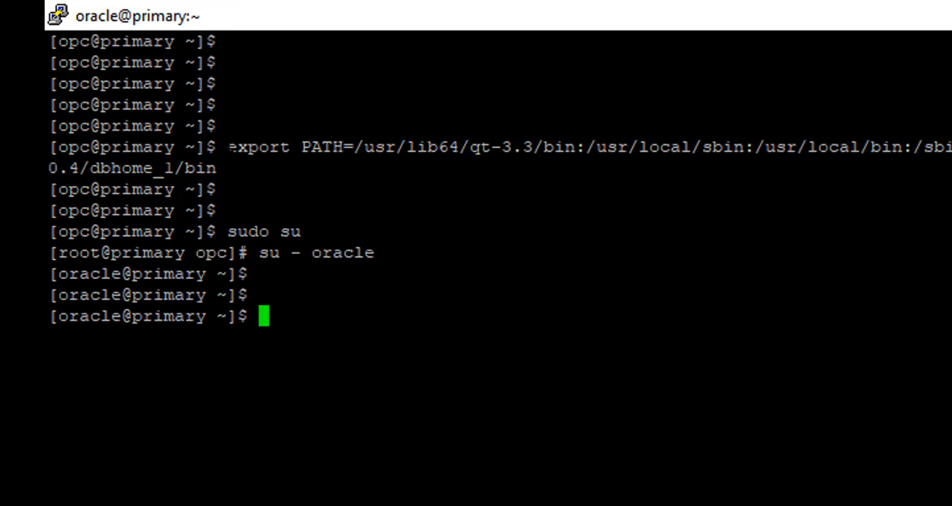
{"action": "type", "text": "export PATH=/usr/lib64/qt-3.3/bin:/usr/local/sbin:/usr/local/bin:1.2.0.4/dbhome_1/bin"}
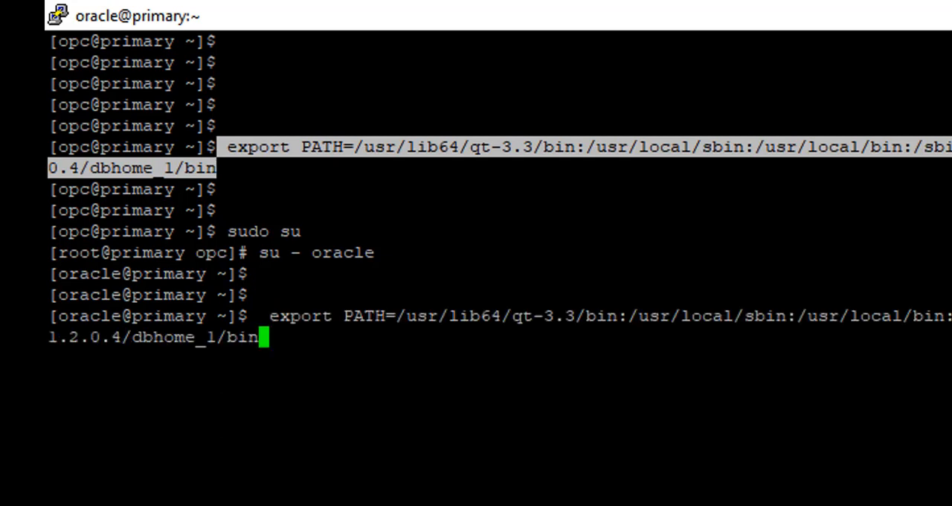
{"action": "key", "text": "Return"}
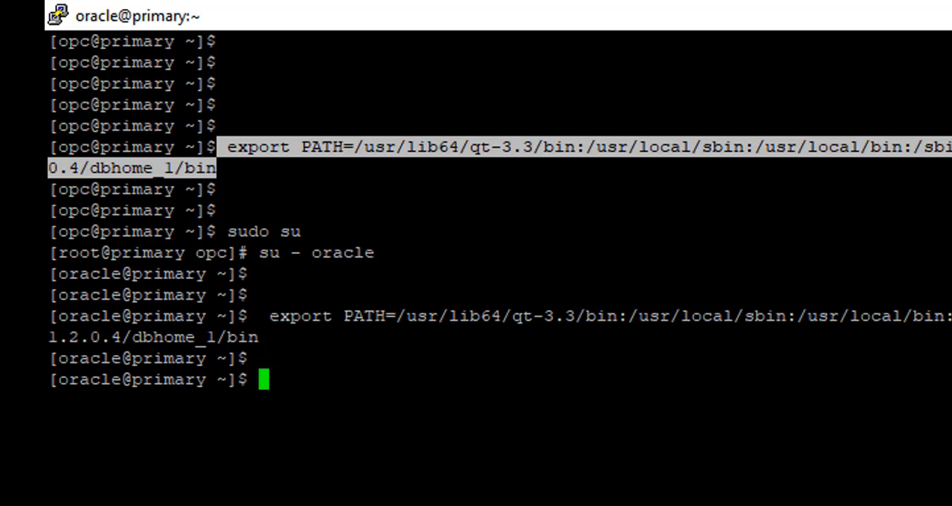
Step: Run pwd and ls -ltr to list oracle's home folder, including db_role.sql
{"action": "type", "text": "pwd"}
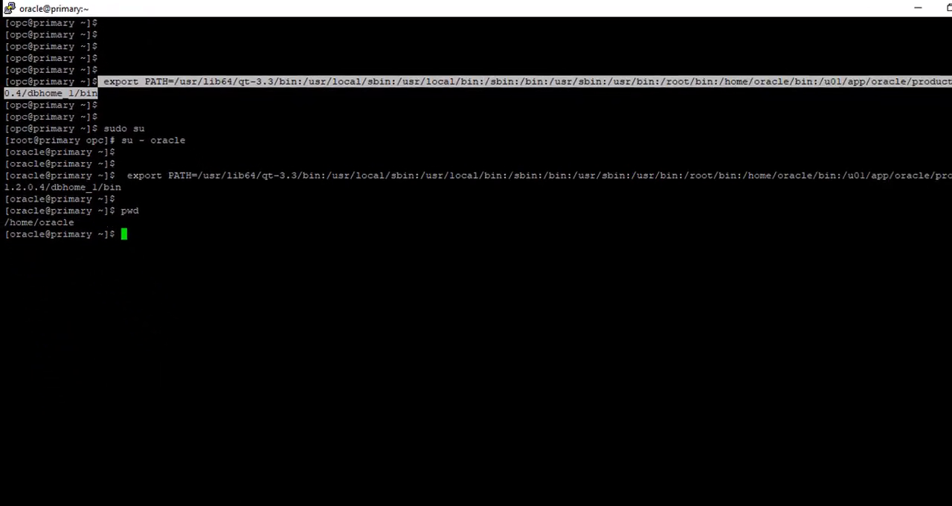
{"action": "type", "text": "ls -ltr"}
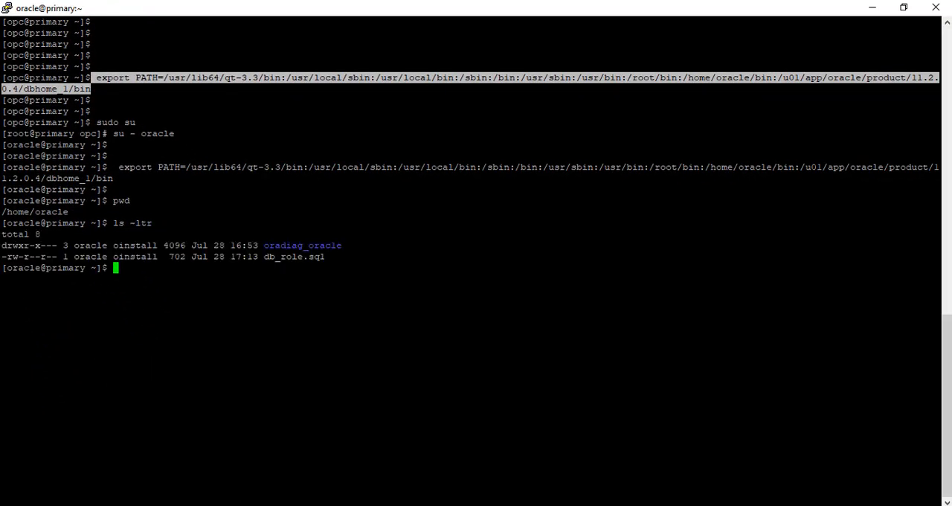
{"action": "type", "text": "vi"}
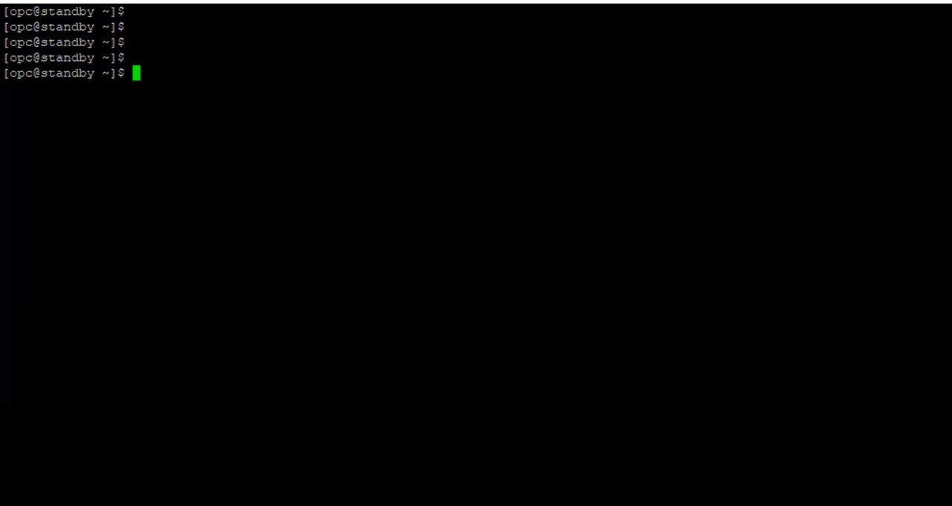
Step: On the standby host, become oracle, list the home folder, and view db_role.sql with more
{"action": "type", "text": "sudo su"}
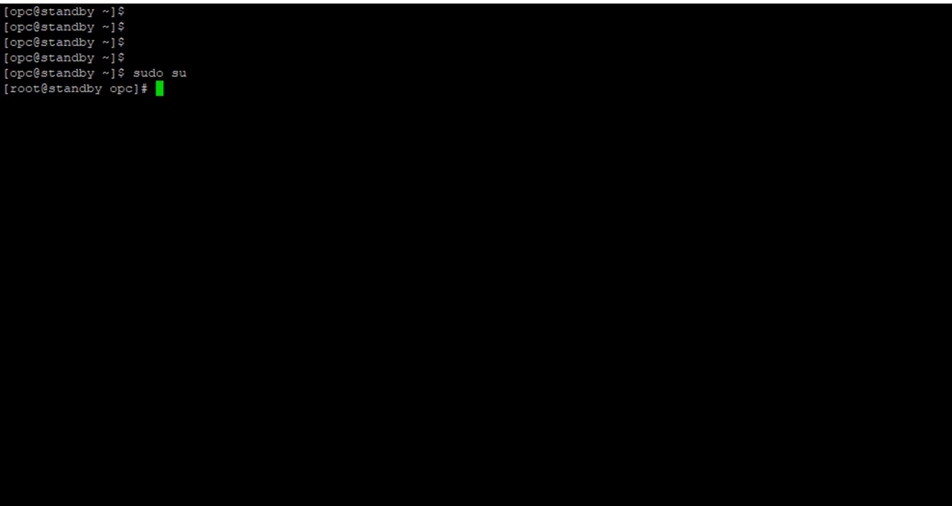
{"action": "type", "text": "su -"}
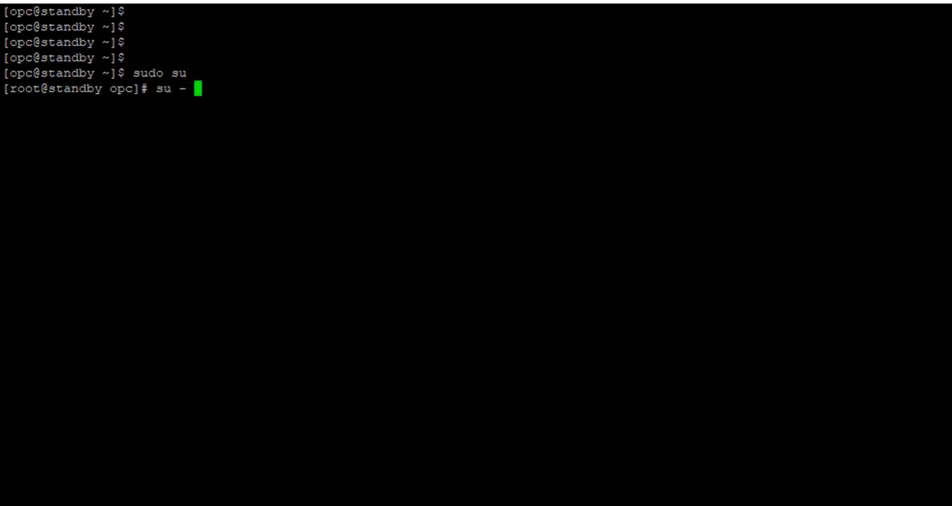
{"action": "type", "text": "oracle"}
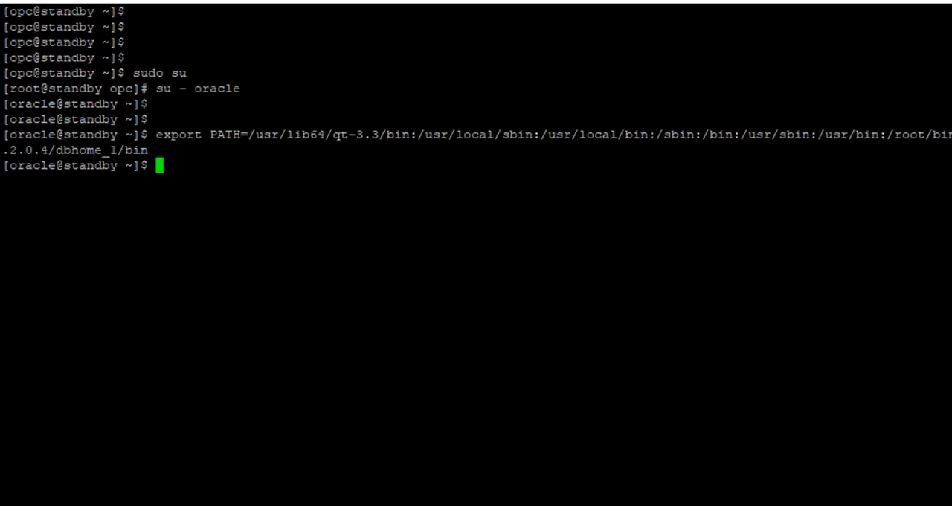
{"action": "type", "text": "ls -ltr"}
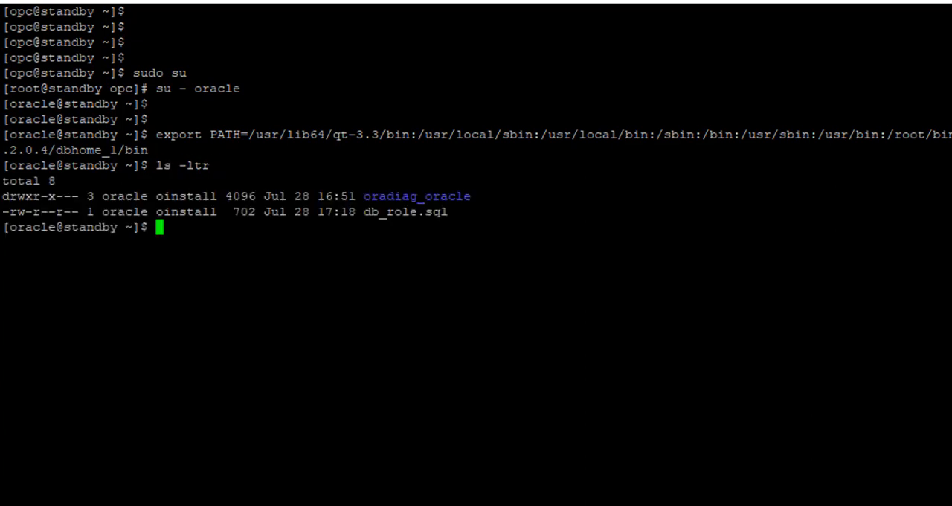
{"action": "type", "text": "more"}
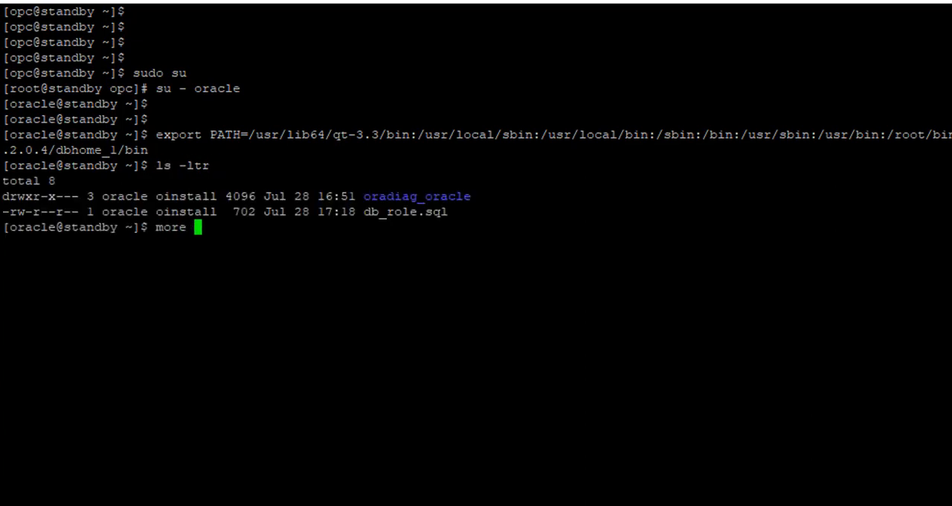
{"action": "type", "text": "db_role.sql"}
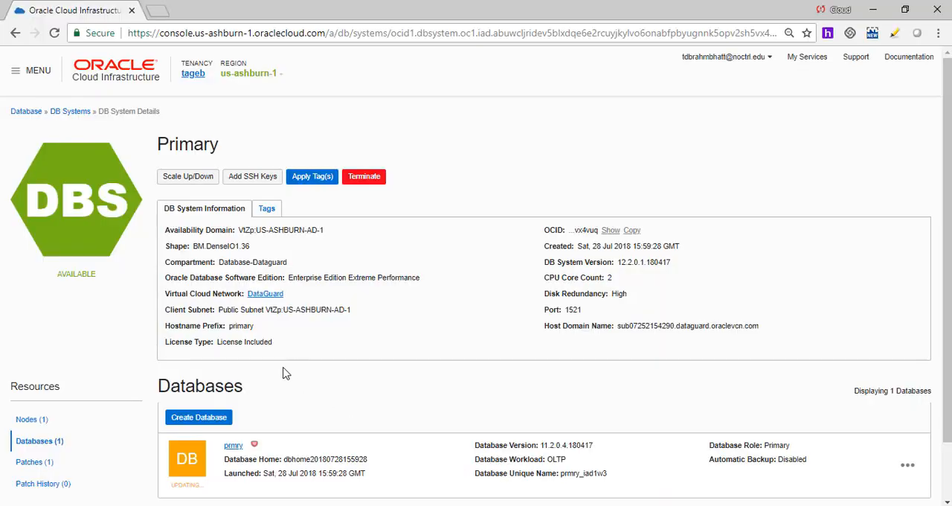
{"action": "mouse_move", "coordinate": [82, 104]}
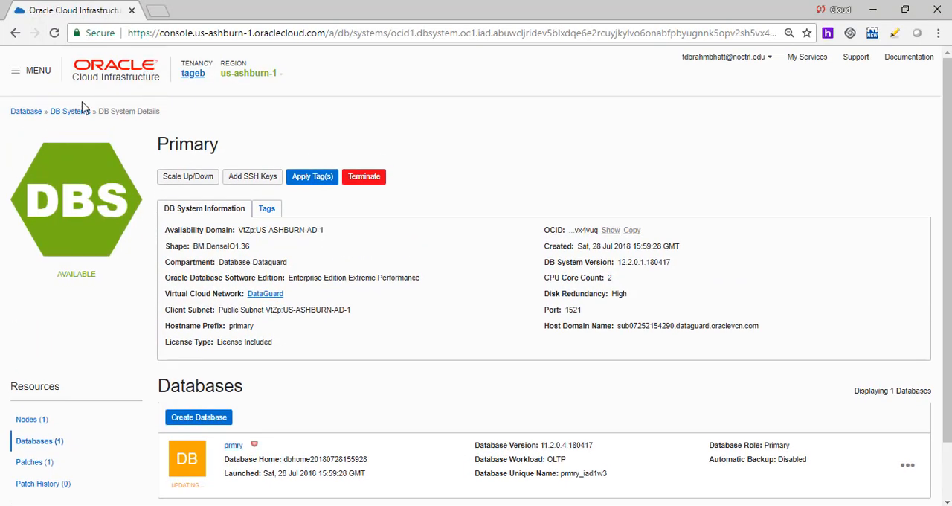
Step: Return to the DB Systems list and open the Primary DB system's details
{"action": "left_click", "coordinate": [67, 111]}
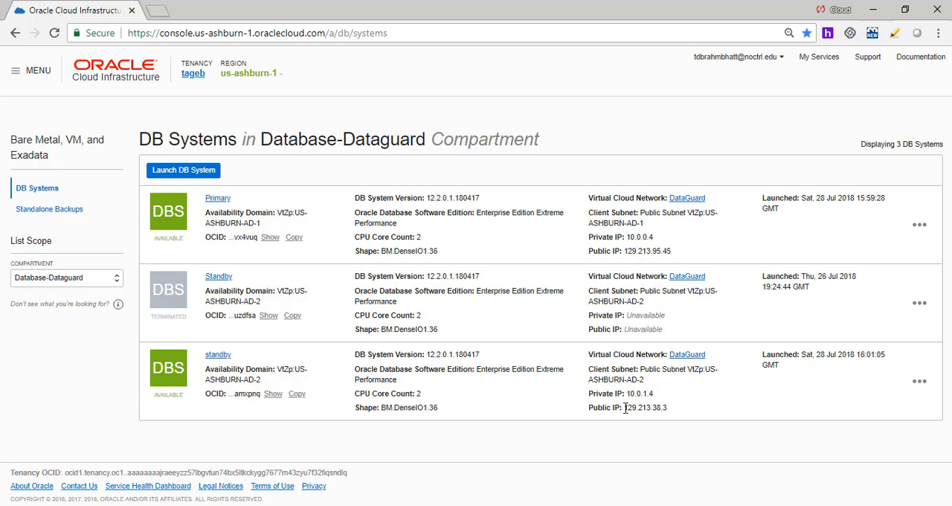
{"action": "mouse_move", "coordinate": [665, 408]}
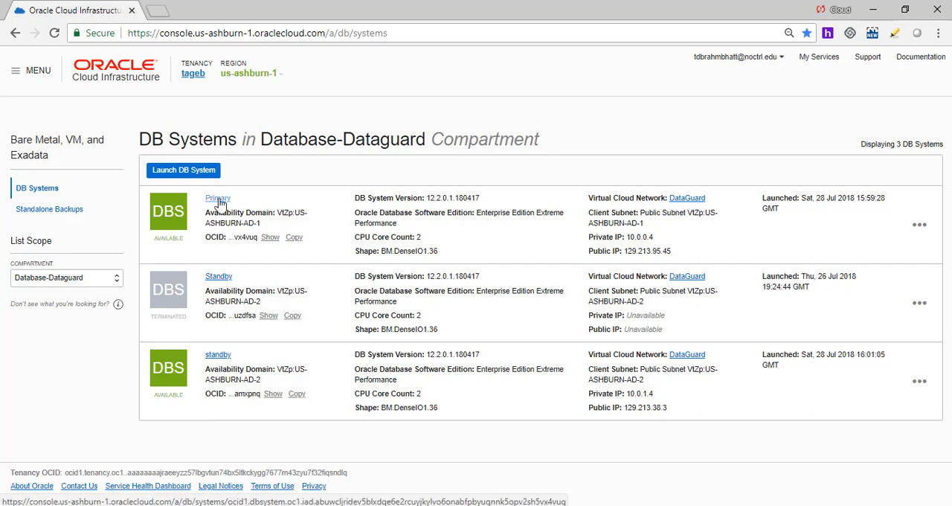
{"action": "left_click", "coordinate": [217, 198]}
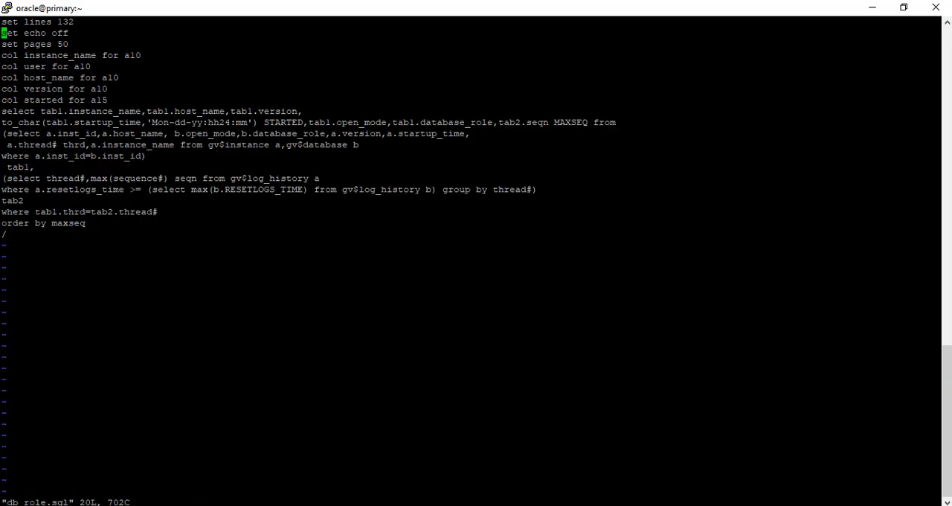
Step: Close db_role.sql with :q!, clear the screen, and start typing ps -ef|grep pmon
{"action": "type", "text": ":q!"}
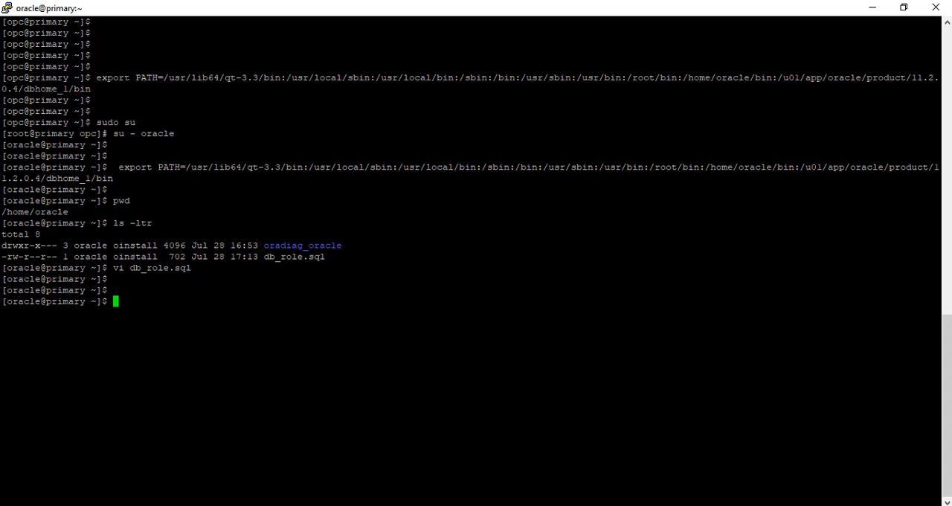
{"action": "type", "text": "cle"}
{"action": "type", "text": "ps"}
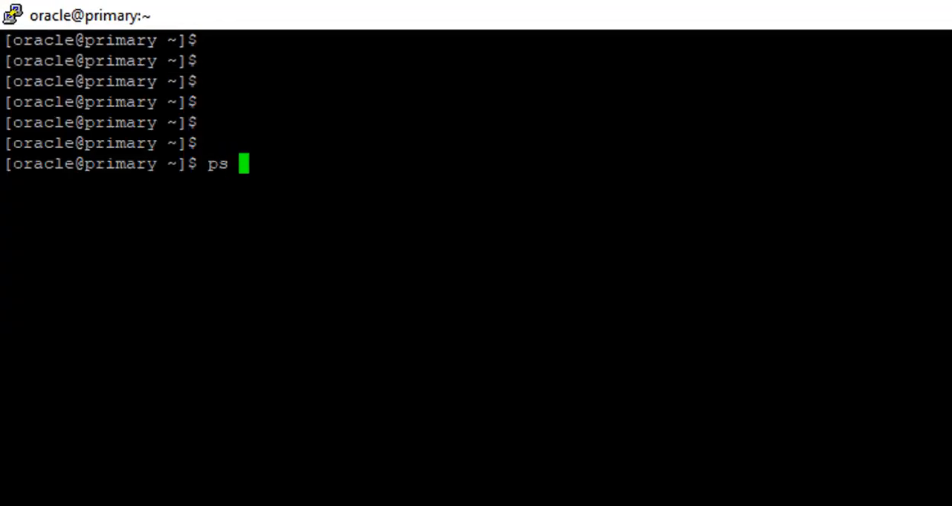
{"action": "type", "text": "-ef"}
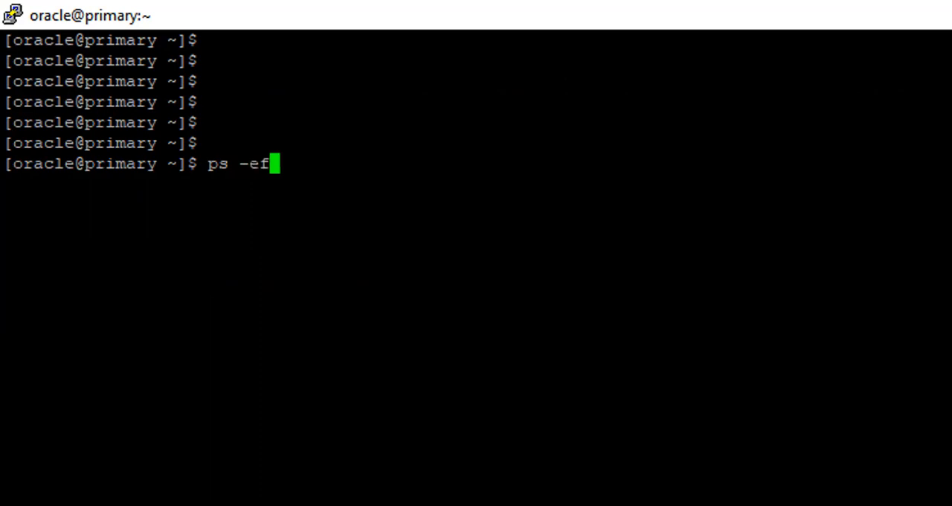
{"action": "type", "text": "|gre"}
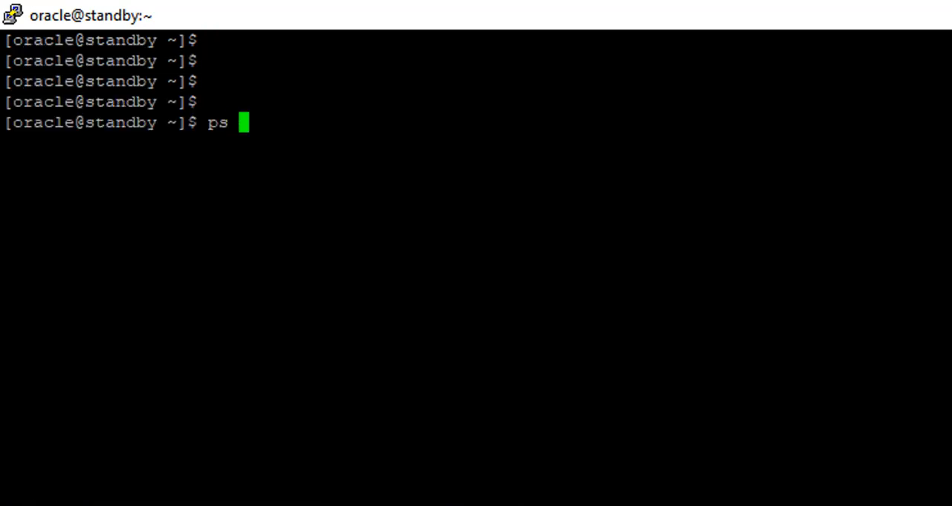
Step: Run ps -ef|grep pmon on the standby and highlight the prmry instance in the output
{"action": "type", "text": "-ef|gr"}
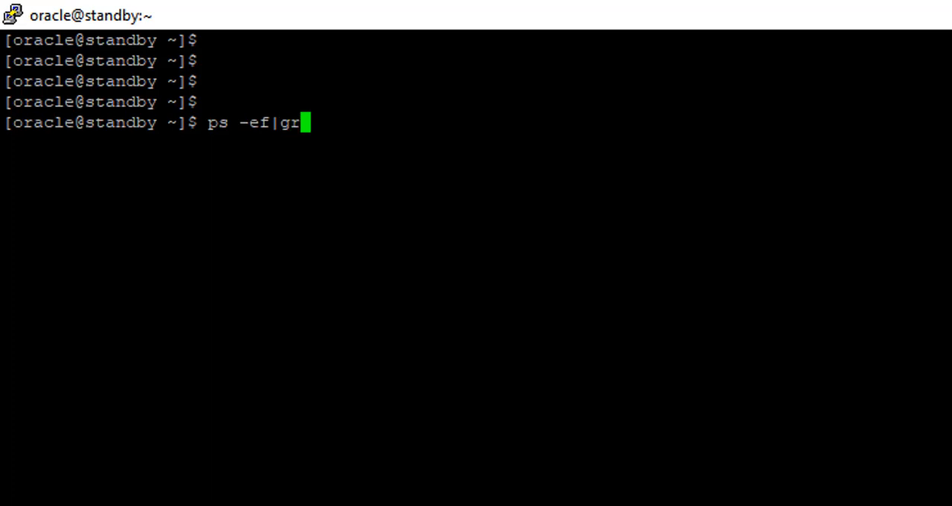
{"action": "type", "text": "ep pmon"}
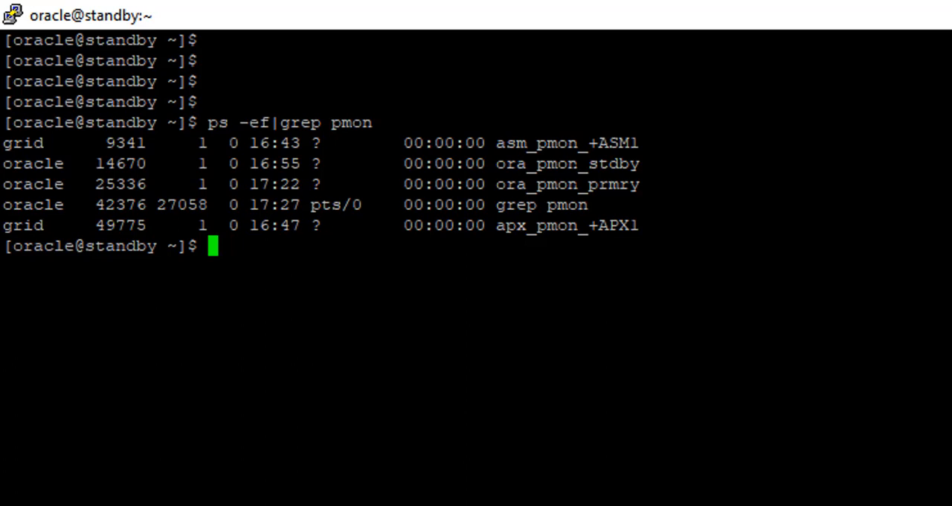
{"action": "double_click", "coordinate": [612, 184]}
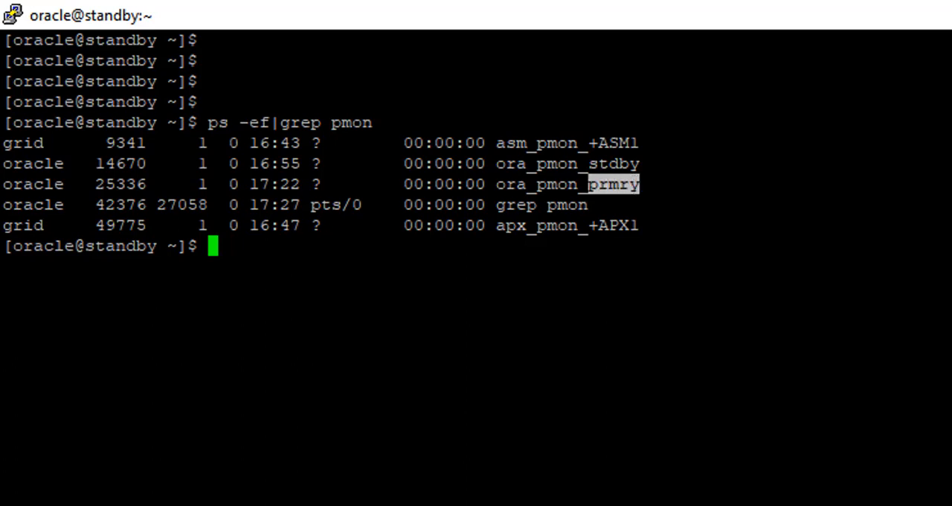